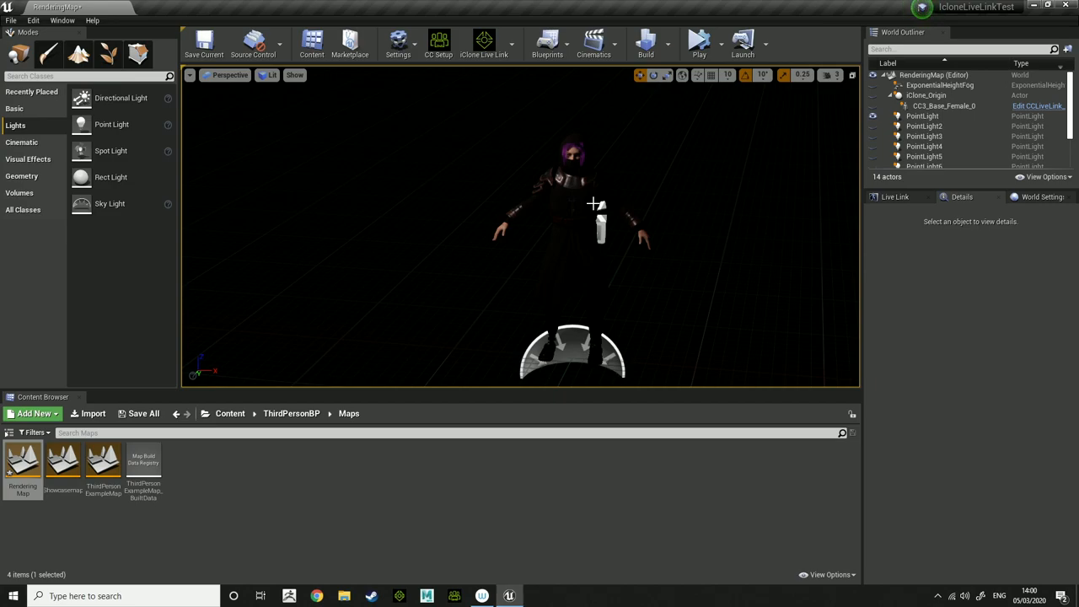
{"action": "mouse_move", "coordinate": [595, 203]}
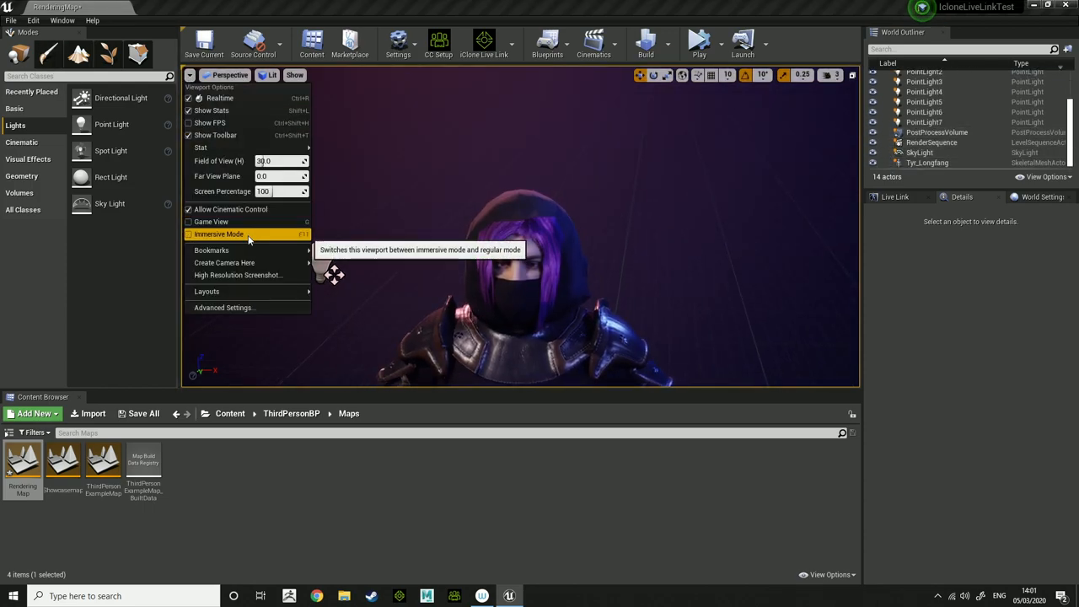
Start a new level from the File menu, then cancel it and keep the current level.
{"action": "left_click", "coordinate": [211, 222]}
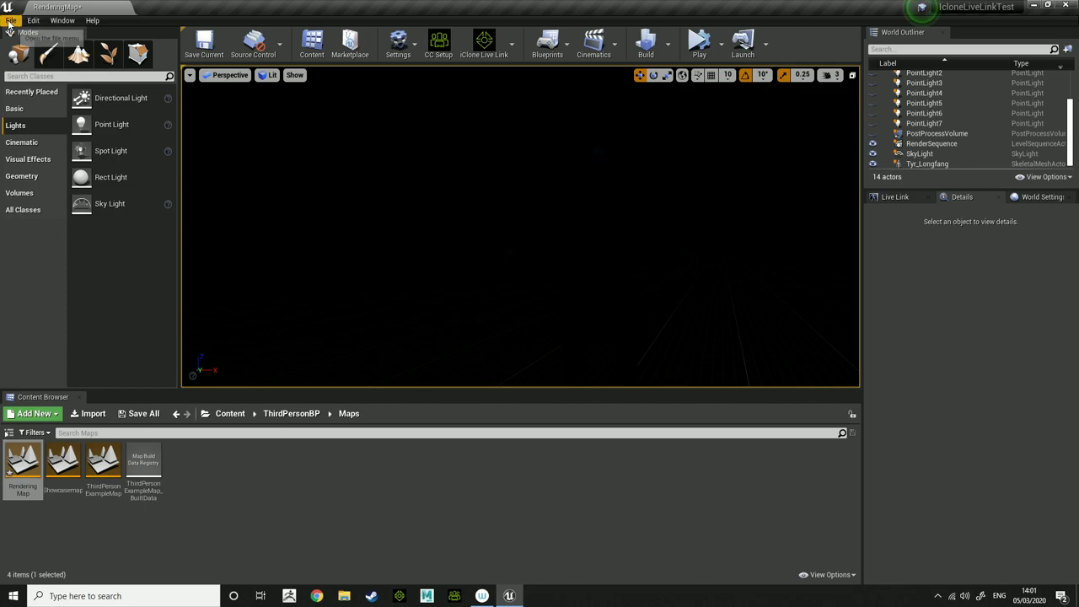
{"action": "left_click", "coordinate": [10, 20]}
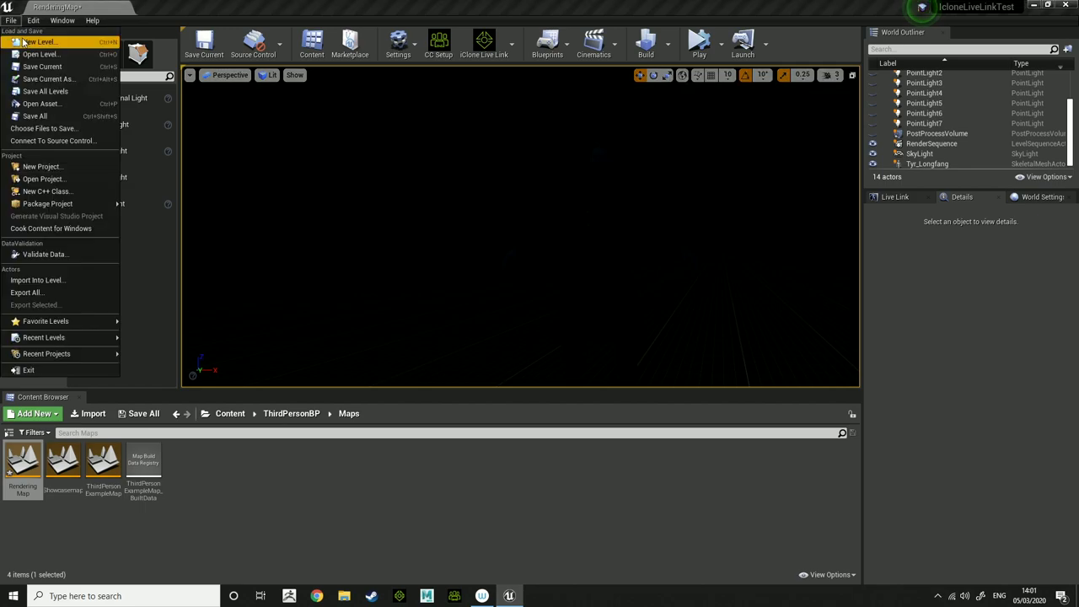
{"action": "left_click", "coordinate": [40, 42]}
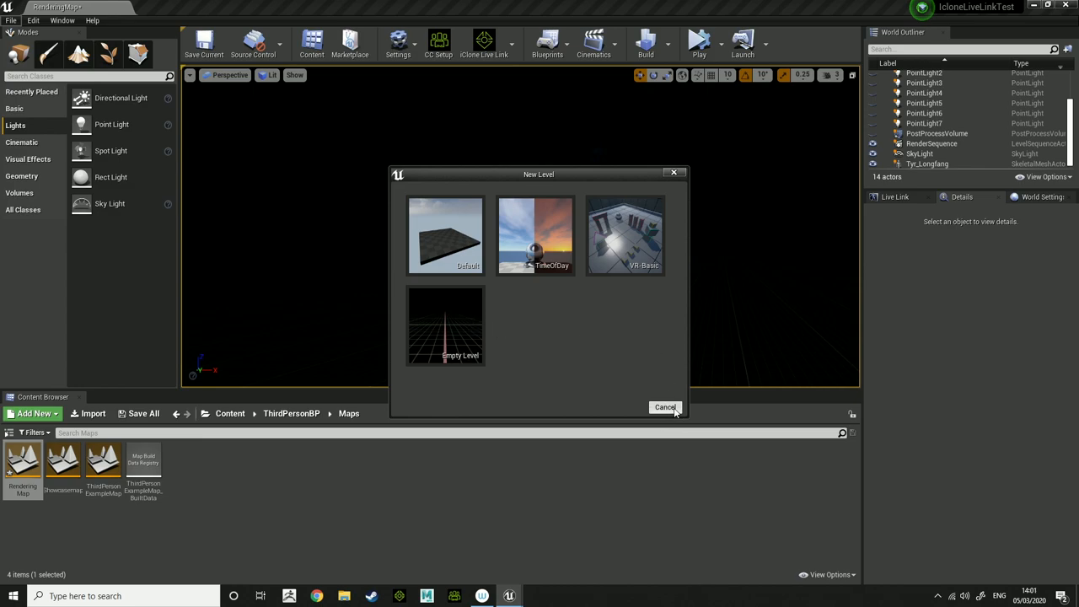
{"action": "left_click", "coordinate": [665, 408]}
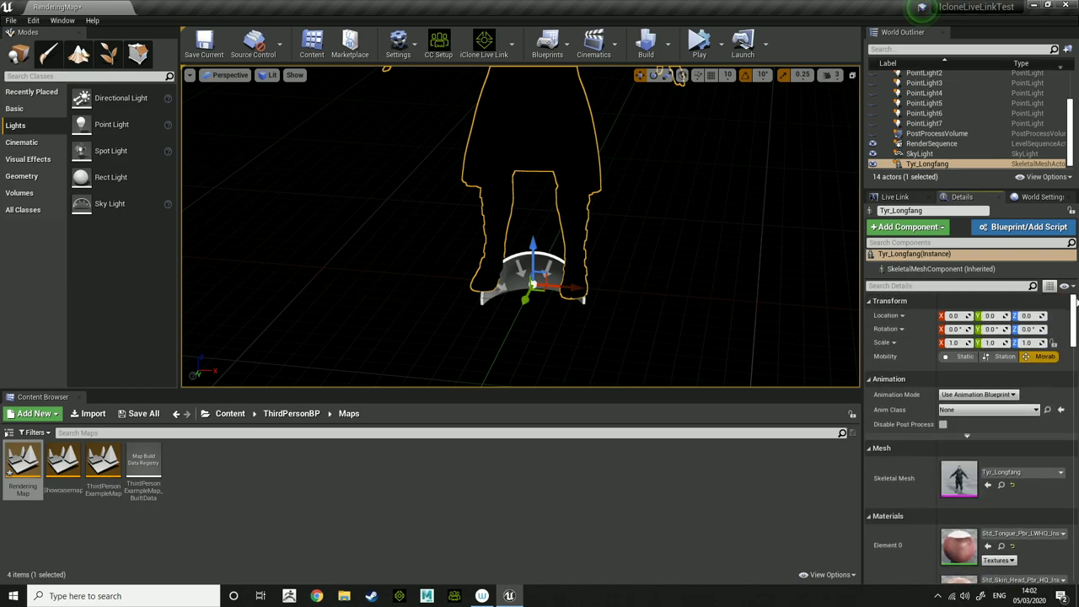
Delete the extra PointLight8 so the level returns to 14 actors.
{"action": "left_click", "coordinate": [960, 316]}
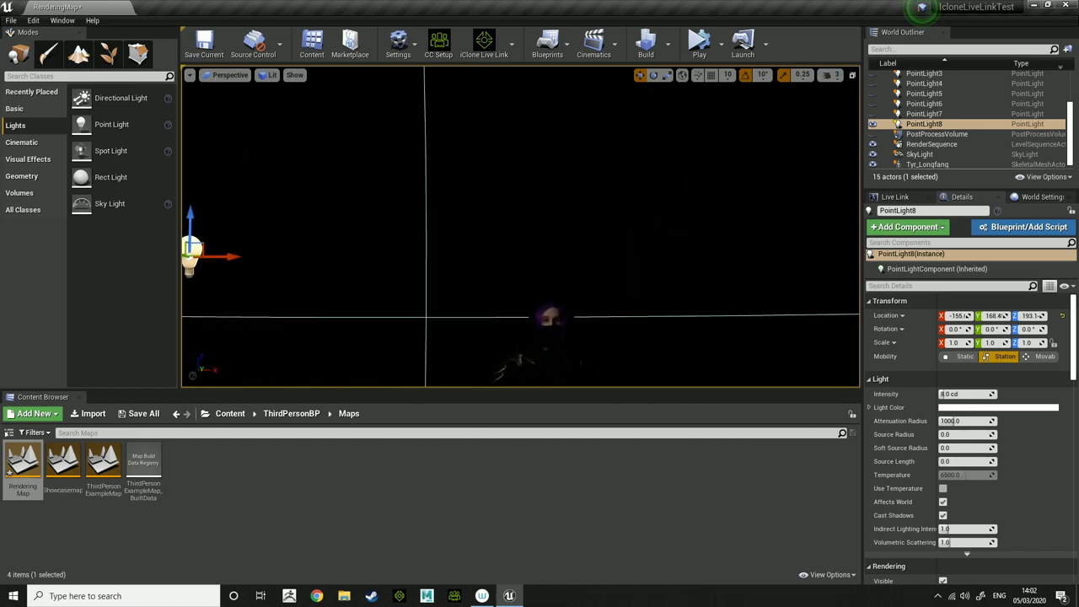
{"action": "key", "text": "Delete"}
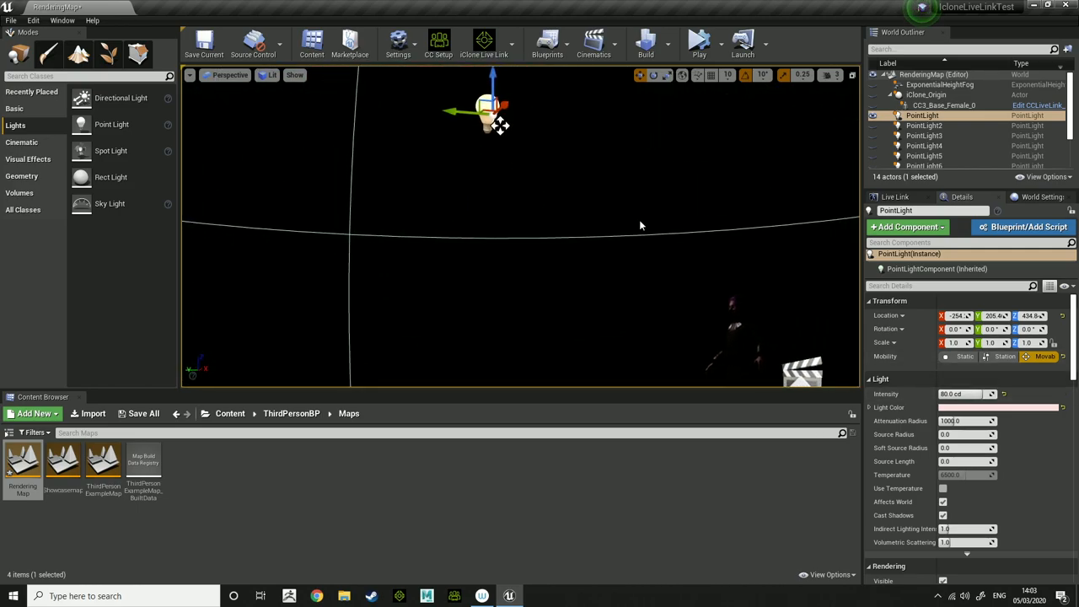
{"action": "left_click_drag", "start_coordinate": [491, 114], "coordinate": [492, 283]}
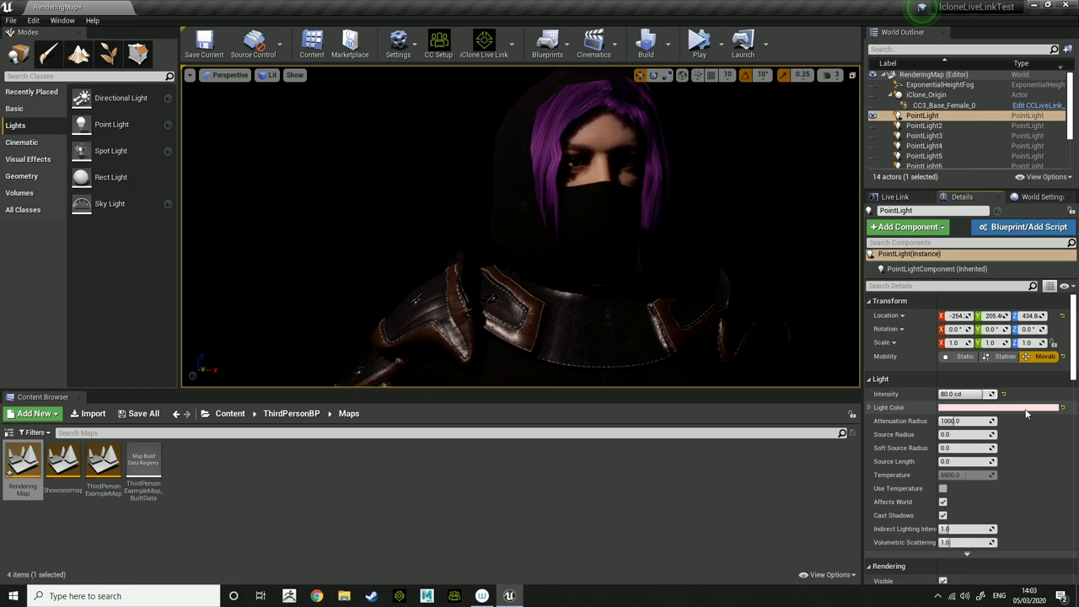
{"action": "left_click", "coordinate": [999, 408]}
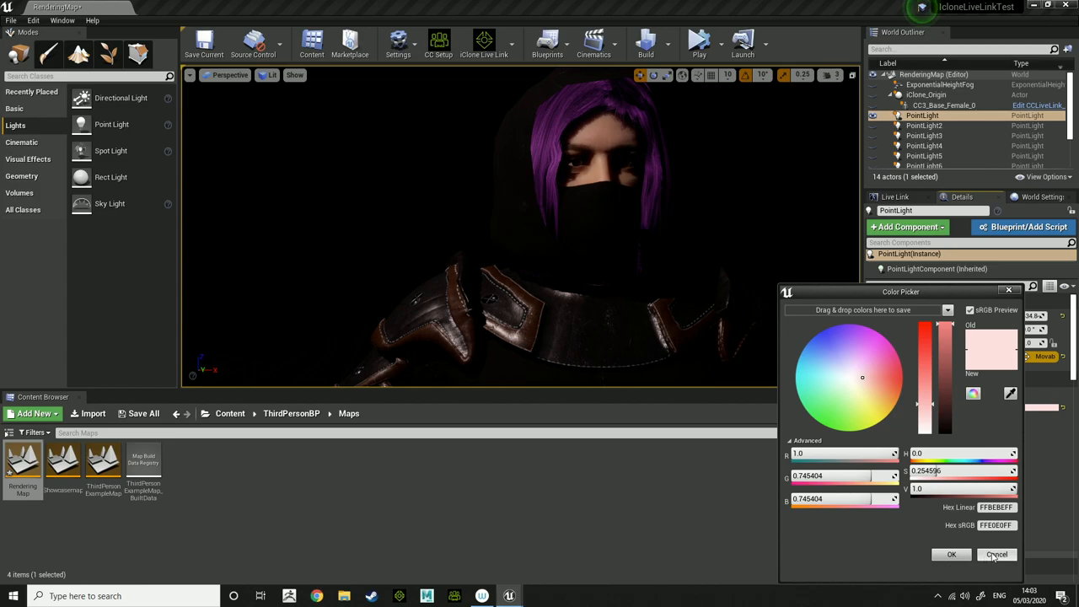
{"action": "left_click", "coordinate": [996, 555]}
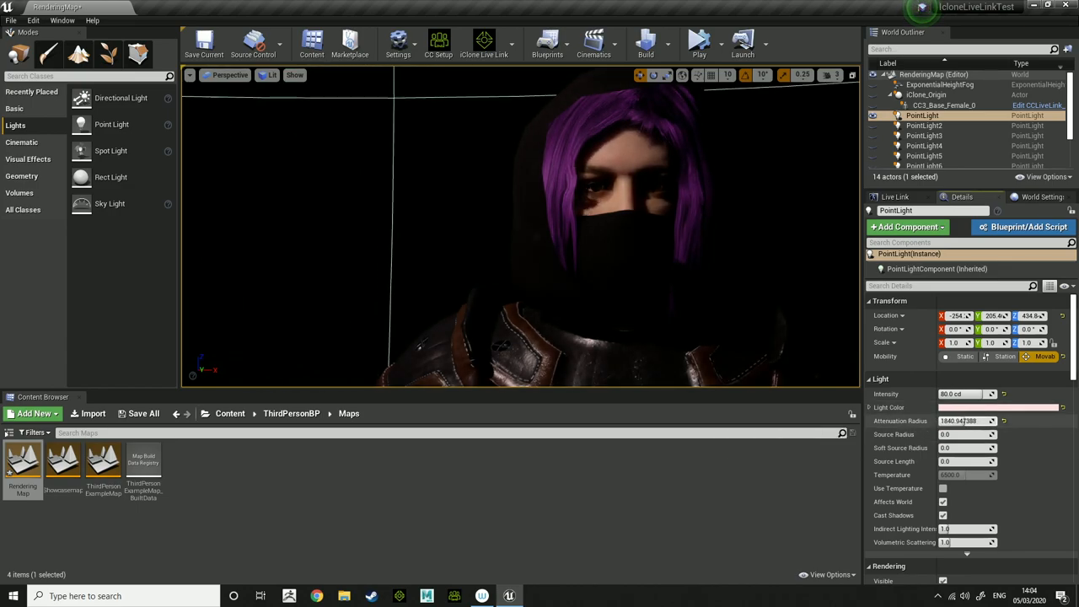
{"action": "type", "text": "1000.0"}
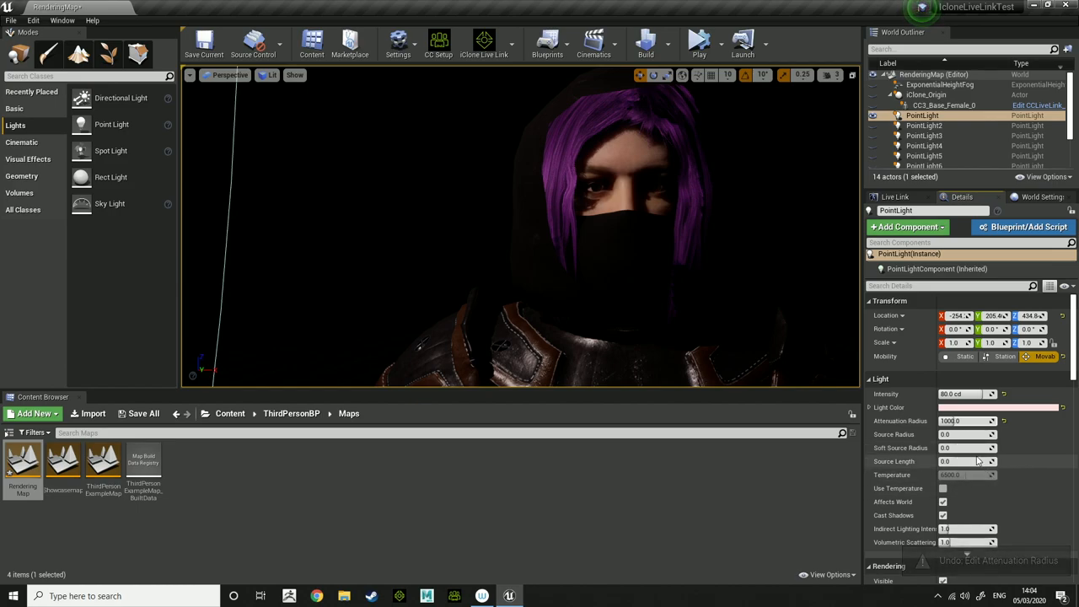
{"action": "left_click", "coordinate": [943, 502]}
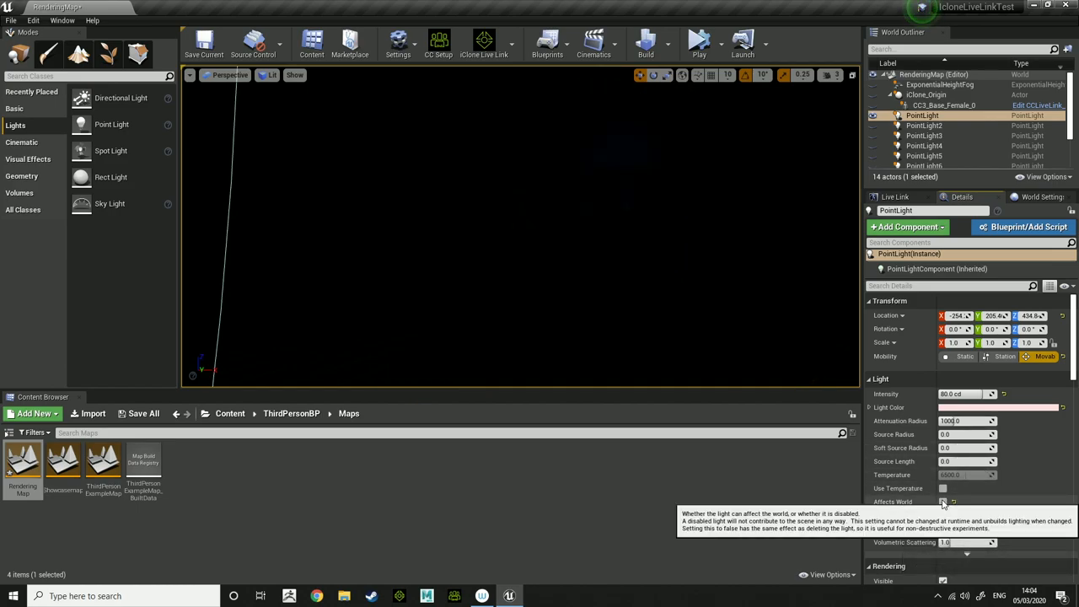
{"action": "left_click", "coordinate": [942, 502]}
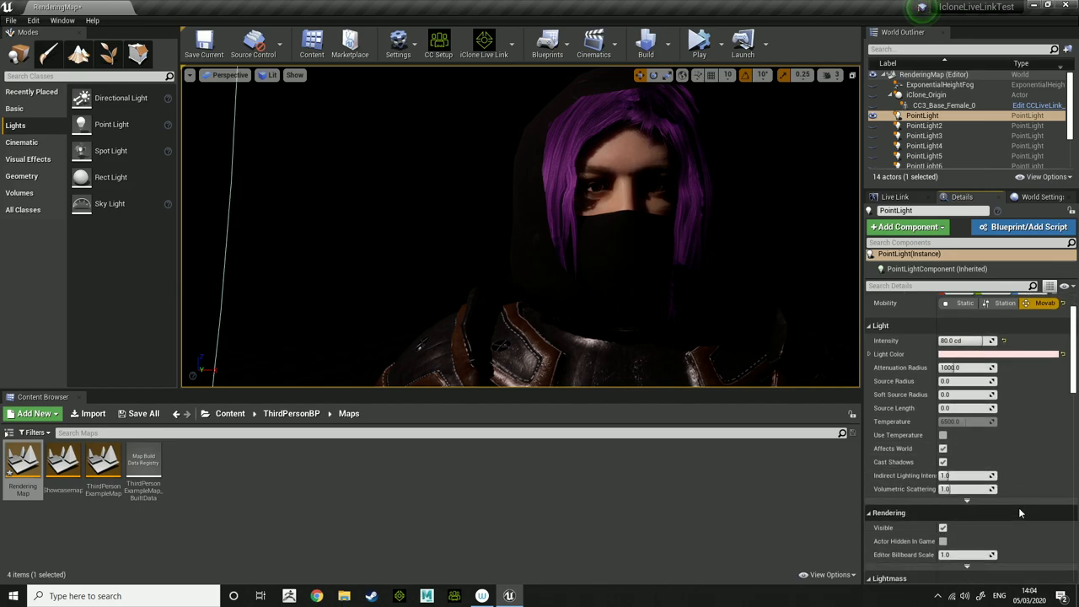
{"action": "mouse_move", "coordinate": [970, 499]}
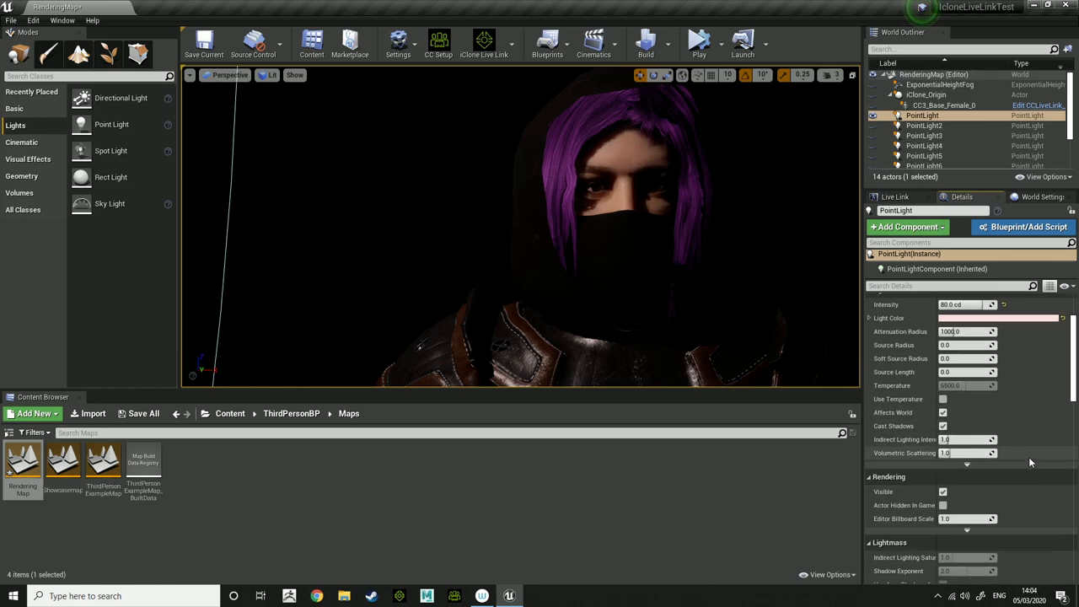
{"action": "scroll", "scroll_direction": "down", "scroll_amount": 3}
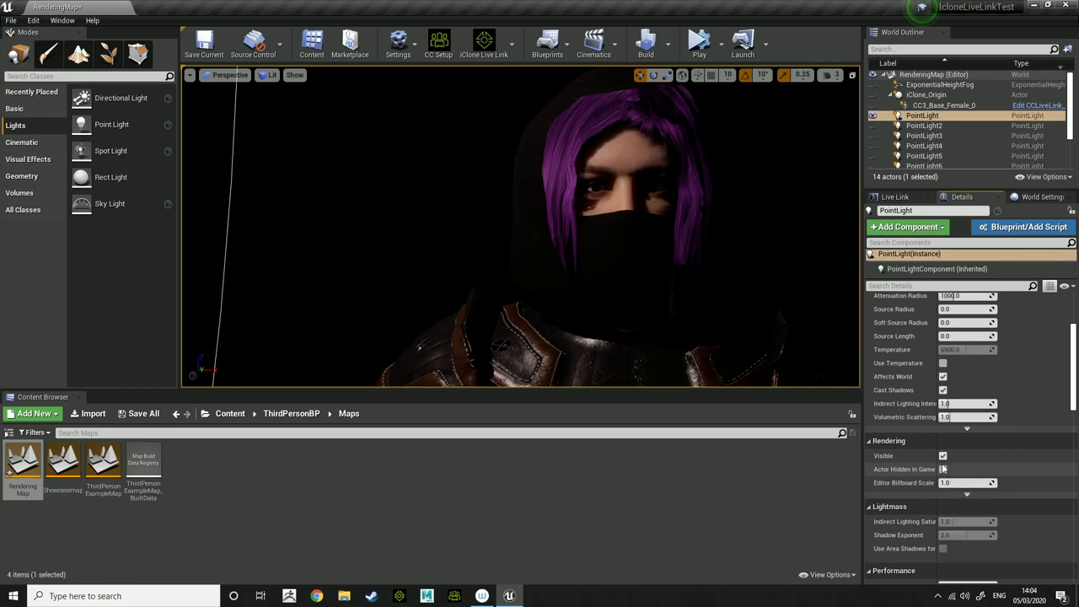
{"action": "mouse_move", "coordinate": [700, 42]}
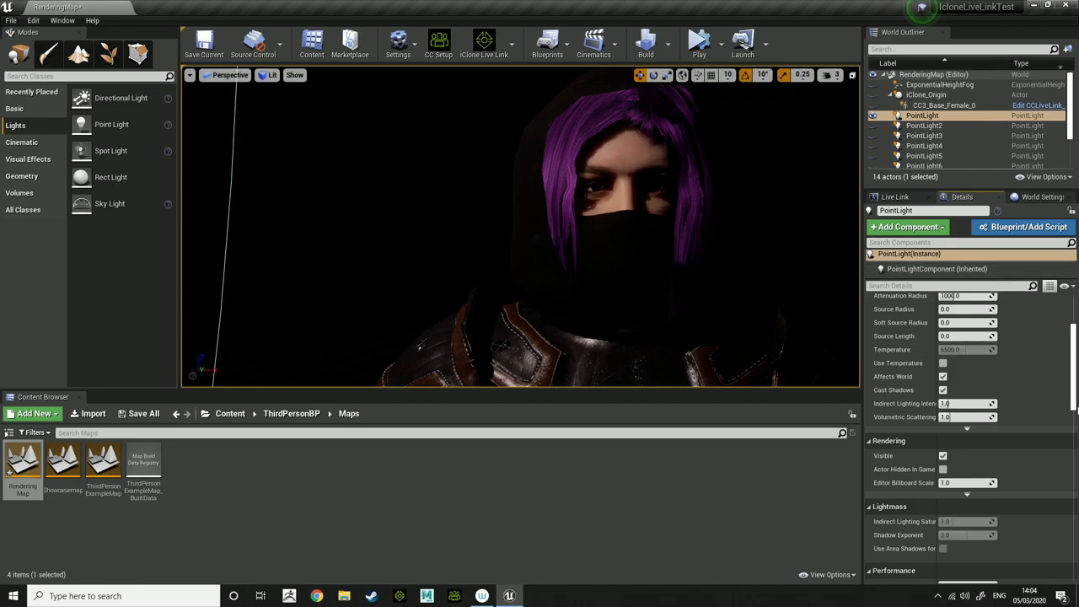
{"action": "scroll", "scroll_direction": "down", "scroll_amount": 3}
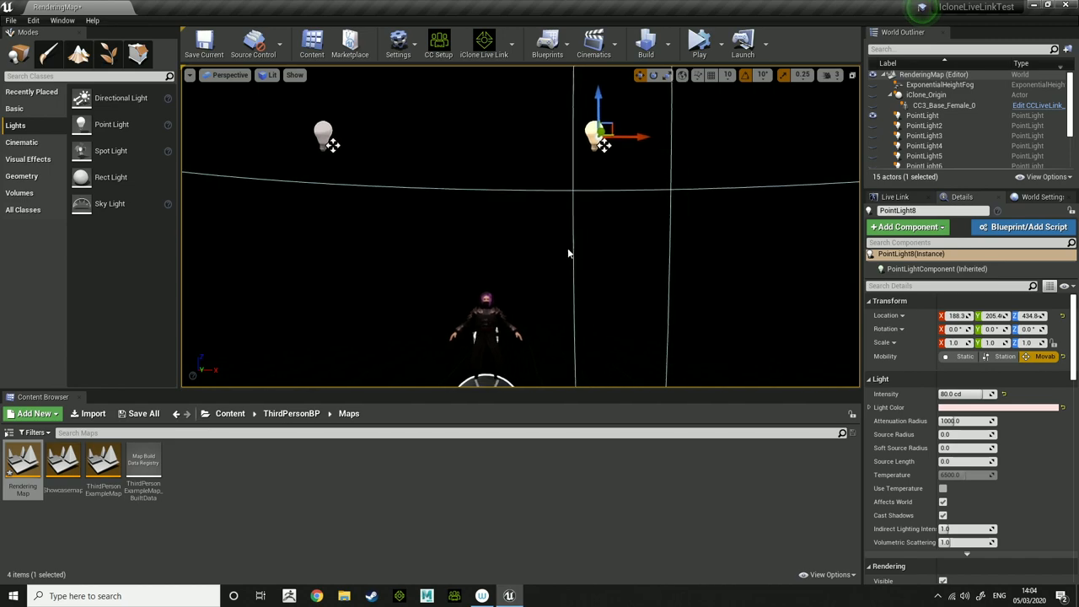
Drag the duplicated PointLight8 out along X and down before discarding it.
{"action": "left_click_drag", "start_coordinate": [607, 135], "coordinate": [691, 135]}
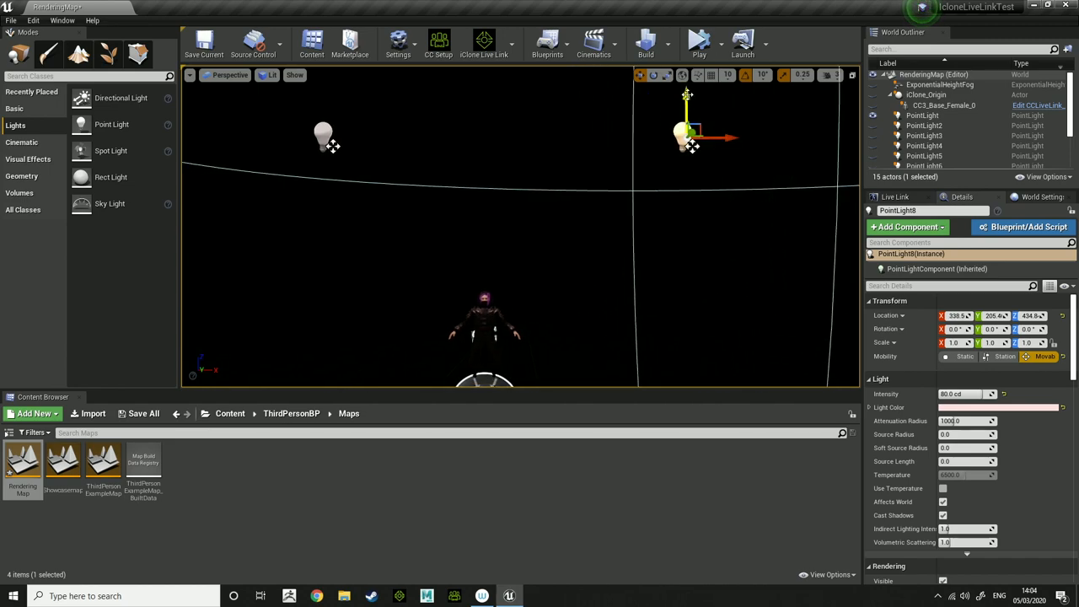
{"action": "left_click_drag", "start_coordinate": [690, 137], "coordinate": [690, 218]}
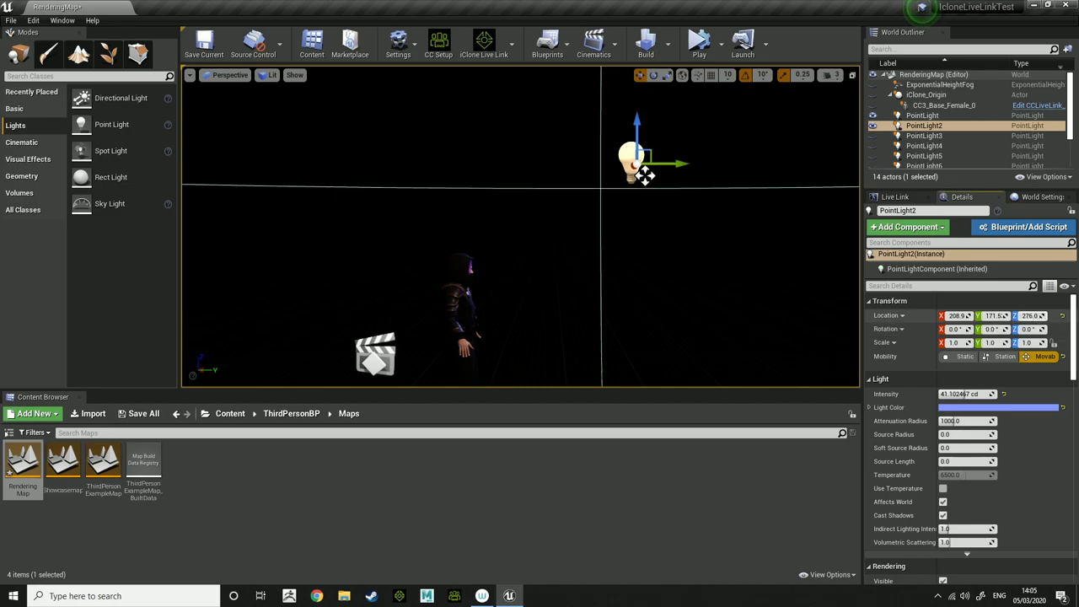
Nudge PointLight2 along Y and back, then bring its intensity from 73 down to about 42 cd.
{"action": "left_click_drag", "start_coordinate": [646, 168], "coordinate": [687, 165]}
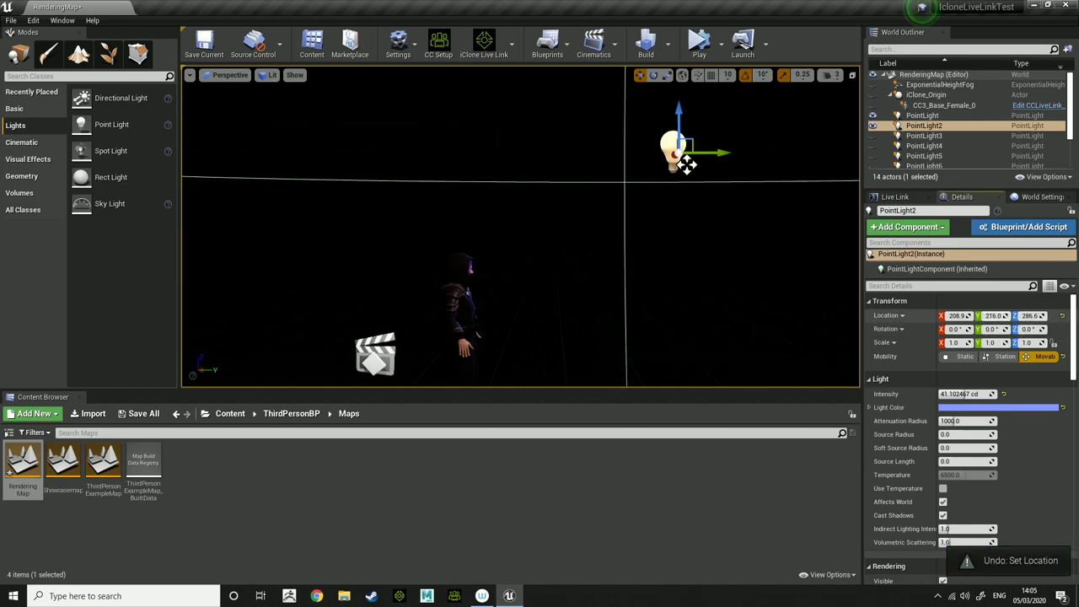
{"action": "left_click_drag", "start_coordinate": [687, 153], "coordinate": [645, 163]}
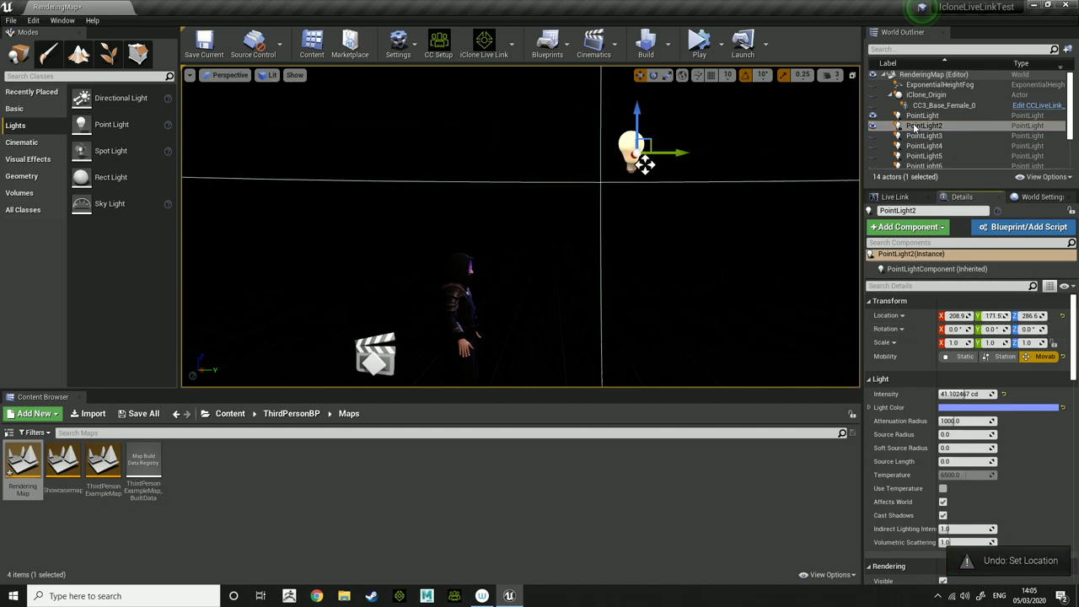
{"action": "mouse_move", "coordinate": [924, 126]}
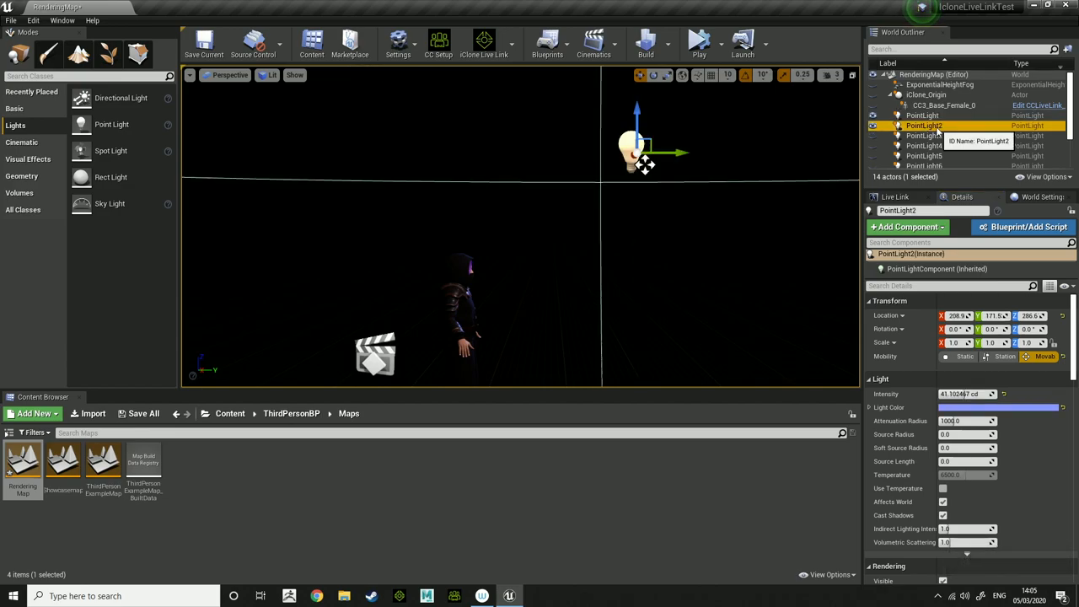
{"action": "left_click", "coordinate": [923, 116]}
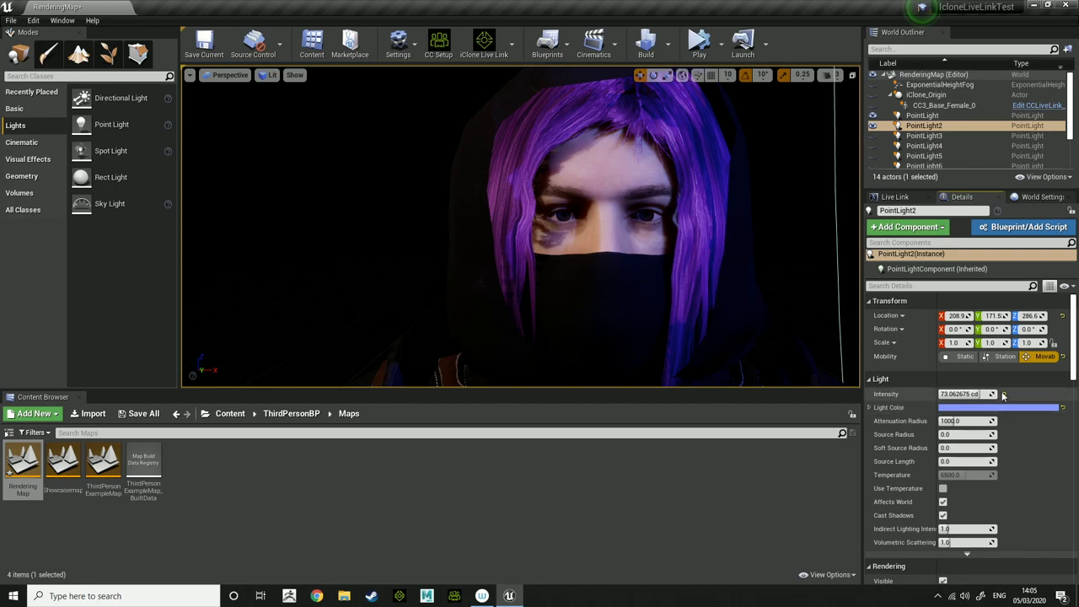
{"action": "left_click", "coordinate": [1004, 394]}
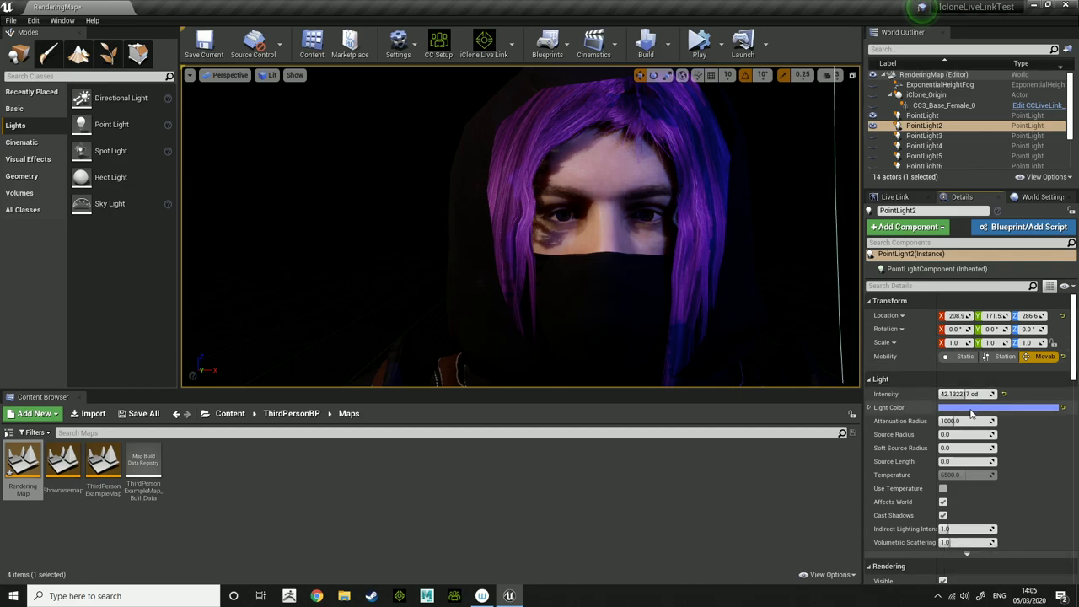
Sweep PointLight2's Light Color through pink and green hues, then keep the pale blue.
{"action": "left_click", "coordinate": [999, 407]}
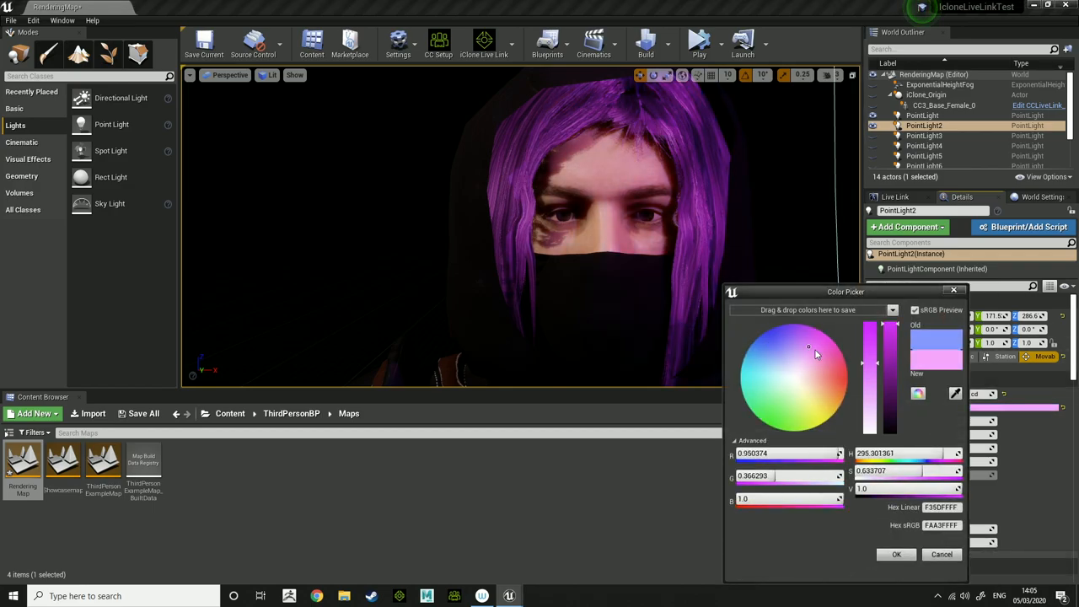
{"action": "left_click_drag", "start_coordinate": [808, 346], "coordinate": [768, 413]}
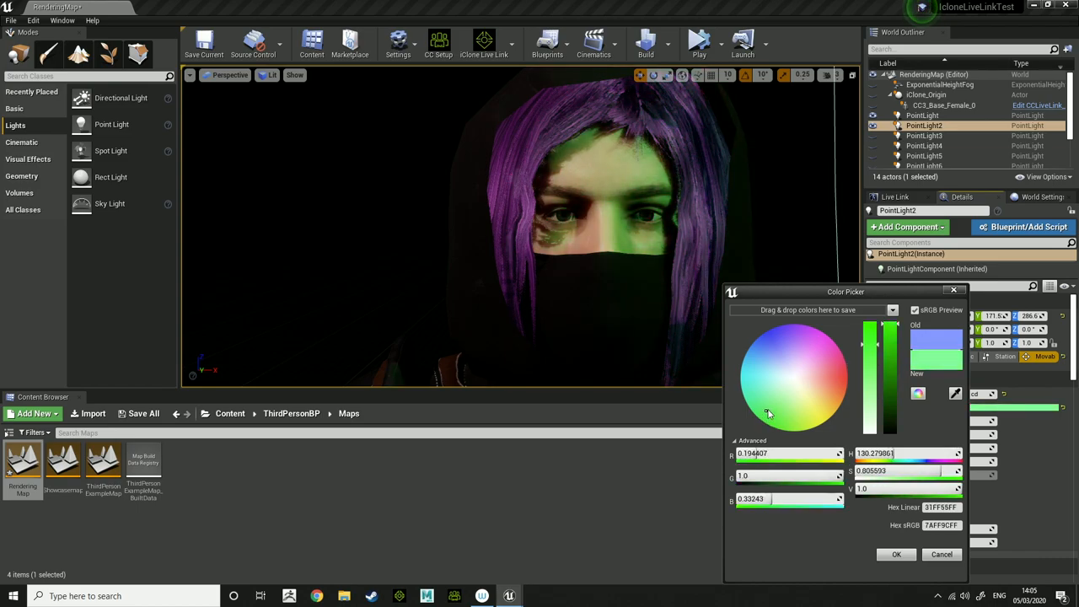
{"action": "left_click", "coordinate": [759, 395]}
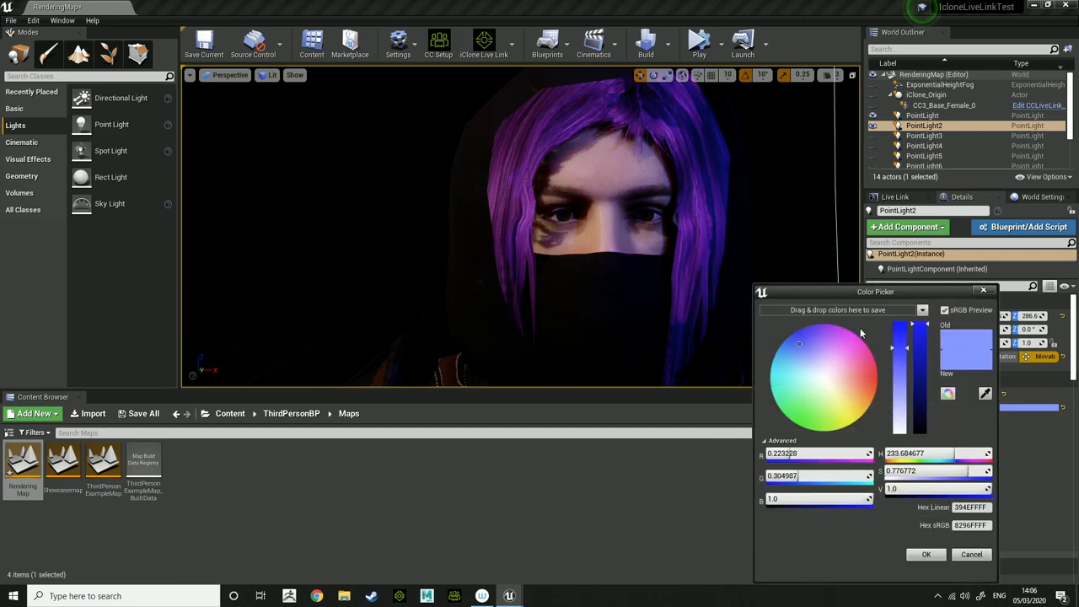
{"action": "mouse_move", "coordinate": [785, 356]}
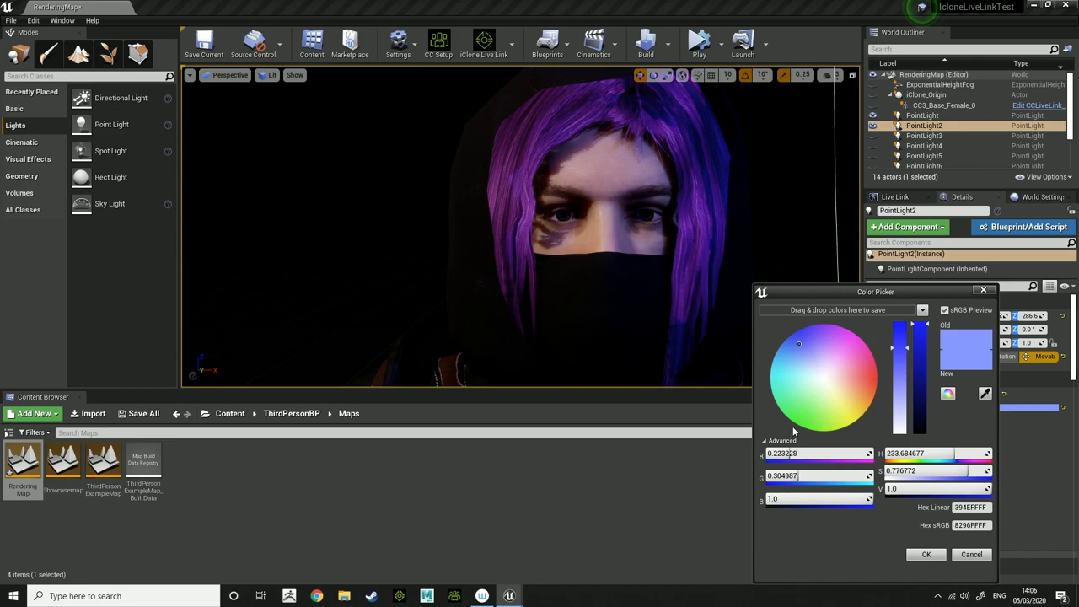
{"action": "mouse_move", "coordinate": [833, 449]}
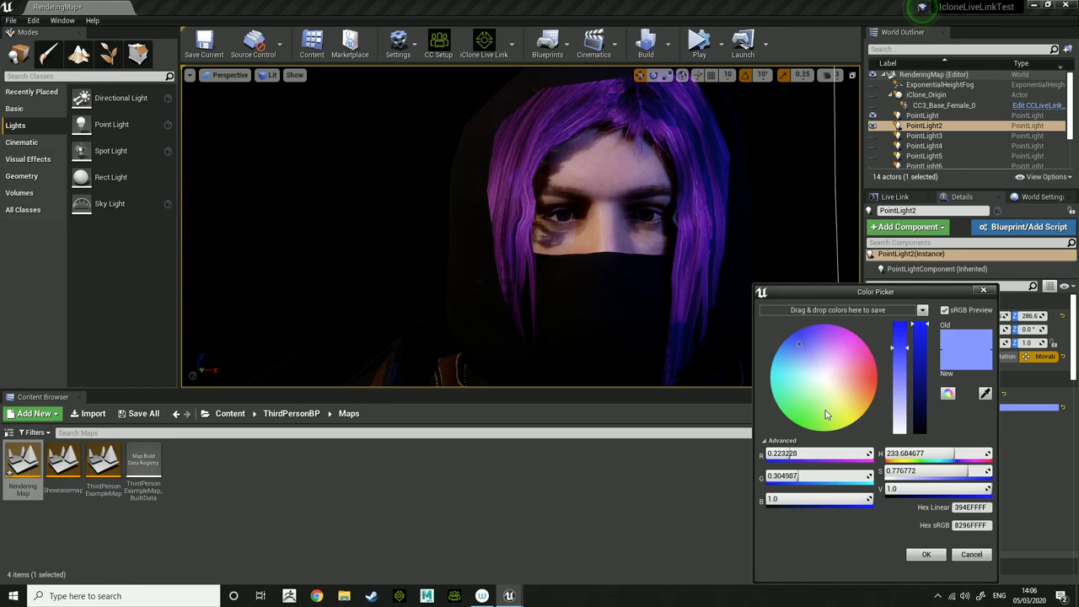
{"action": "mouse_move", "coordinate": [827, 427]}
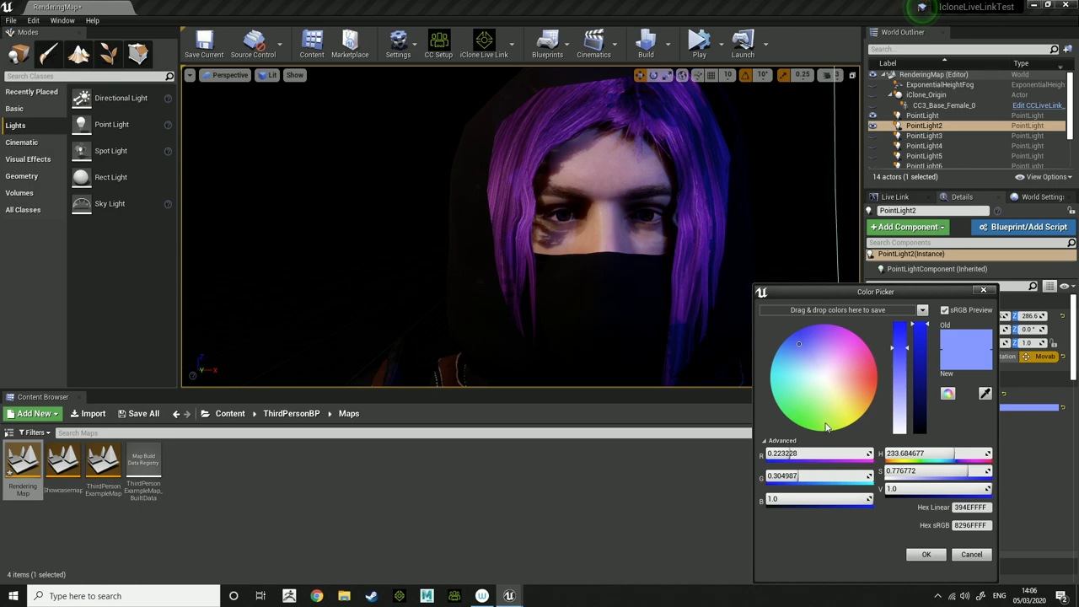
{"action": "mouse_move", "coordinate": [960, 537]}
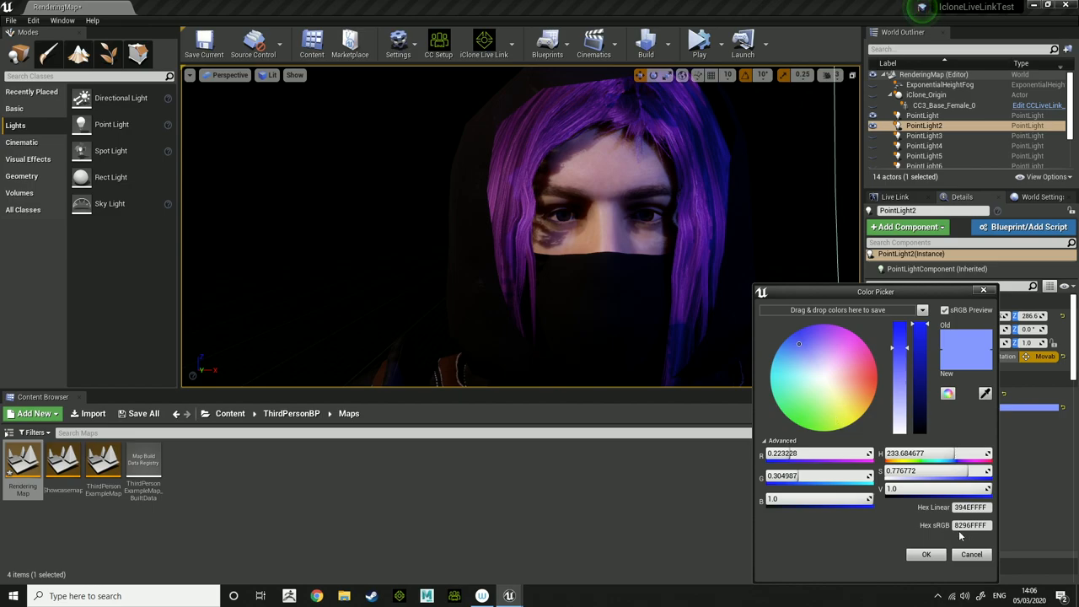
{"action": "left_click", "coordinate": [926, 554]}
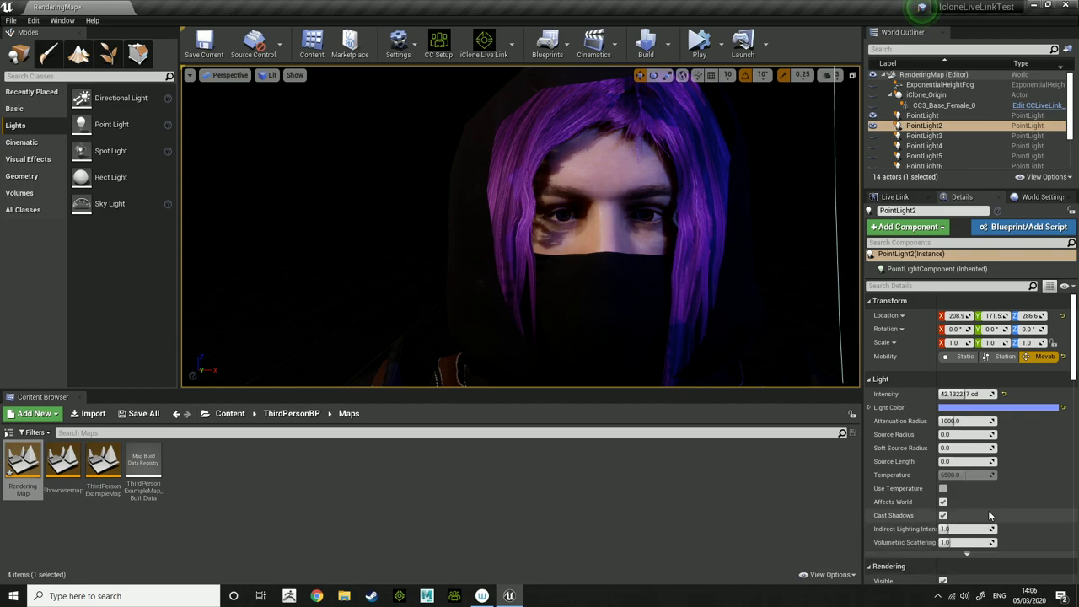
Select PointLight2 and PointLight3 in the Outliner and make the 68 cd blue PointLight3 visible.
{"action": "scroll", "scroll_direction": "down", "scroll_amount": 3}
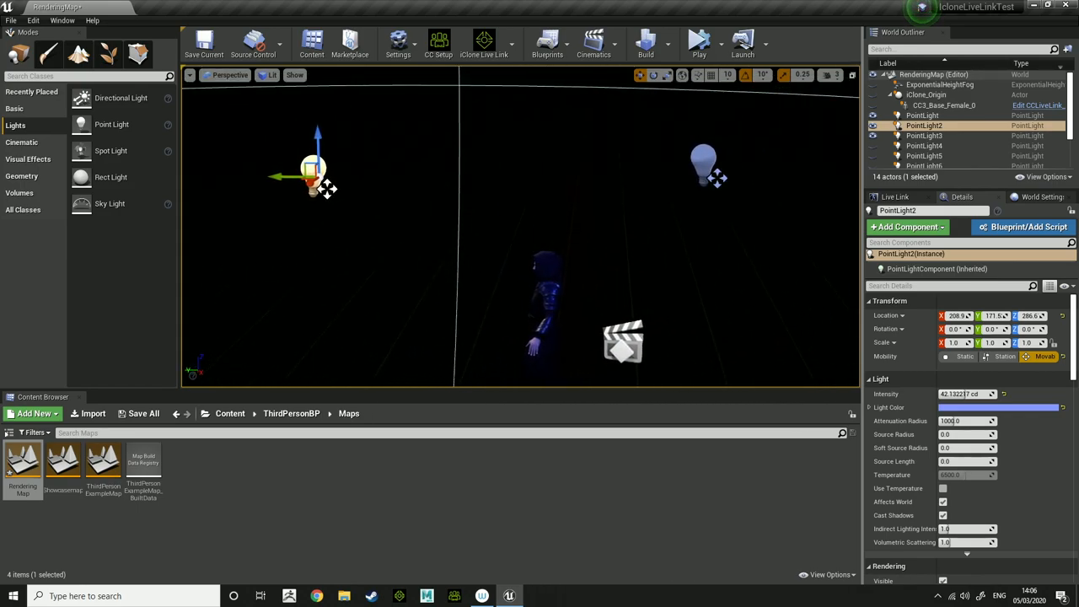
{"action": "left_click", "coordinate": [924, 136]}
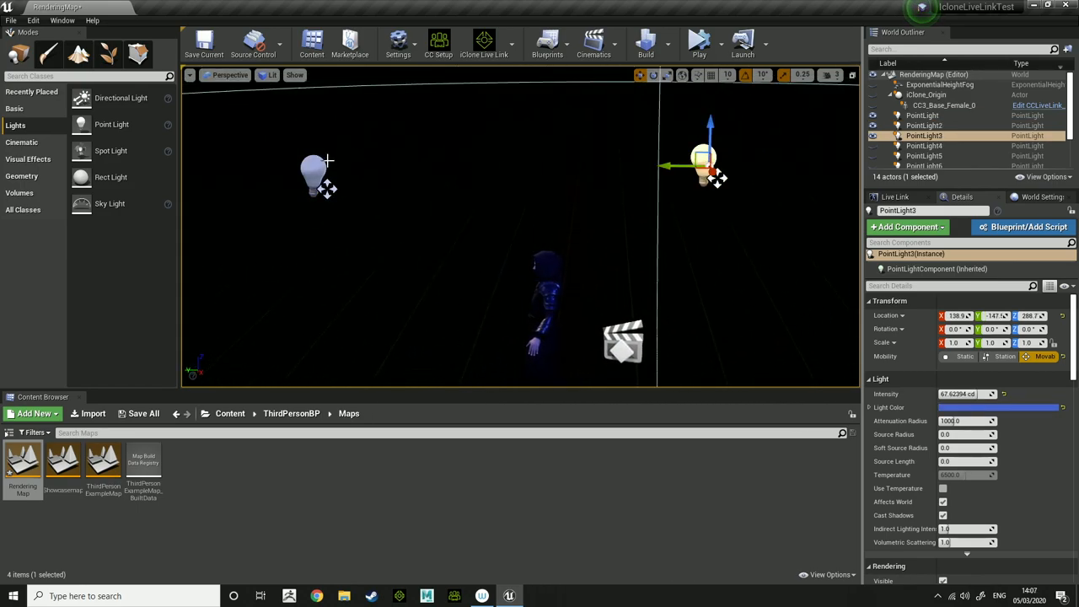
{"action": "left_click", "coordinate": [924, 125]}
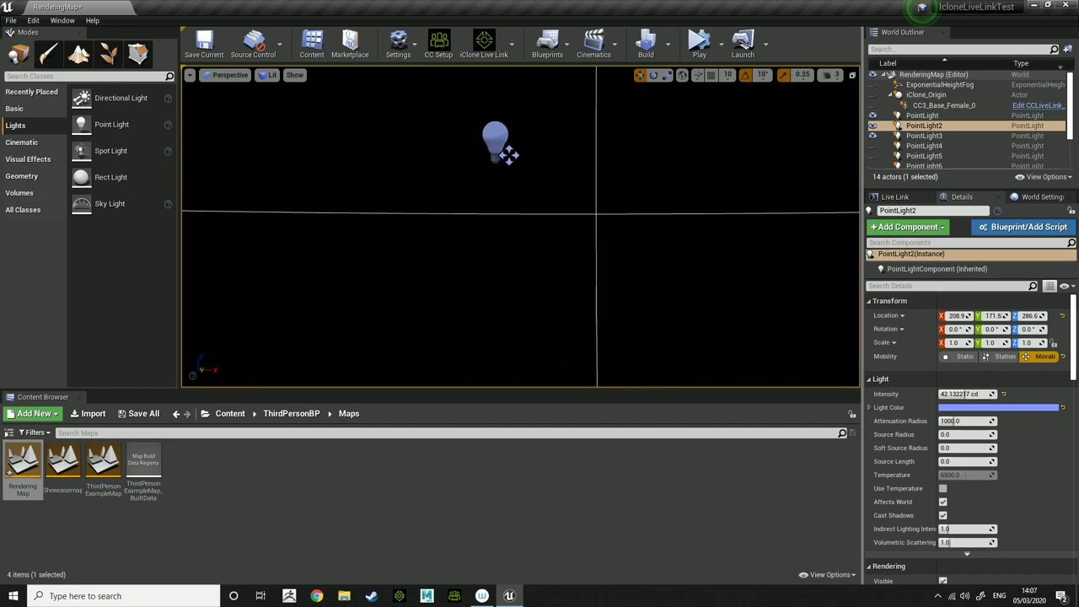
{"action": "left_click", "coordinate": [924, 136]}
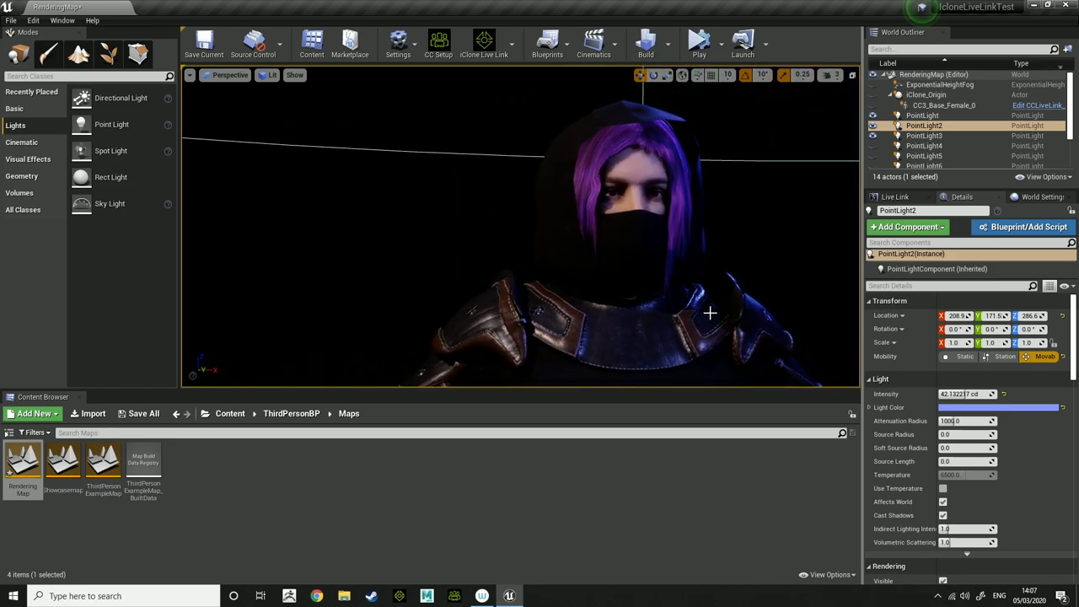
{"action": "left_click", "coordinate": [924, 136]}
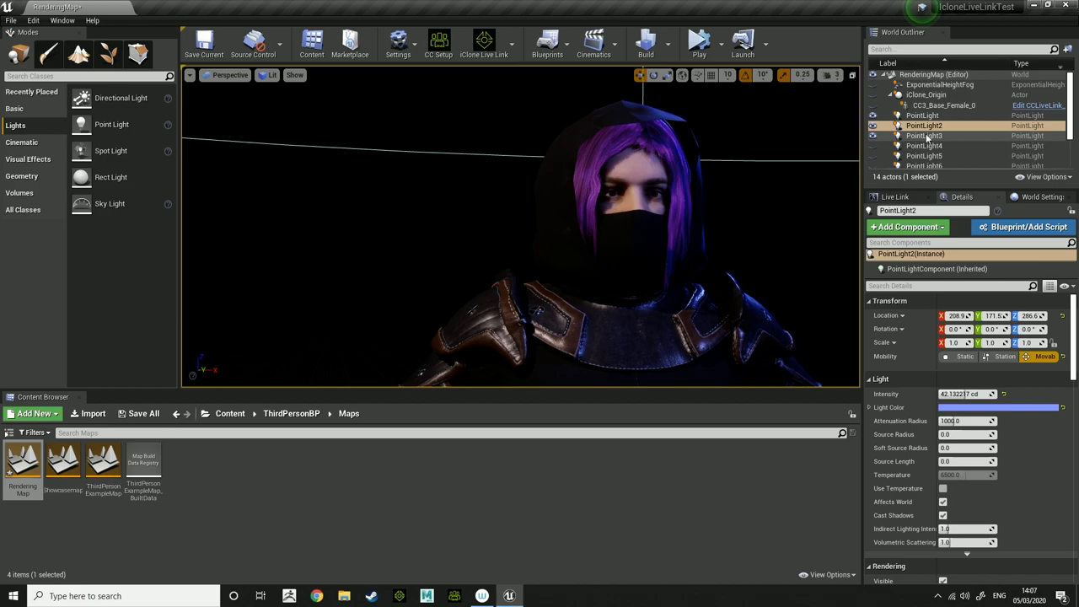
{"action": "left_click", "coordinate": [924, 135]}
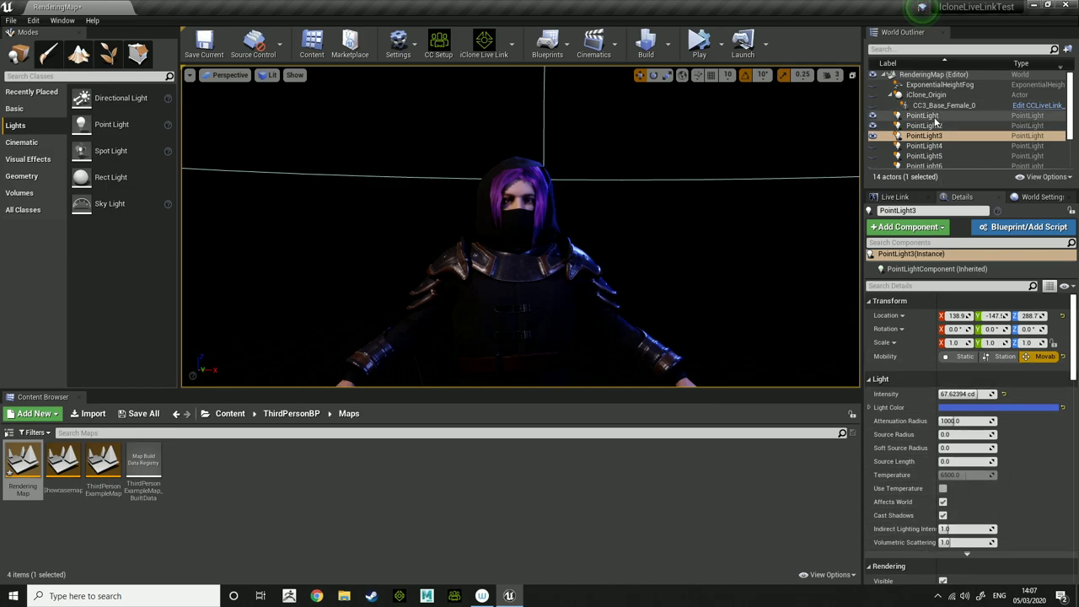
Select the pink point lights in the Outliner, ending on PointLight4 at about 99.5 cd.
{"action": "left_click", "coordinate": [922, 116]}
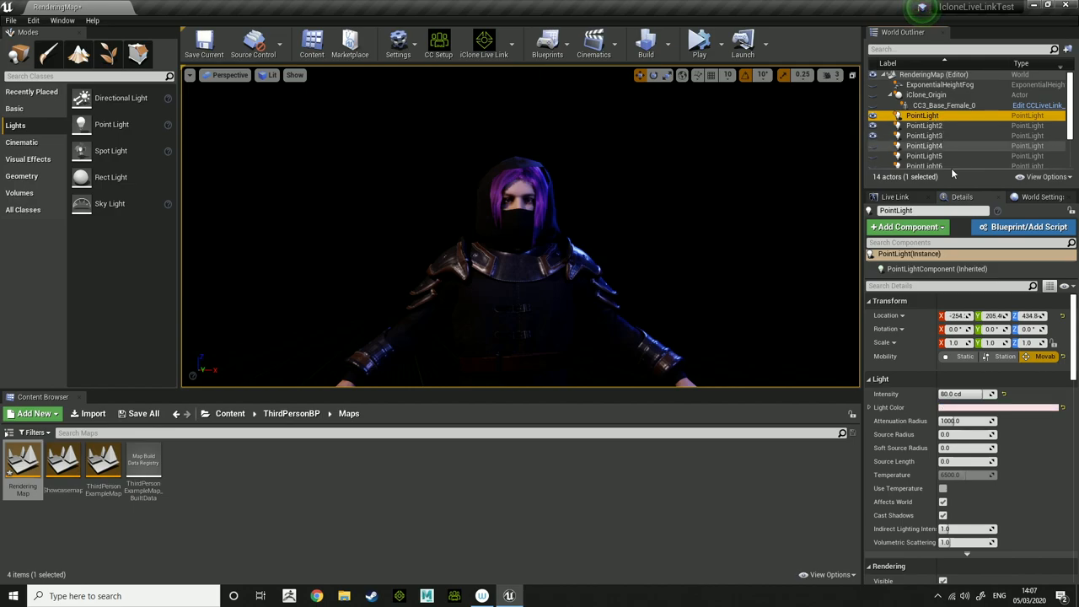
{"action": "mouse_move", "coordinate": [1046, 356]}
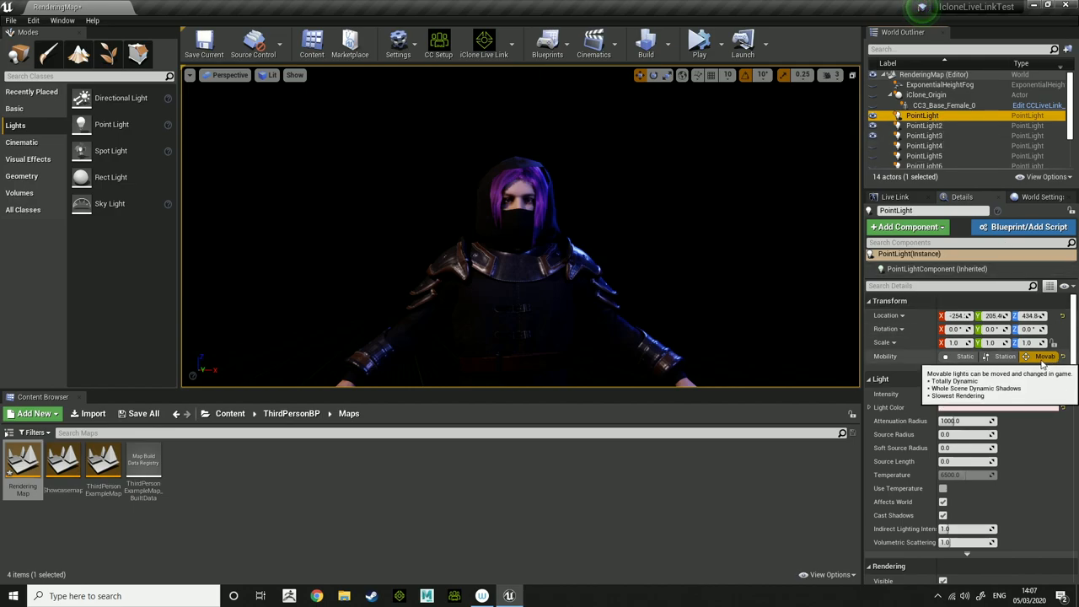
{"action": "left_click", "coordinate": [924, 125]}
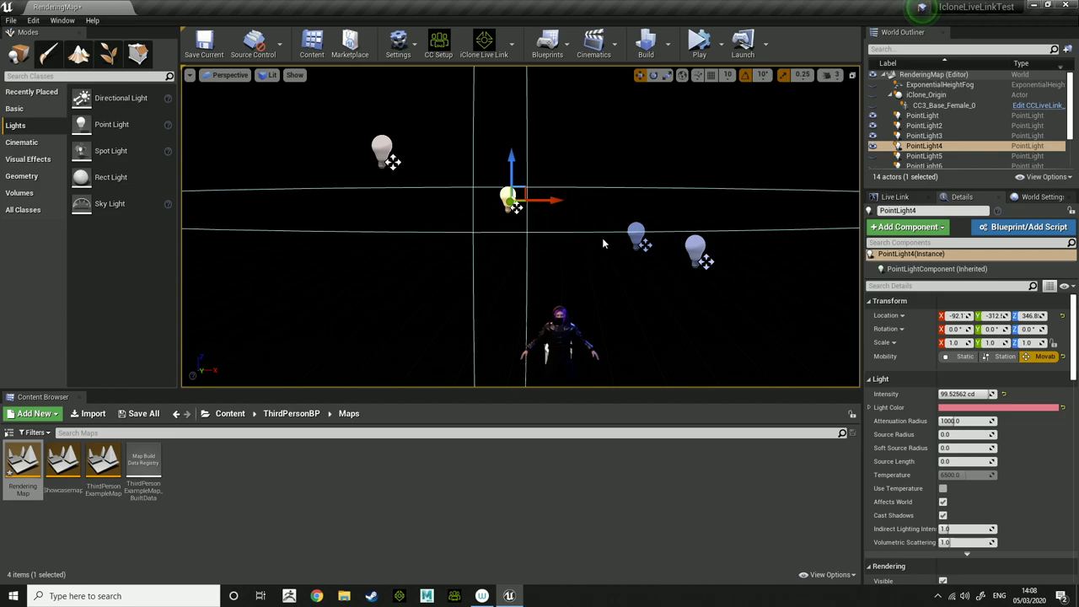
{"action": "mouse_move", "coordinate": [513, 230]}
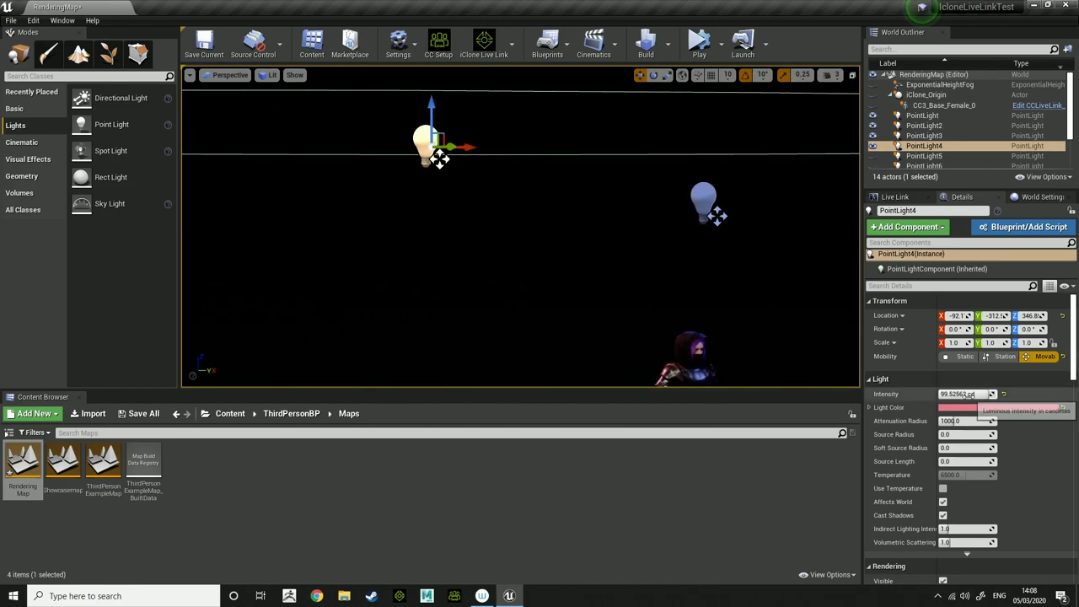
Raise PointLight4's Light Color saturation to 1.0 for a hot pink and confirm.
{"action": "left_click", "coordinate": [961, 407]}
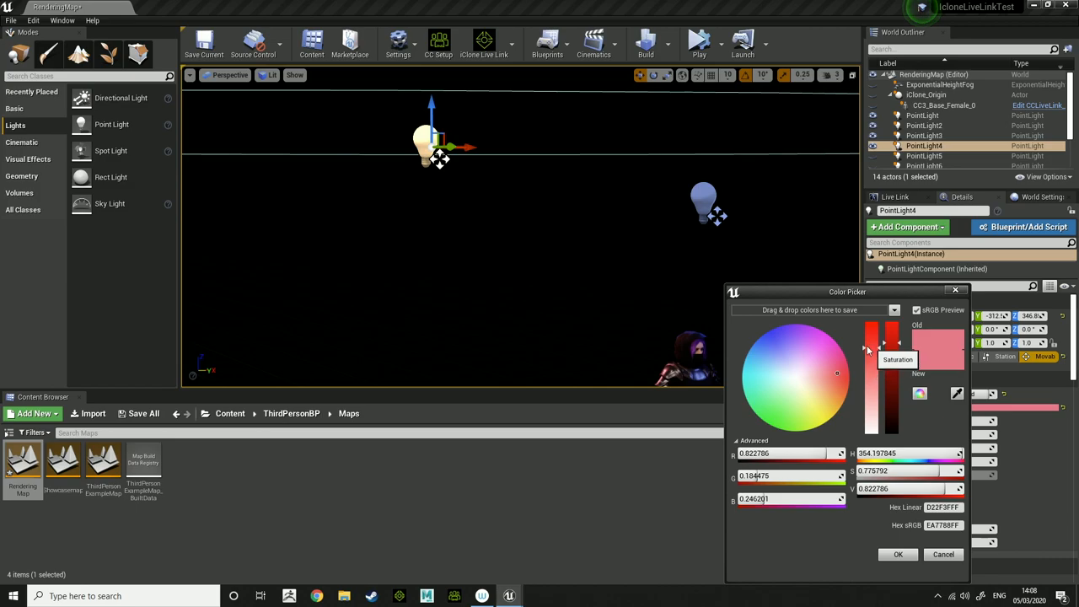
{"action": "mouse_move", "coordinate": [882, 376]}
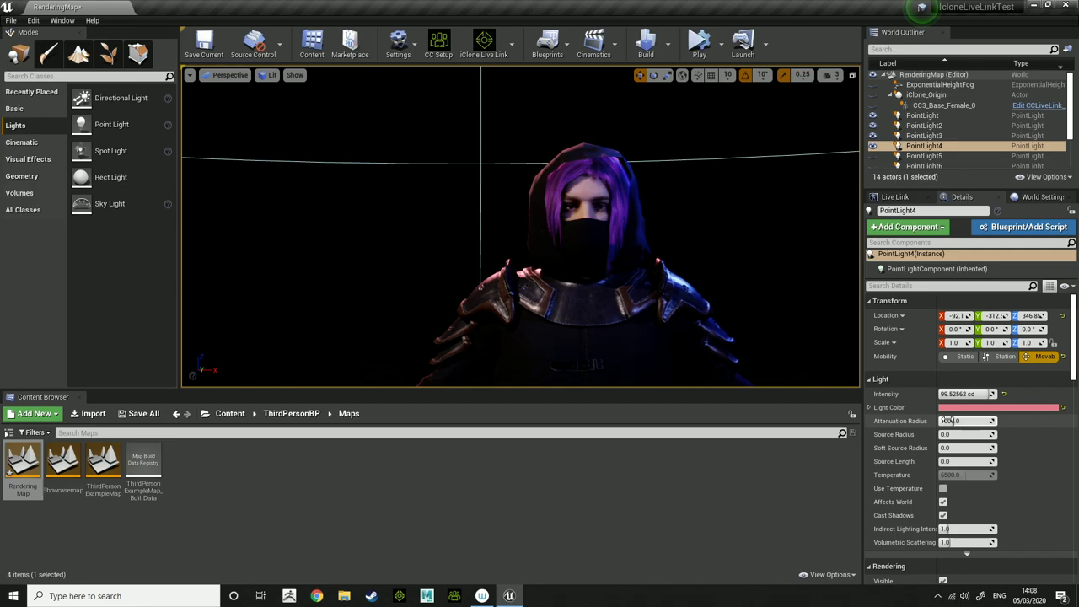
{"action": "left_click", "coordinate": [999, 407]}
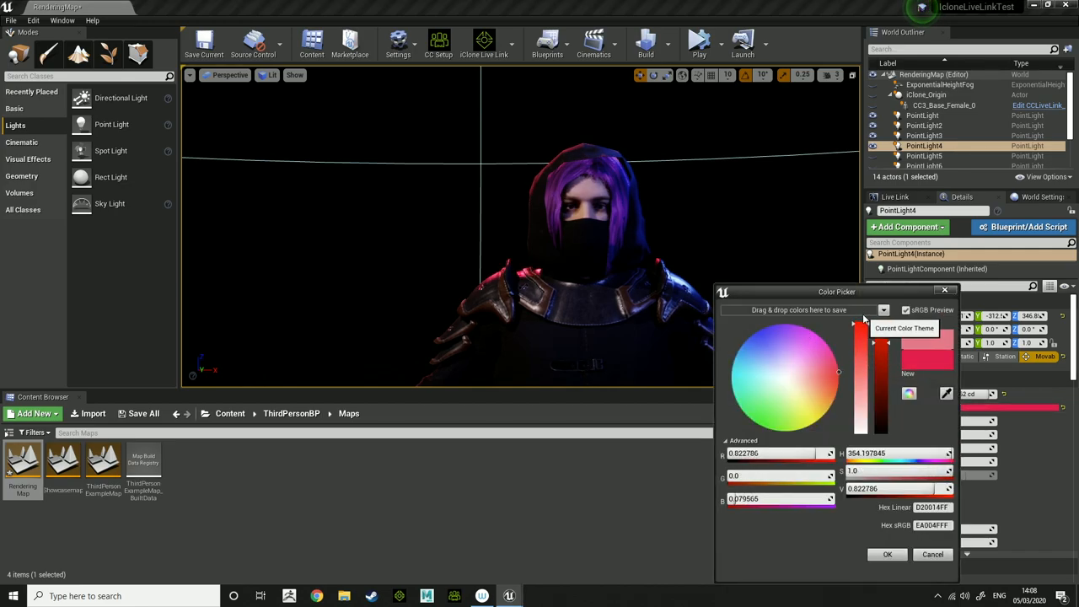
{"action": "left_click", "coordinate": [887, 554]}
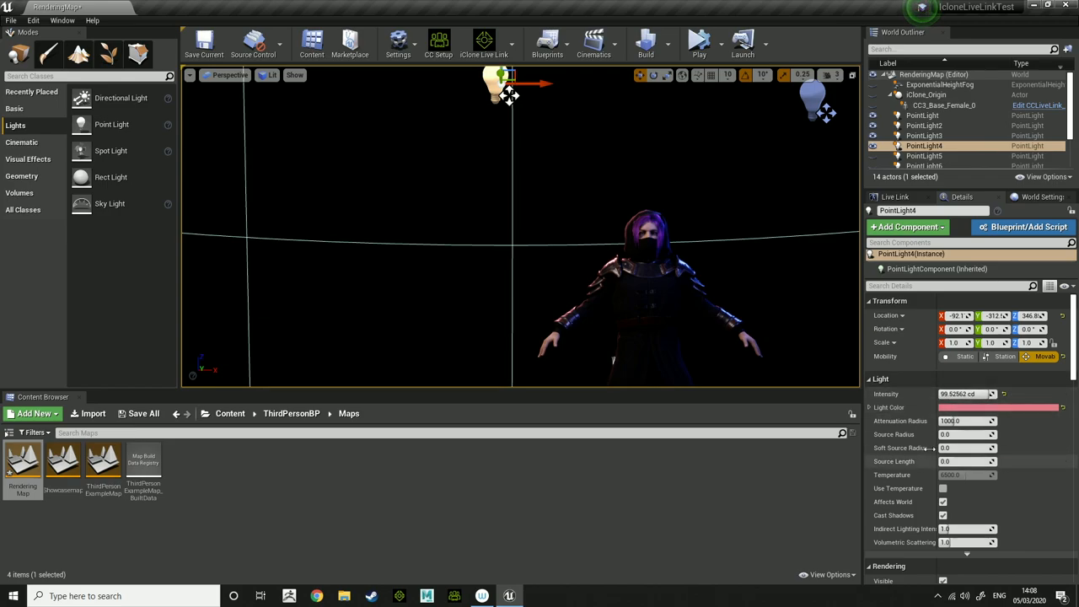
{"action": "left_click", "coordinate": [887, 407]}
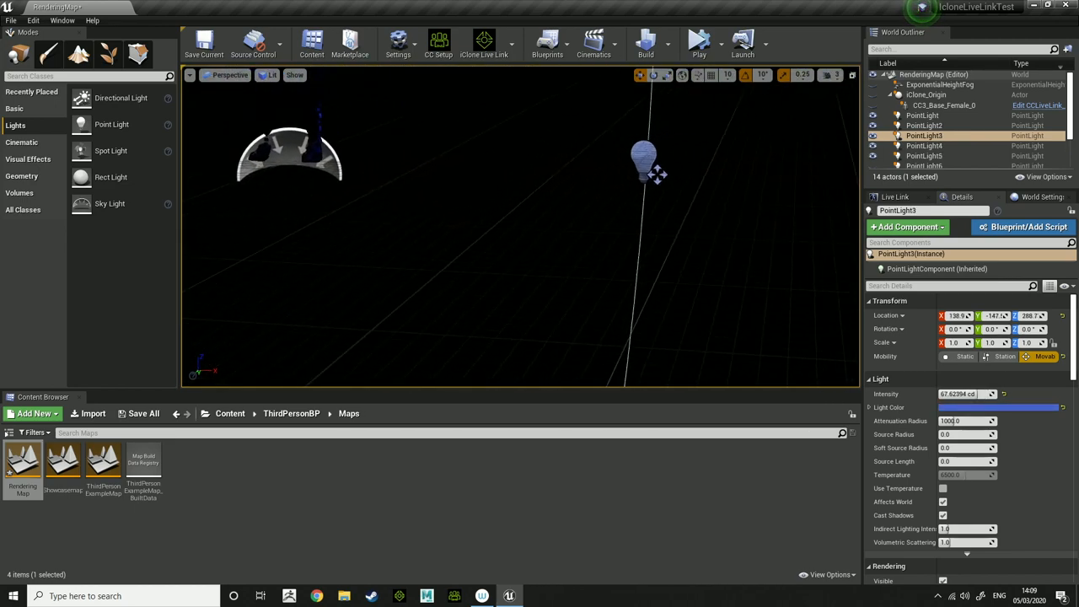
{"action": "left_click", "coordinate": [924, 156]}
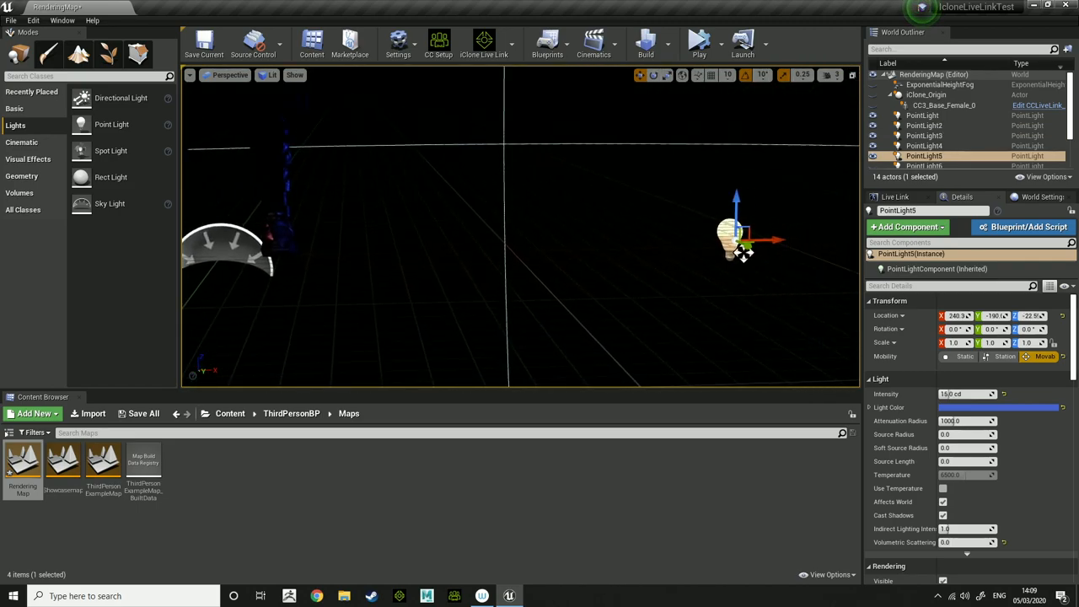
{"action": "mouse_move", "coordinate": [968, 394]}
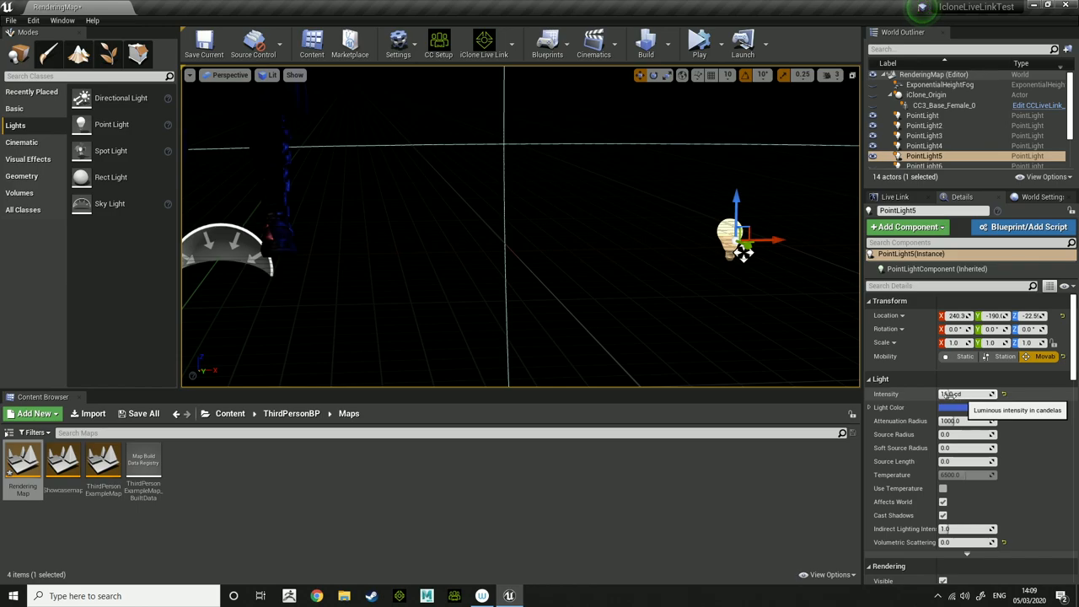
{"action": "left_click", "coordinate": [953, 407]}
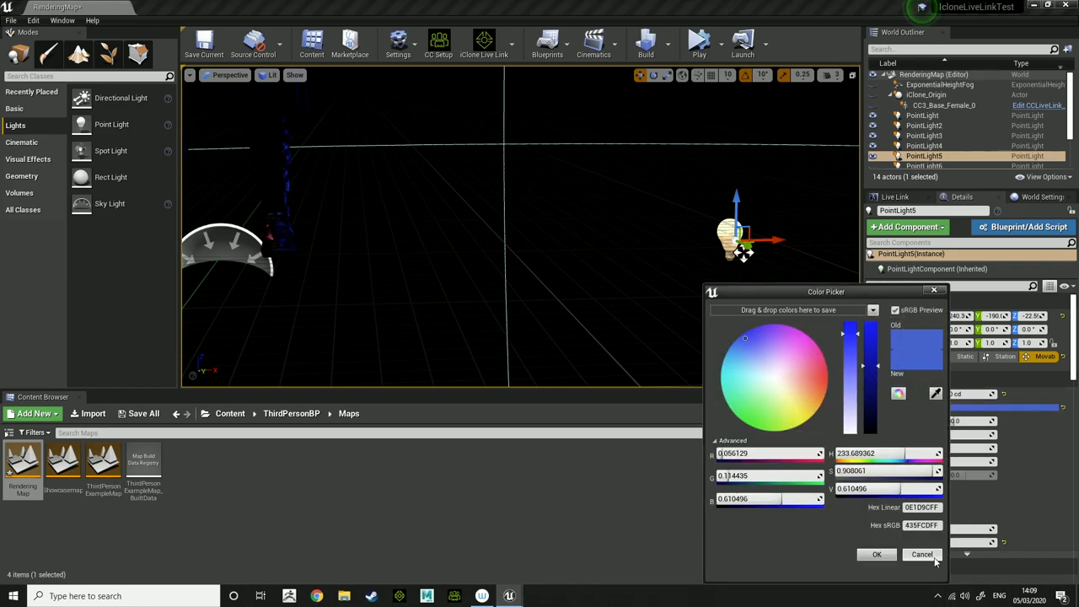
{"action": "left_click", "coordinate": [922, 554]}
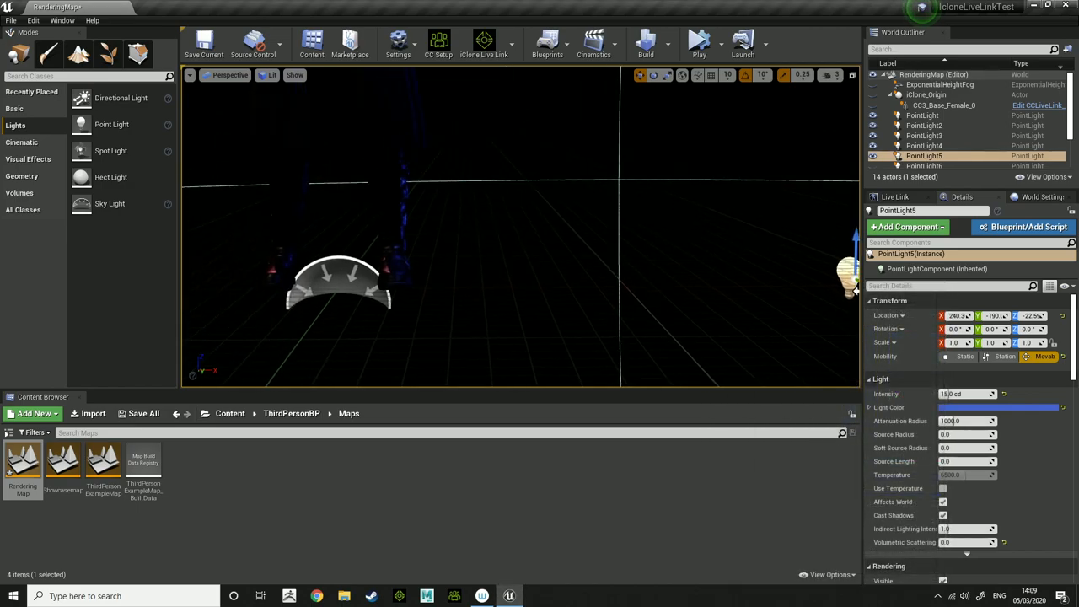
{"action": "mouse_move", "coordinate": [394, 299]}
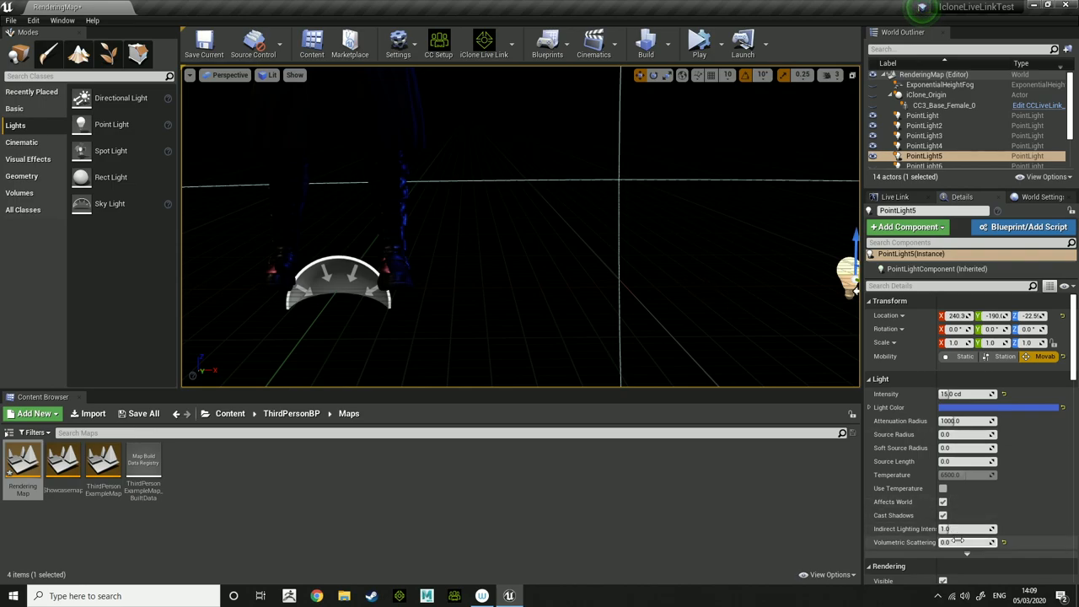
{"action": "mouse_move", "coordinate": [962, 542]}
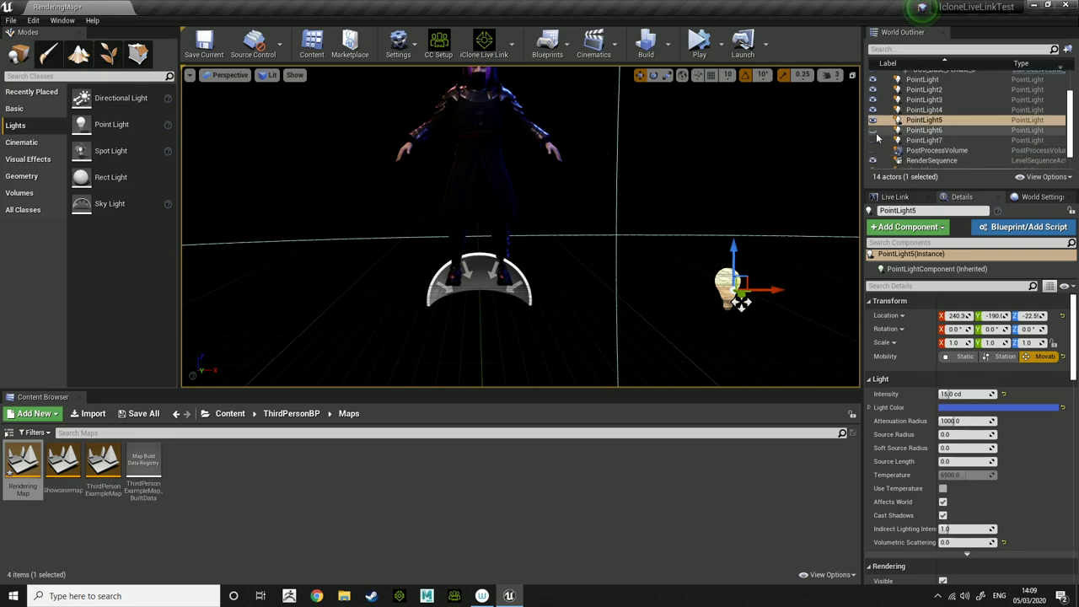
{"action": "left_click", "coordinate": [924, 110]}
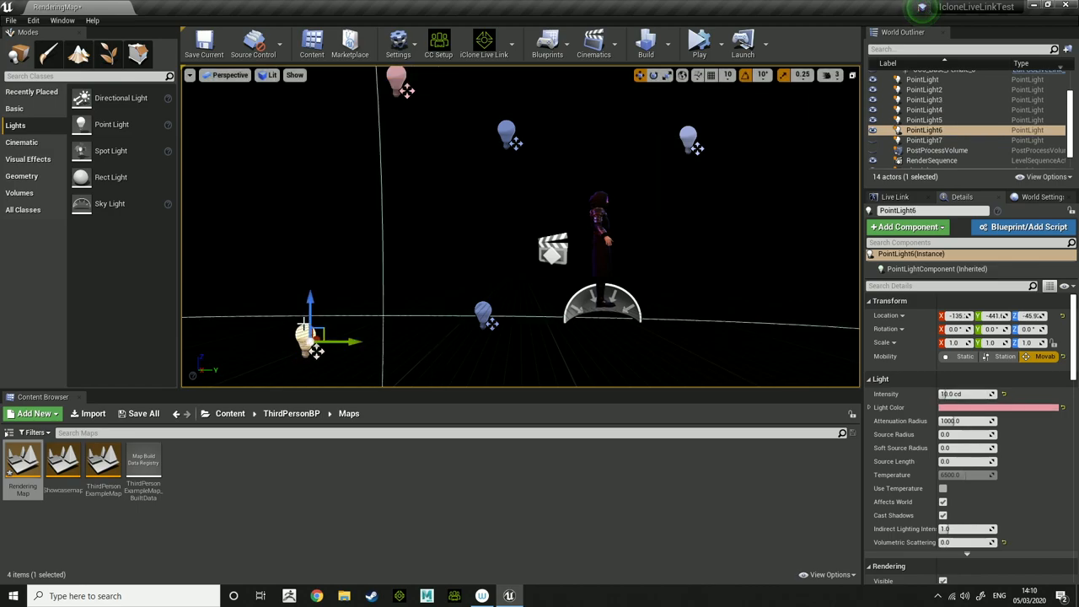
{"action": "left_click", "coordinate": [924, 120]}
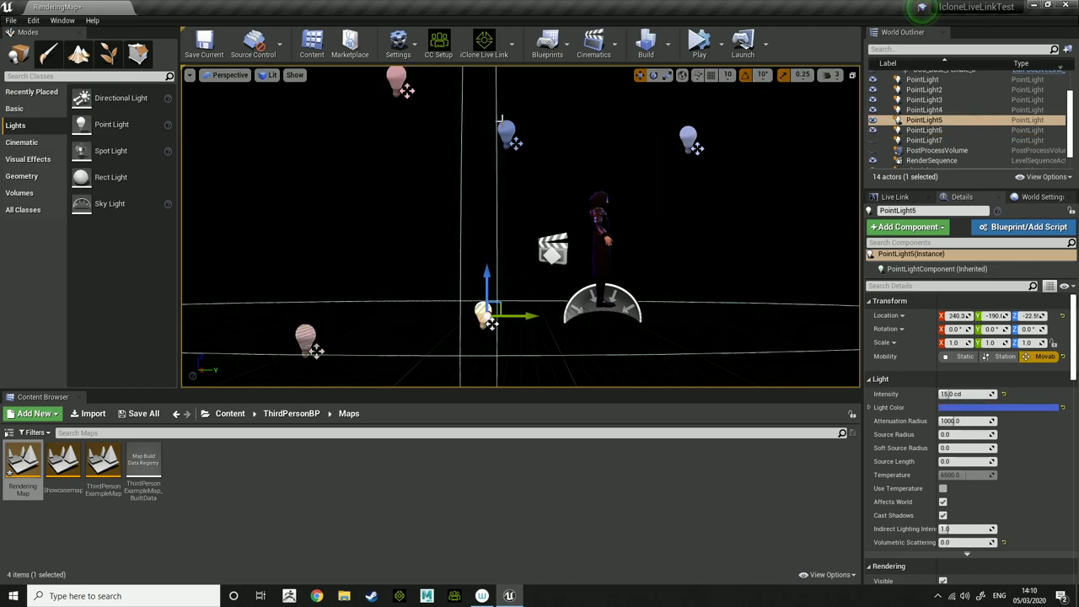
{"action": "left_click", "coordinate": [924, 129]}
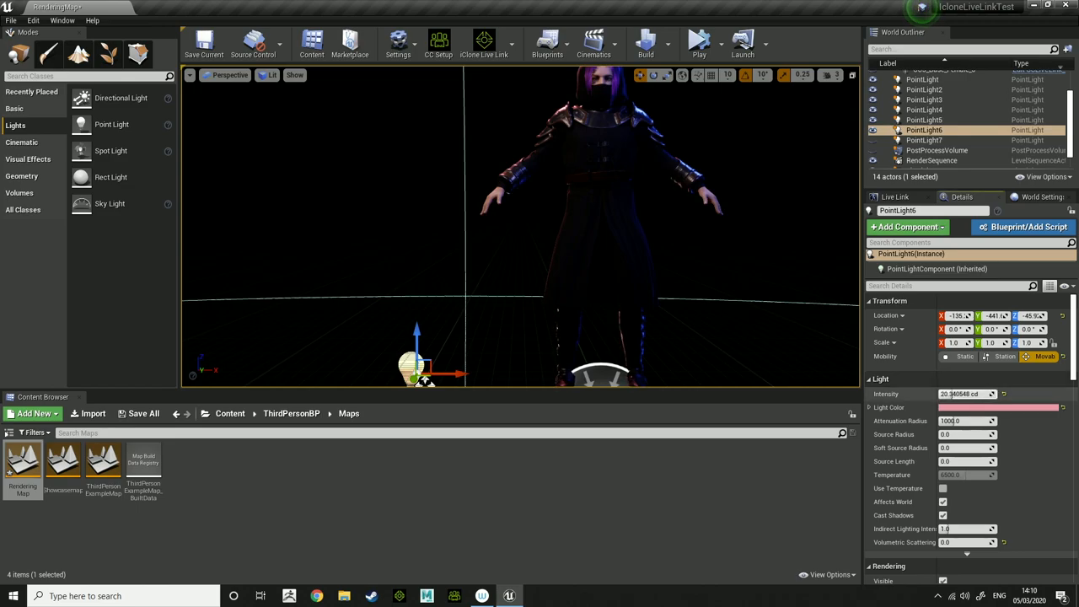
{"action": "type", "text": "110.623009"}
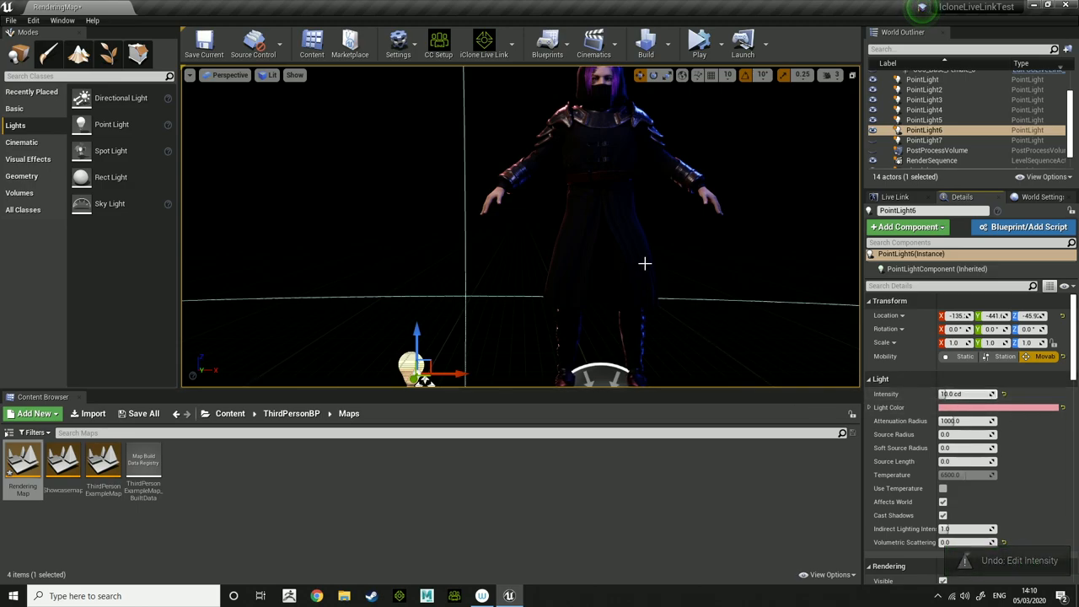
{"action": "mouse_move", "coordinate": [656, 273]}
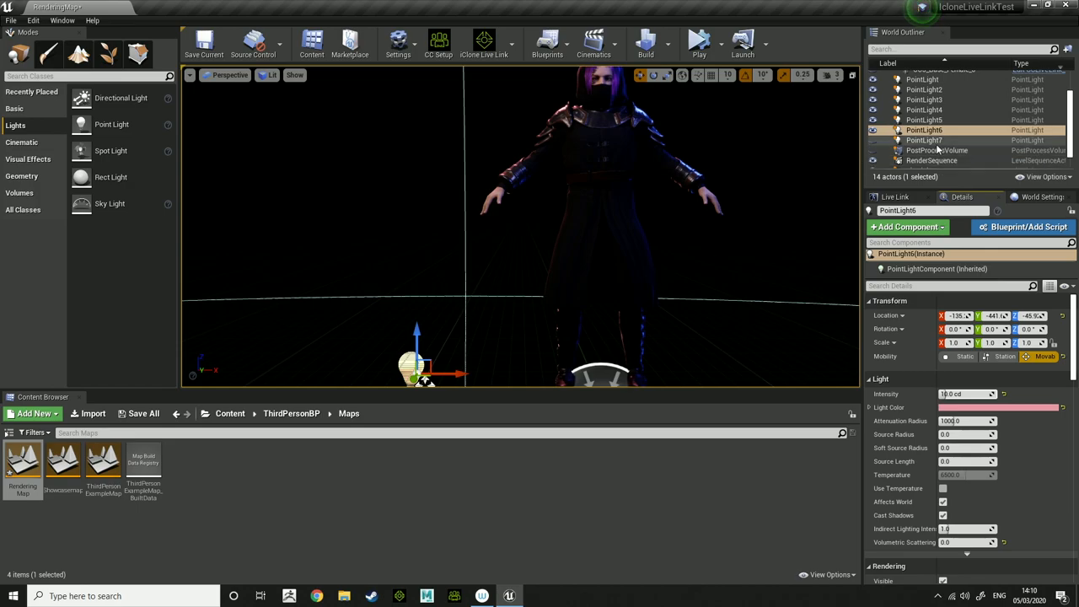
{"action": "left_click", "coordinate": [924, 140]}
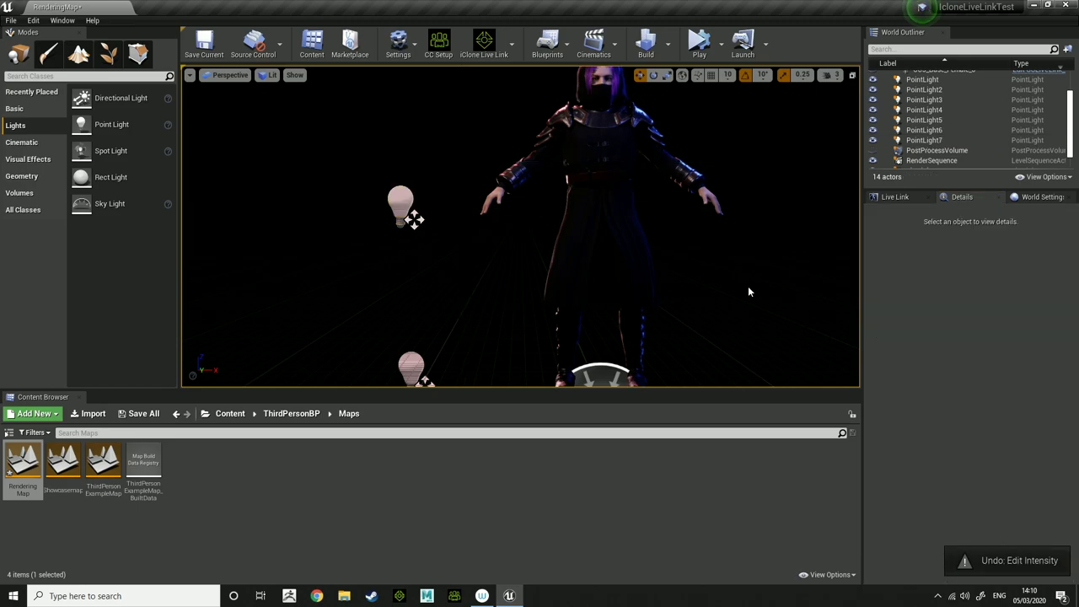
{"action": "left_click", "coordinate": [551, 262]}
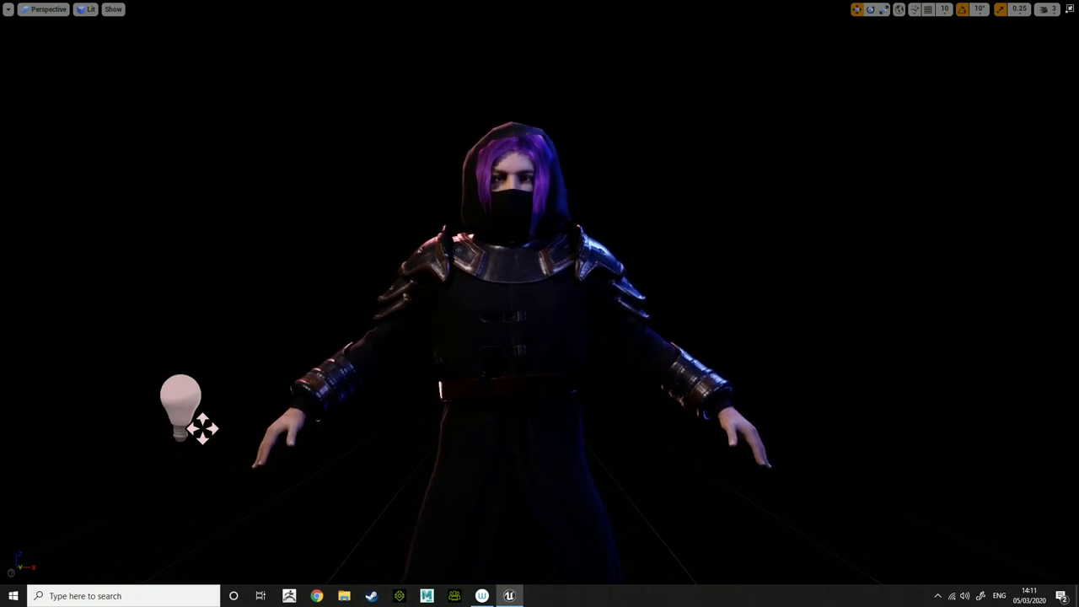
{"action": "left_click", "coordinate": [42, 9]}
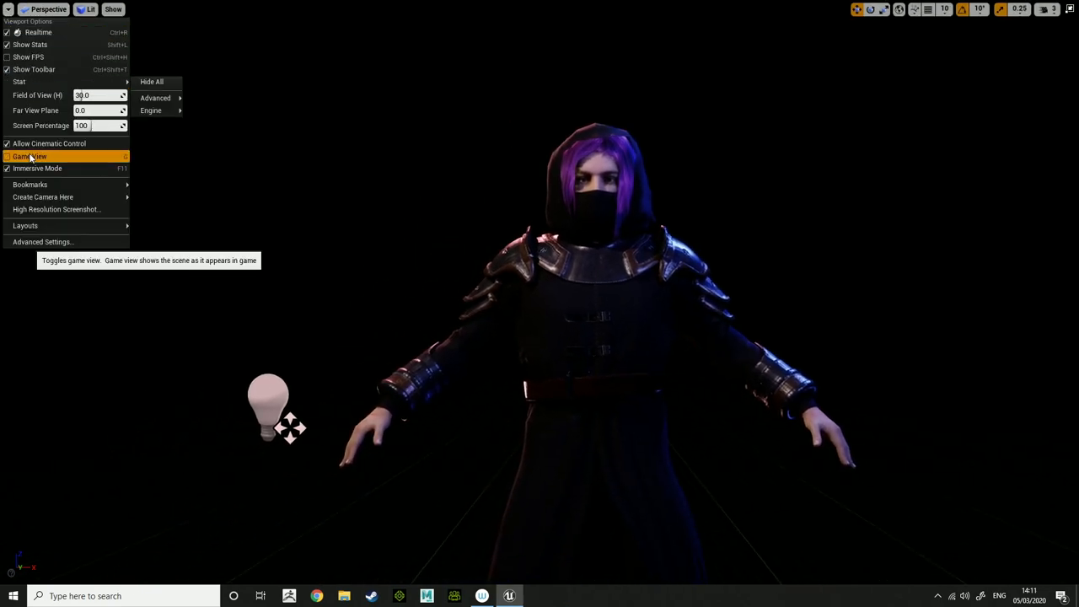
{"action": "left_click", "coordinate": [31, 157]}
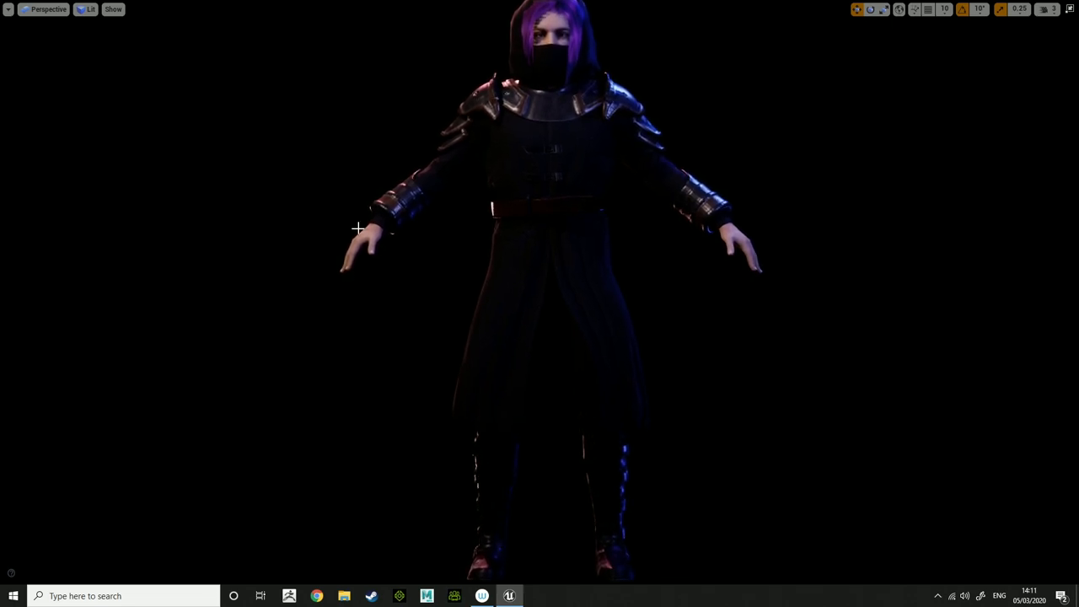
{"action": "mouse_move", "coordinate": [428, 203]}
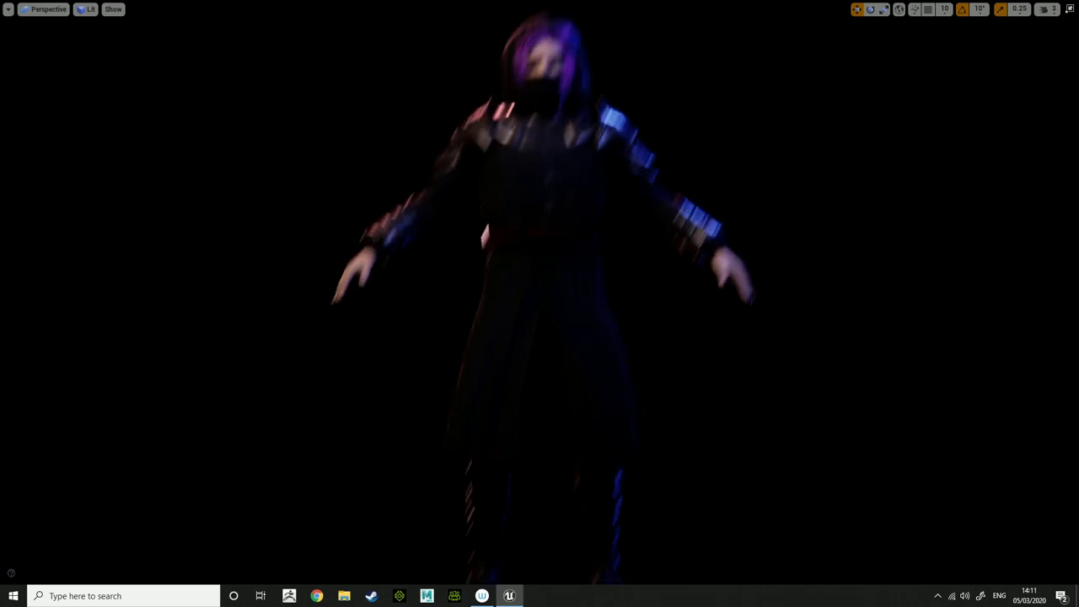
{"action": "left_click", "coordinate": [47, 10]}
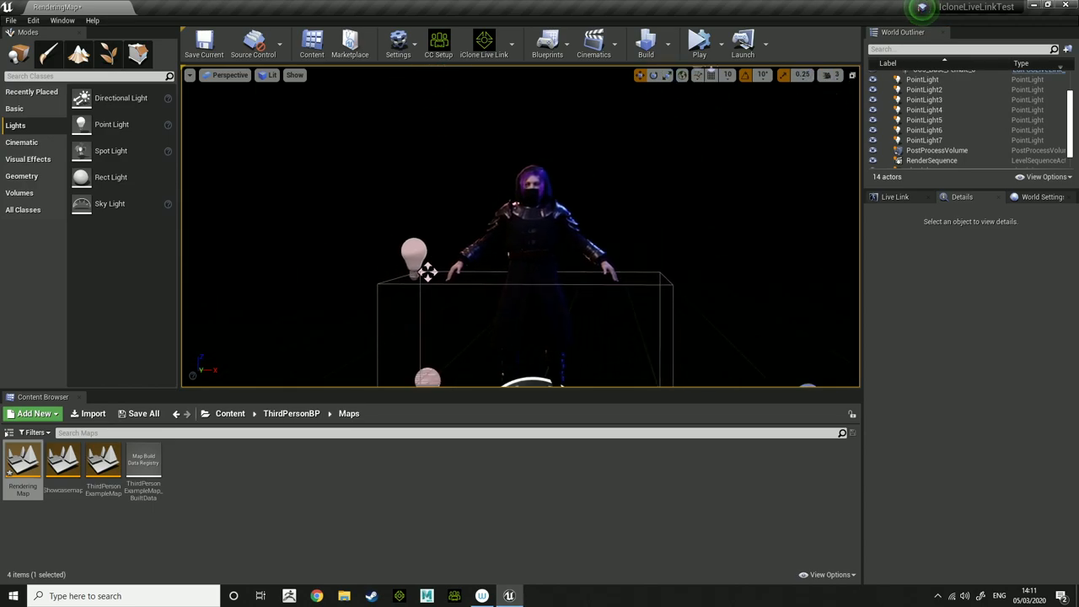
On the PostProcessVolume, enable Color Grading Shadows Contrast and drag its Y value to 1.2.
{"action": "left_click", "coordinate": [936, 150]}
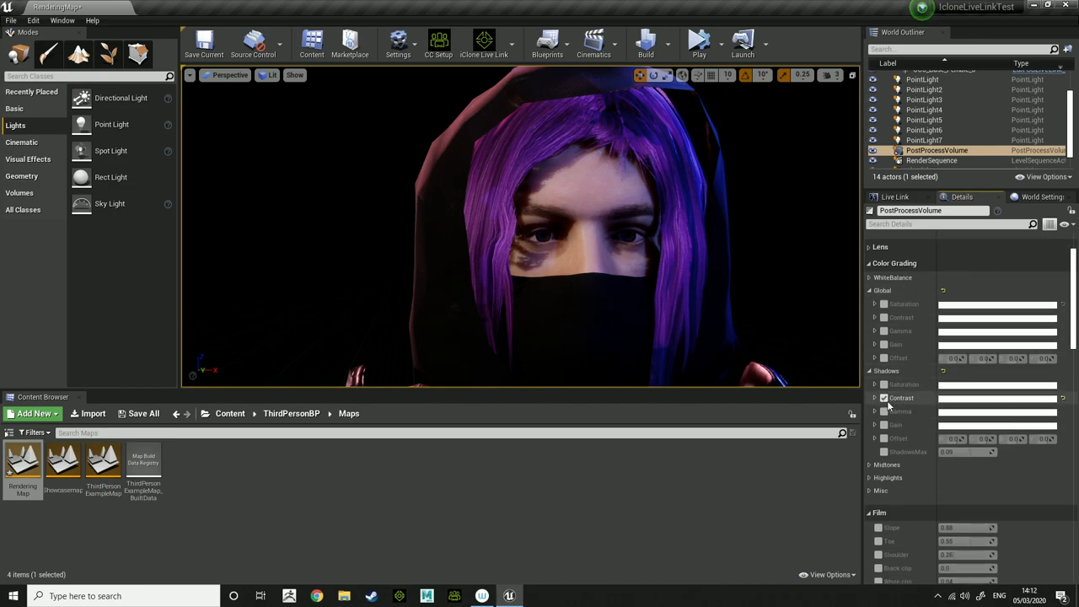
{"action": "left_click", "coordinate": [875, 397]}
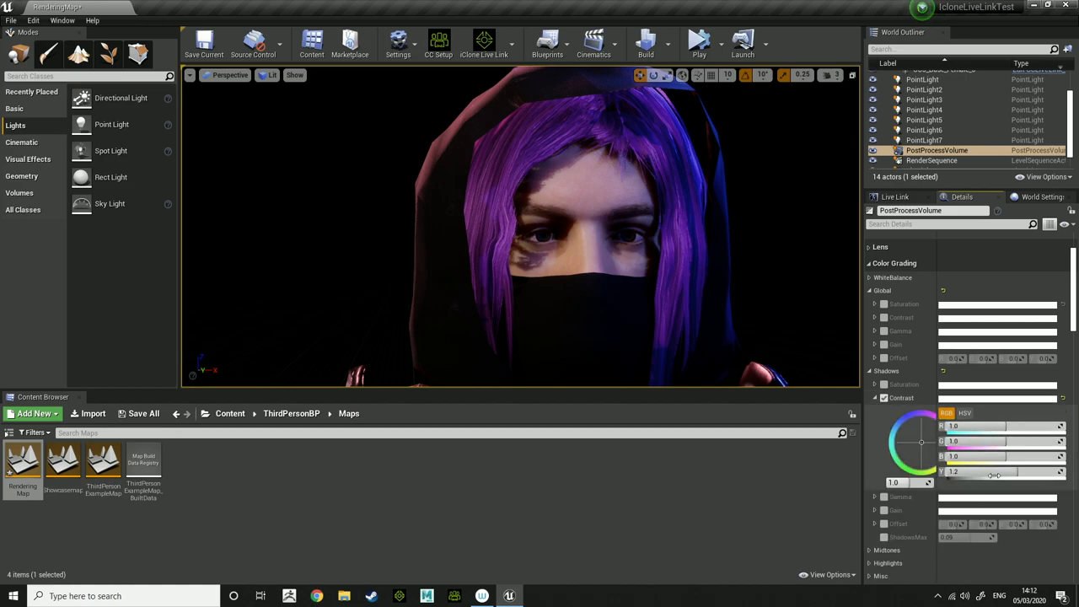
{"action": "left_click_drag", "start_coordinate": [995, 472], "coordinate": [970, 471]}
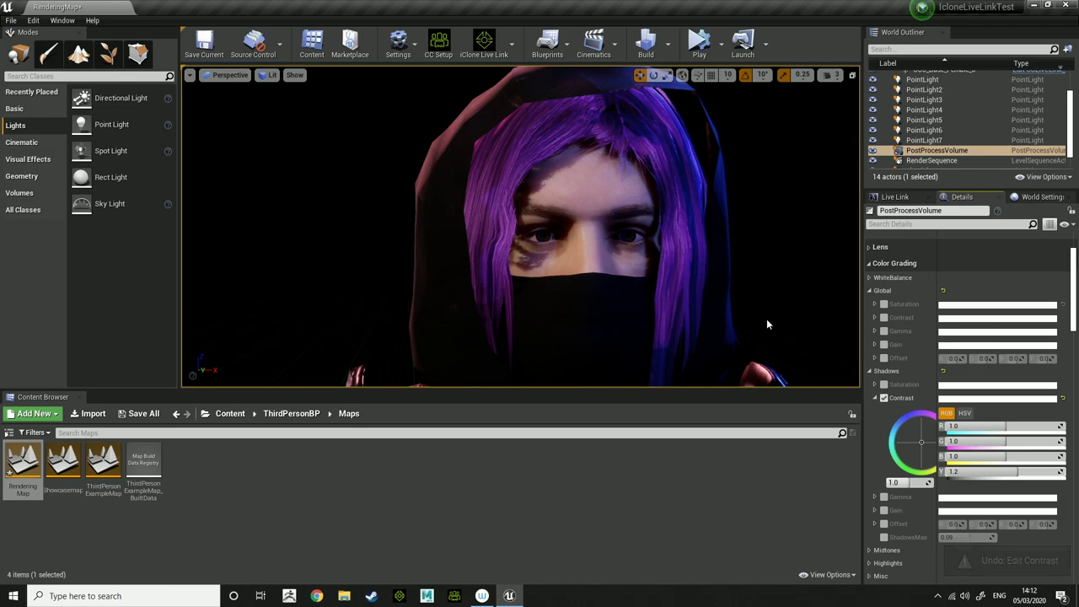
{"action": "mouse_move", "coordinate": [737, 277]}
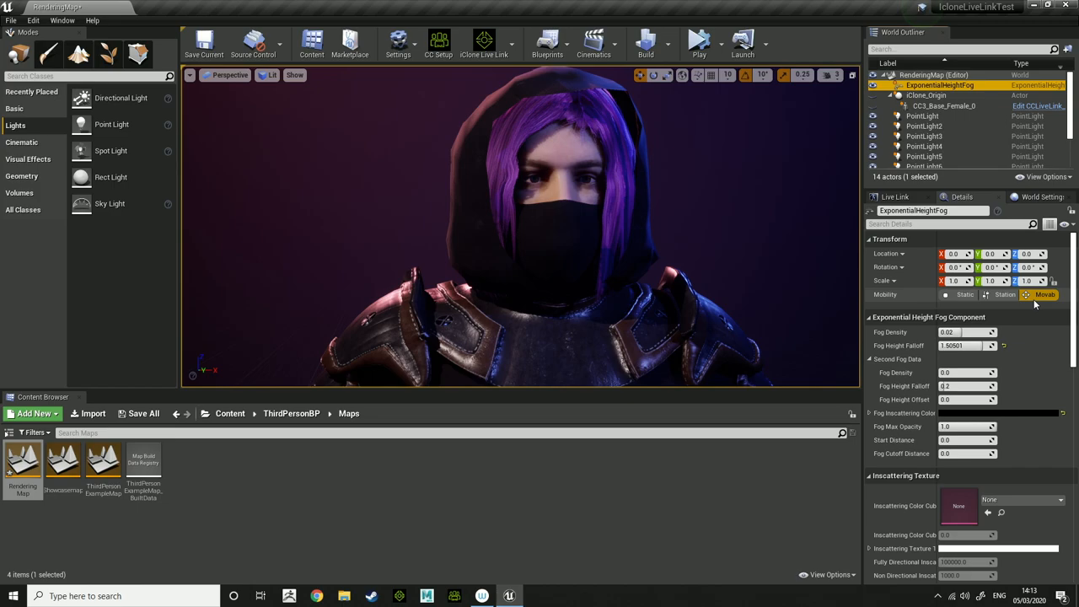
Enable Volumetric Fog on the height fog and enter 4.0 on the pink point light.
{"action": "scroll", "scroll_direction": "down", "scroll_amount": 3}
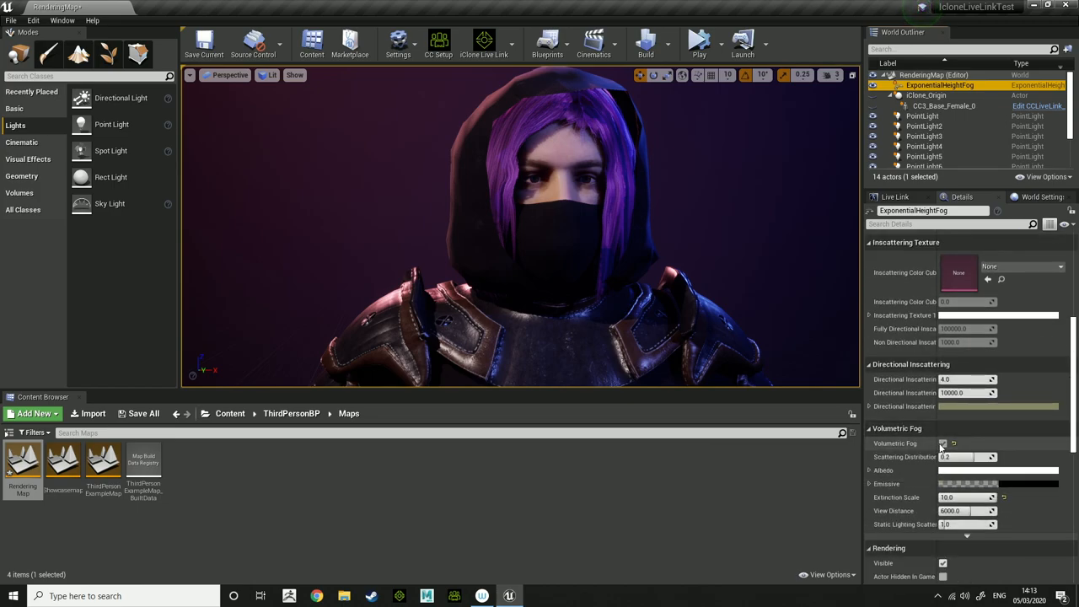
{"action": "left_click", "coordinate": [943, 443]}
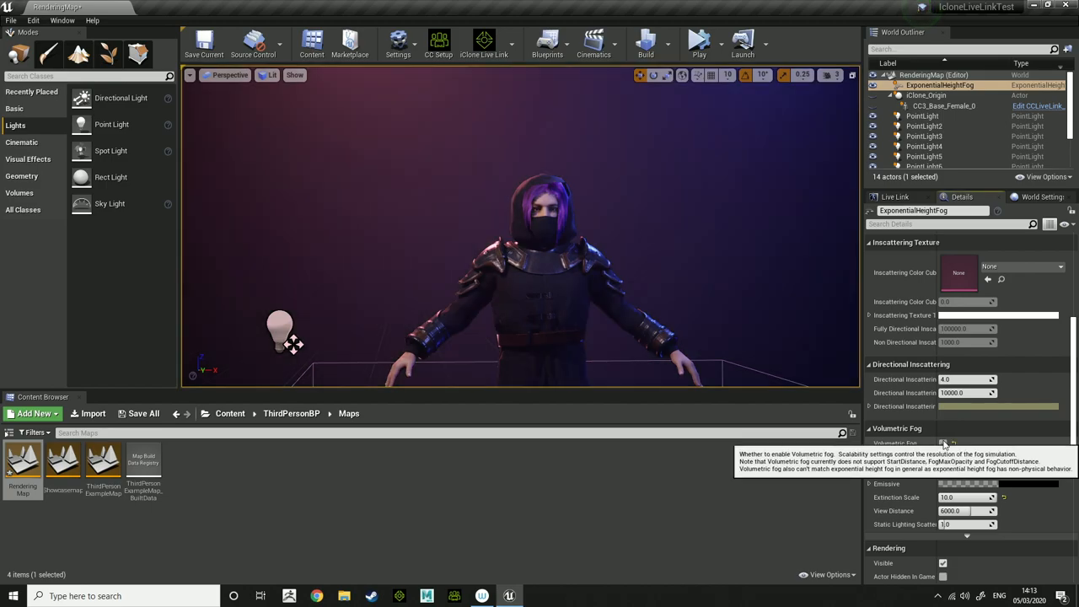
{"action": "left_click", "coordinate": [923, 115]}
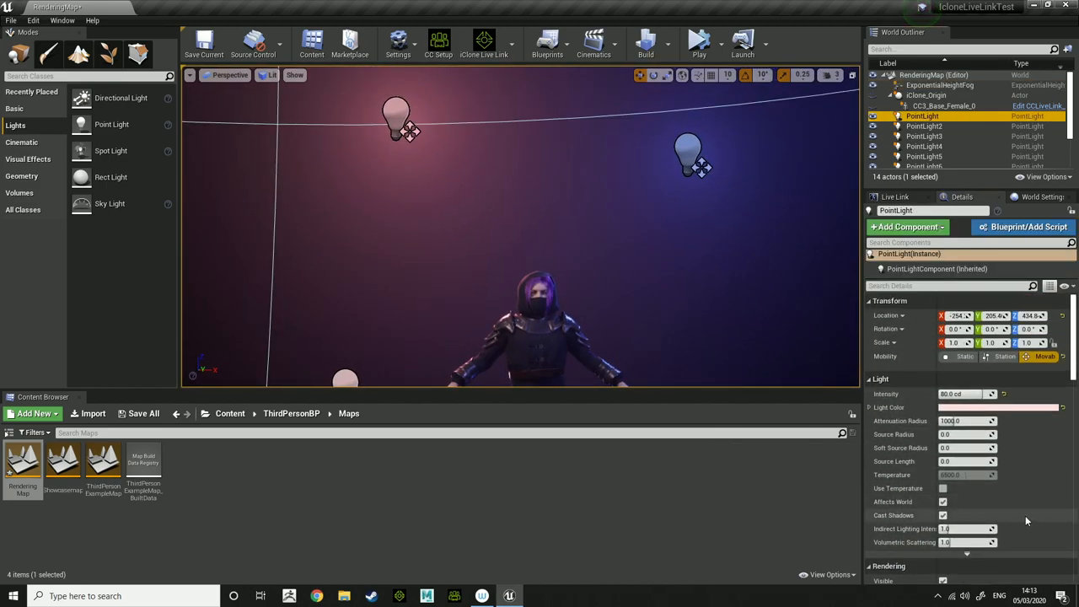
{"action": "type", "text": "4.0"}
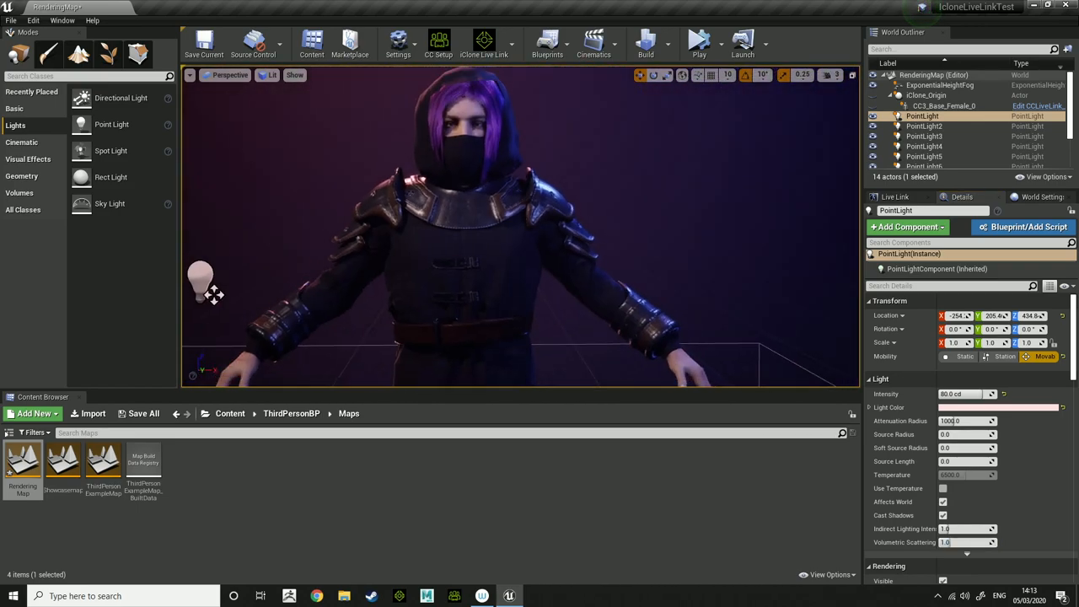
Reselect ExponentialHeightFog and review its volumetric fog settings, including extinction scale 10.
{"action": "left_click", "coordinate": [940, 84]}
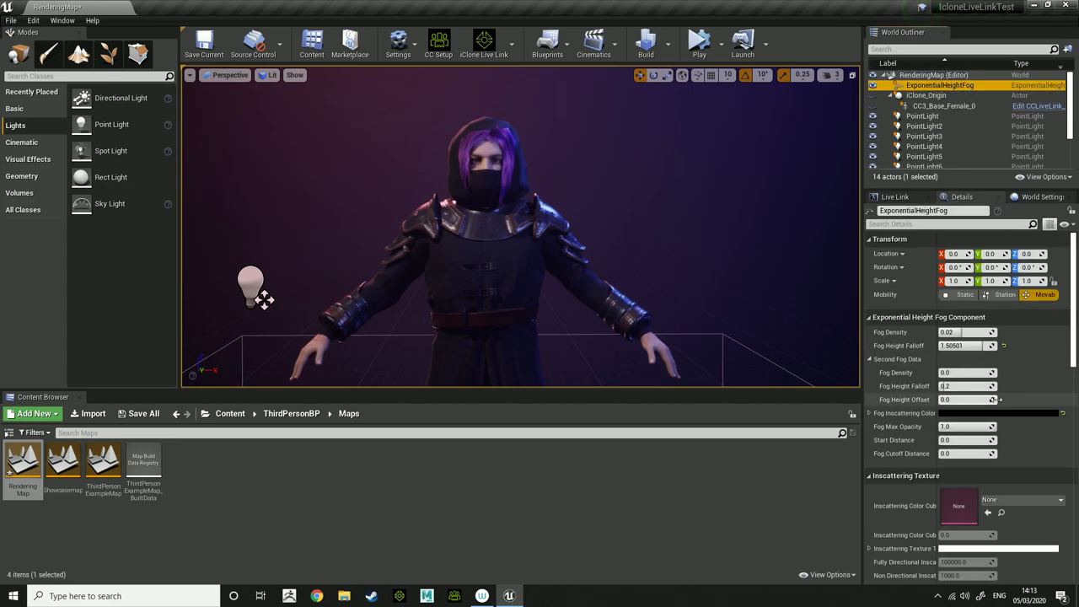
{"action": "scroll", "scroll_direction": "down", "scroll_amount": 3}
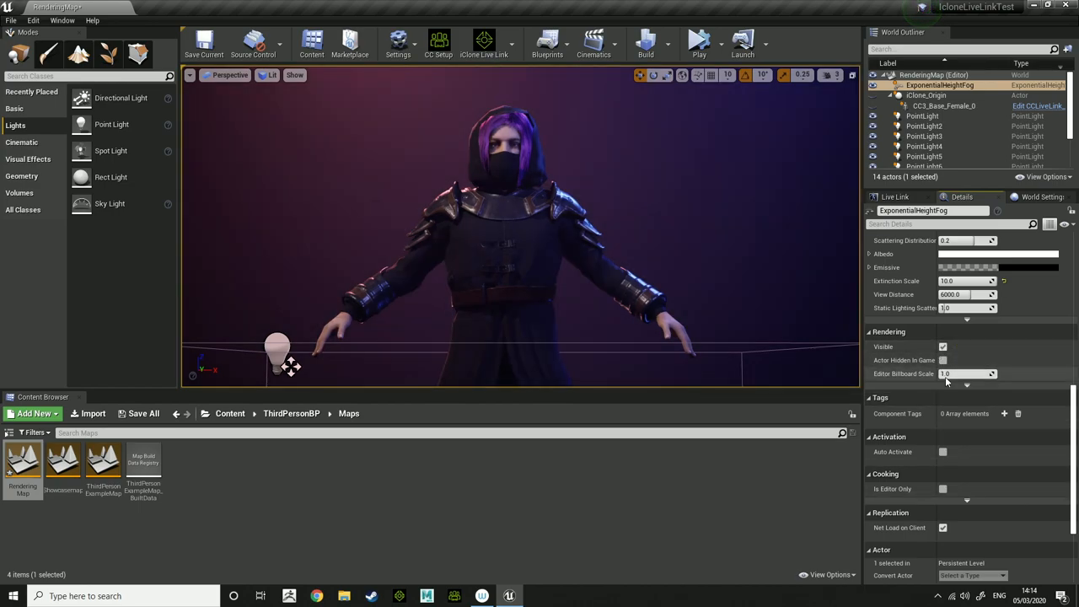
{"action": "scroll", "scroll_direction": "down", "scroll_amount": 3}
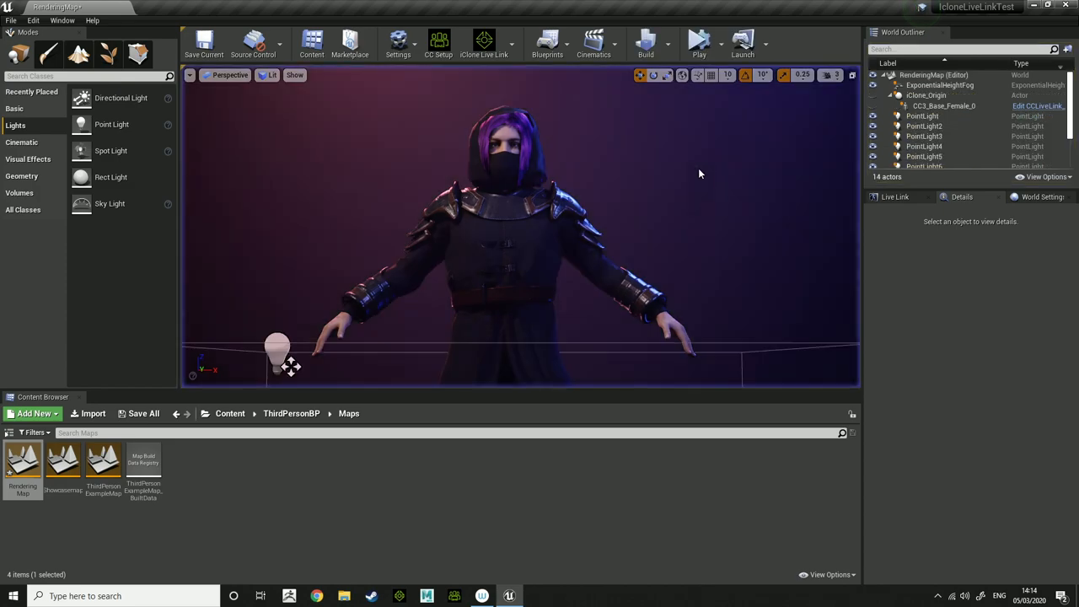
{"action": "left_click", "coordinate": [939, 84]}
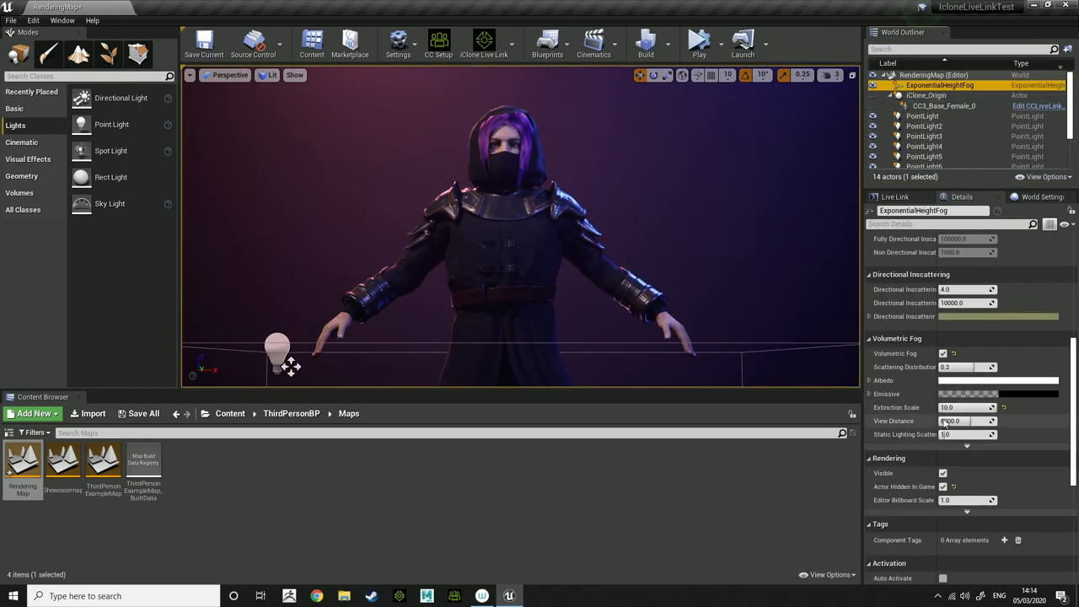
{"action": "mouse_move", "coordinate": [700, 43]}
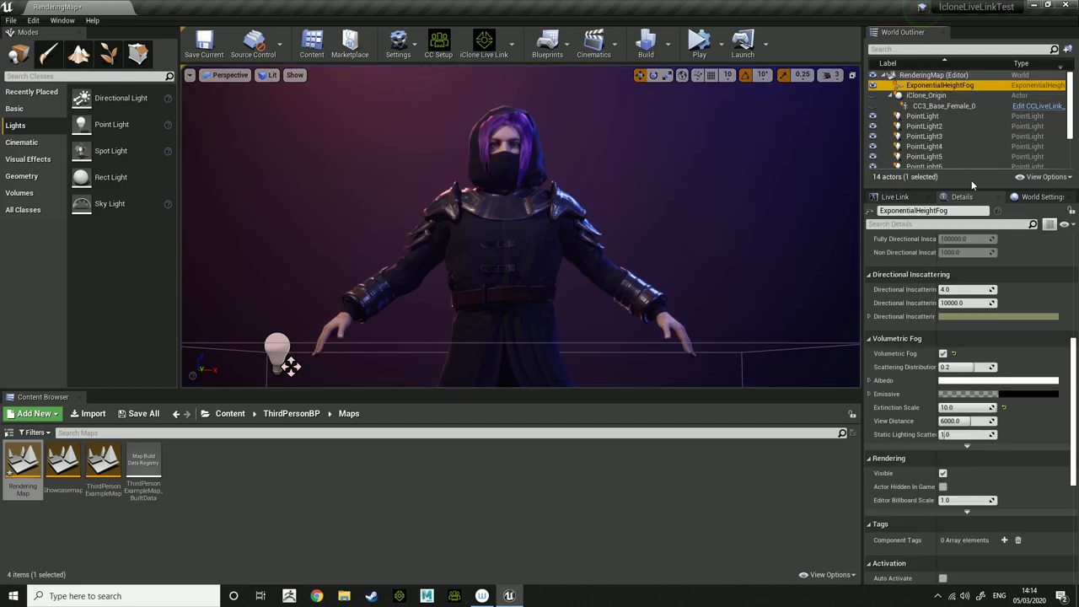
{"action": "scroll", "scroll_direction": "down", "scroll_amount": 3}
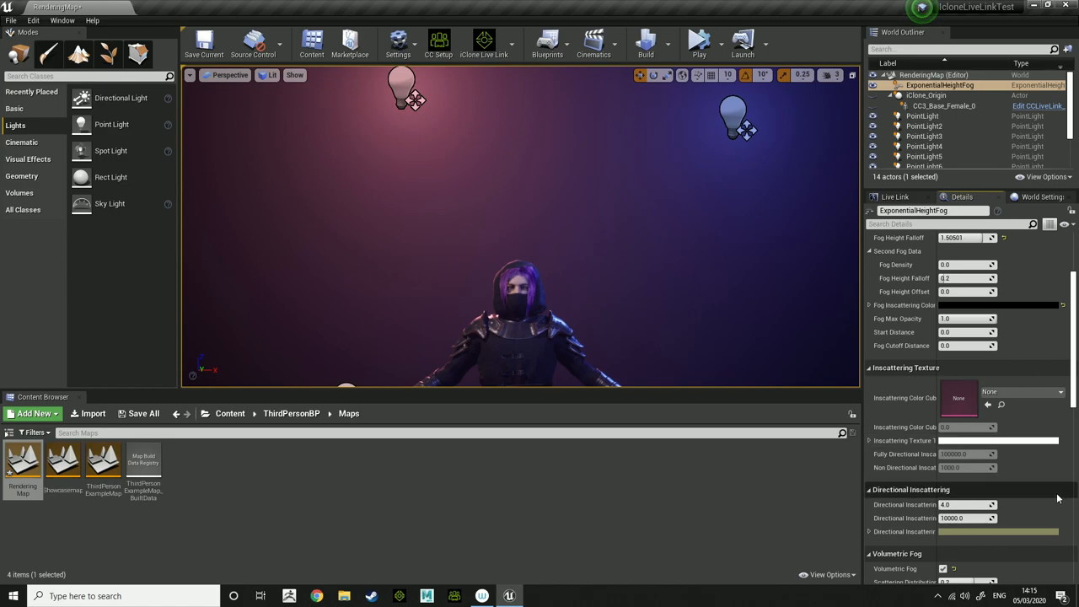
Zoom in on the hooded character's head and open the viewport options menu.
{"action": "scroll", "scroll_direction": "down", "scroll_amount": 3}
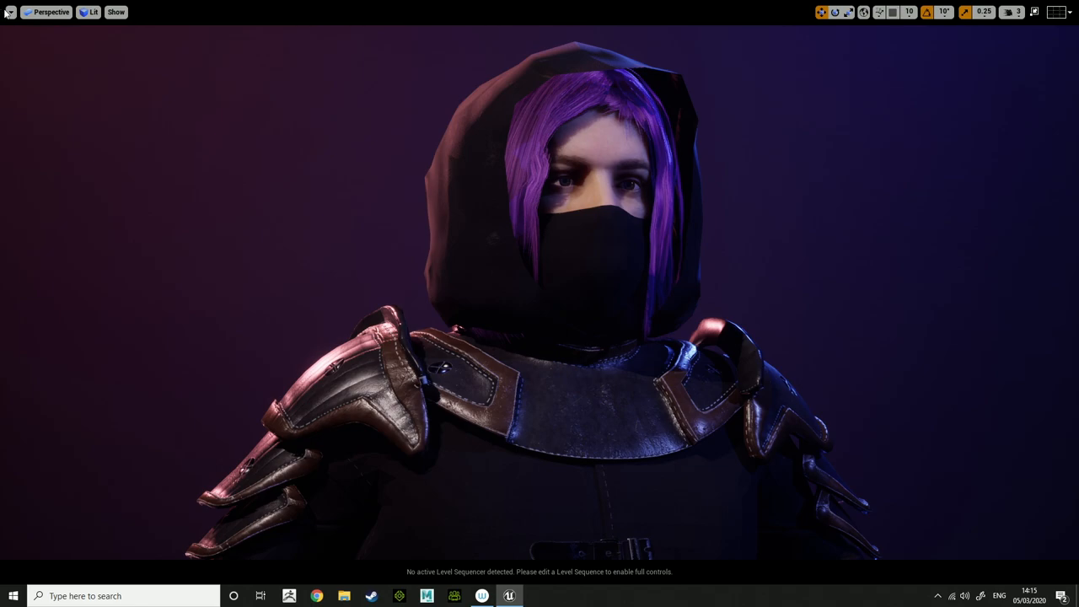
{"action": "left_click", "coordinate": [9, 12]}
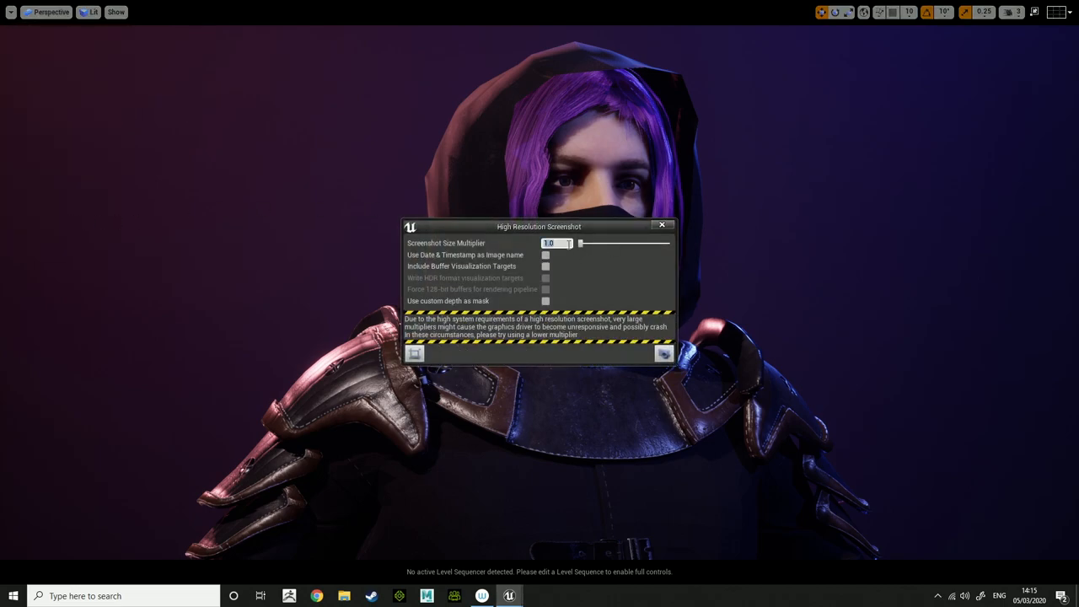
Enter 4 as the Screenshot Size Multiplier, then close the High Resolution Screenshot dialog.
{"action": "left_click_drag", "start_coordinate": [579, 243], "coordinate": [609, 243]}
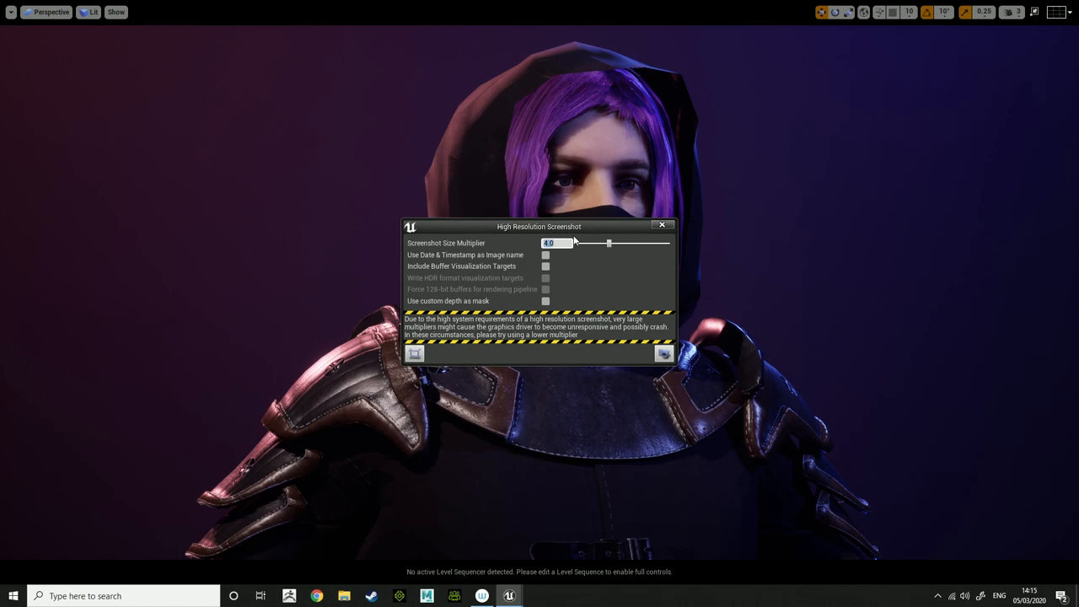
{"action": "mouse_move", "coordinate": [664, 354]}
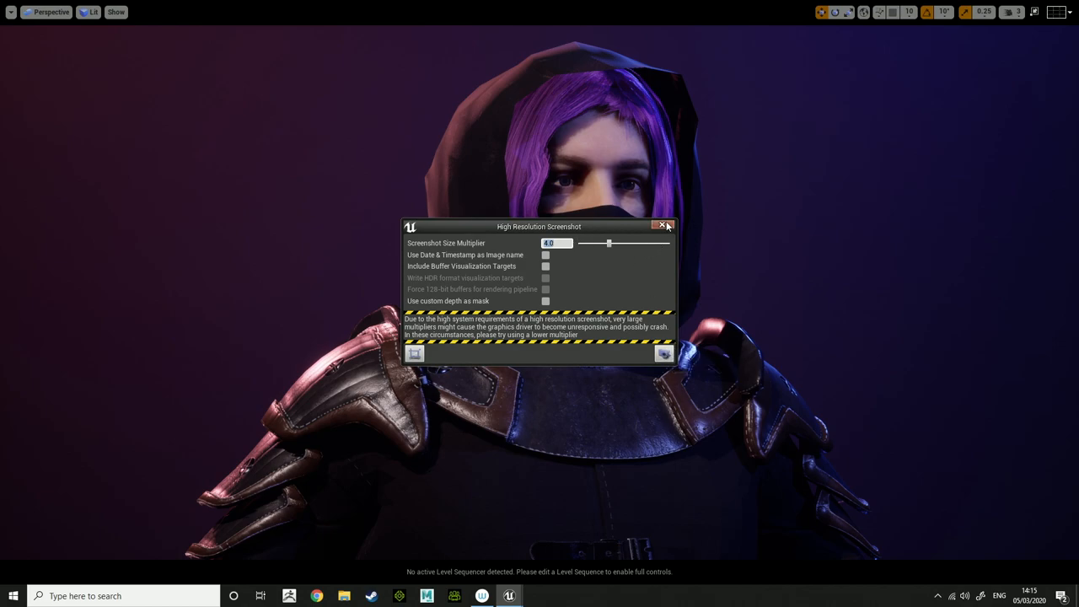
{"action": "left_click", "coordinate": [666, 226]}
{"action": "type", "text": "1"}
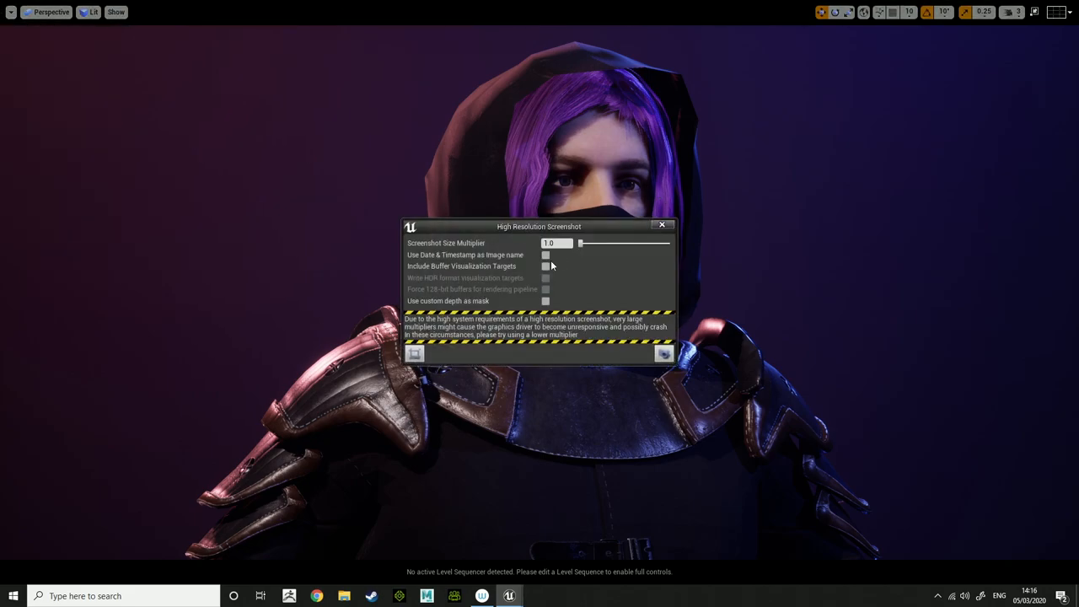
{"action": "type", "text": "4"}
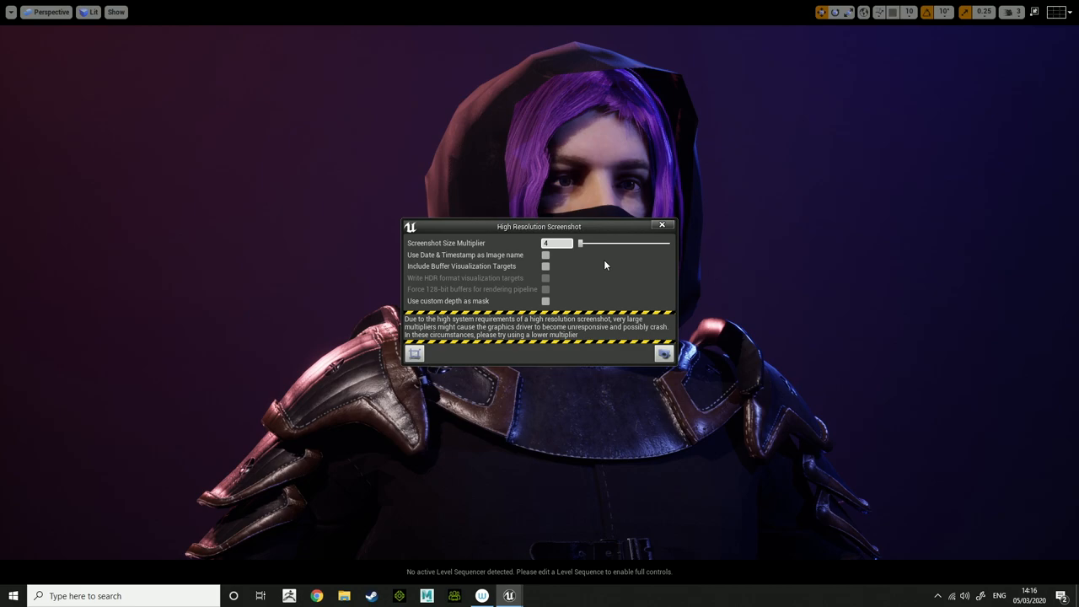
{"action": "mouse_move", "coordinate": [589, 257]}
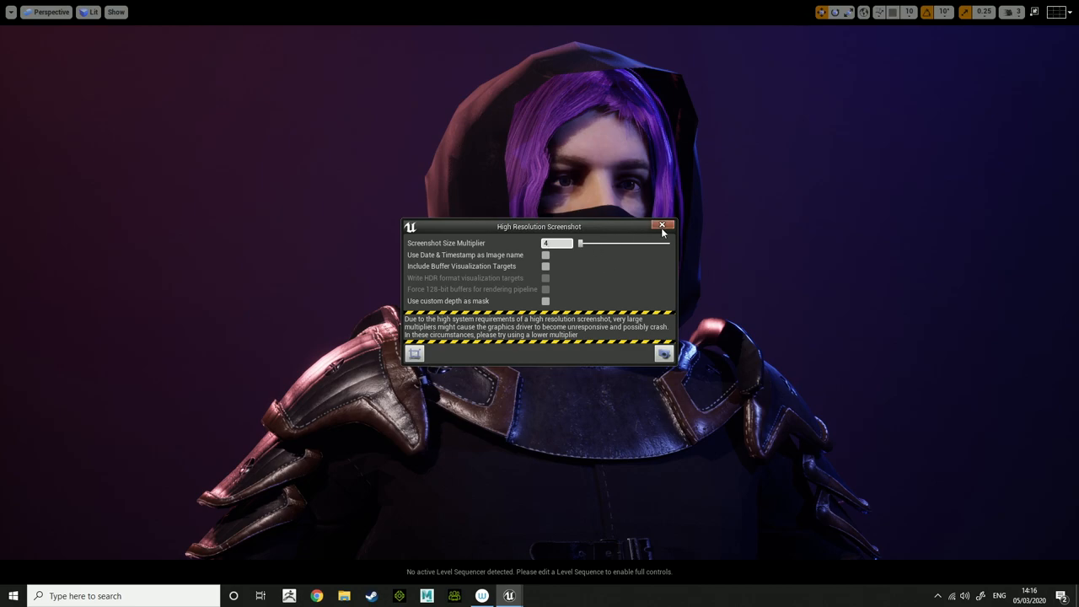
{"action": "left_click", "coordinate": [663, 226]}
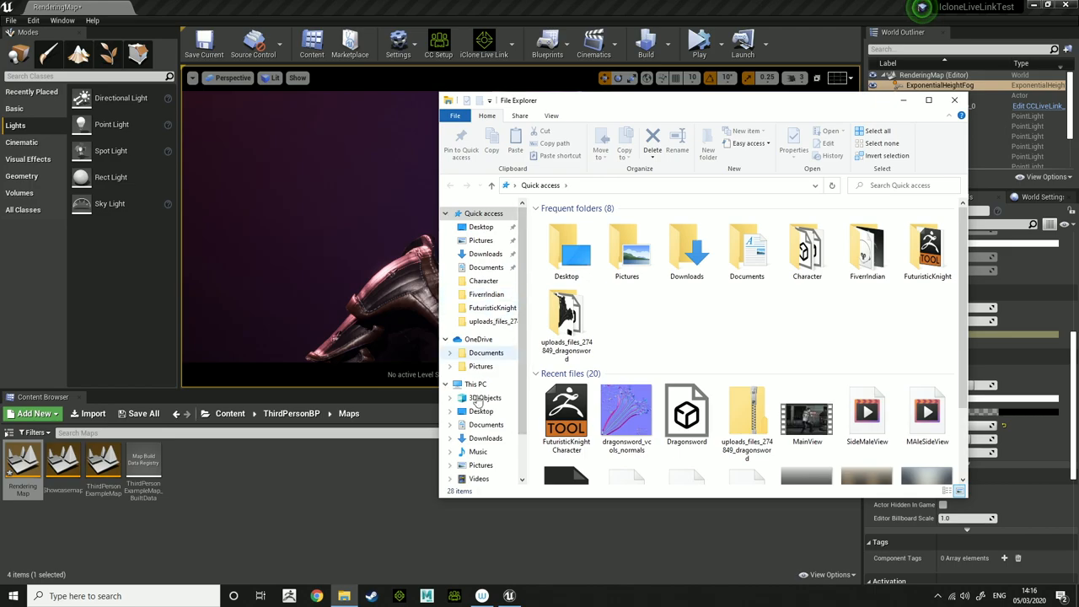
Browse Data (E:) to IcloneLiveLinkTest > IcloneLiveLinkTest > Saved > Screenshots > Windows.
{"action": "left_click", "coordinate": [480, 442]}
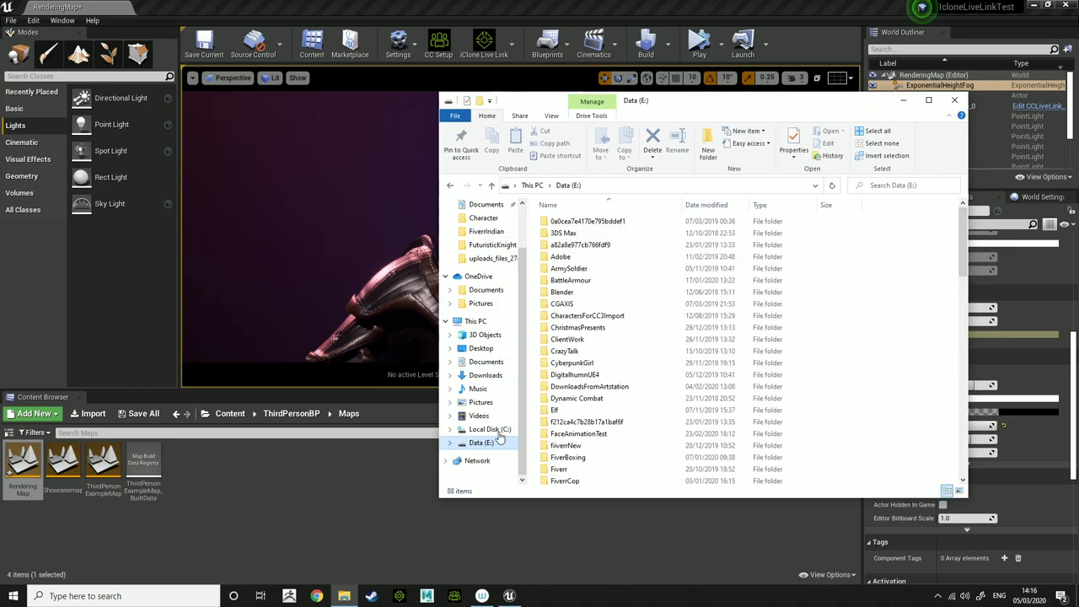
{"action": "scroll", "scroll_direction": "down", "scroll_amount": 3}
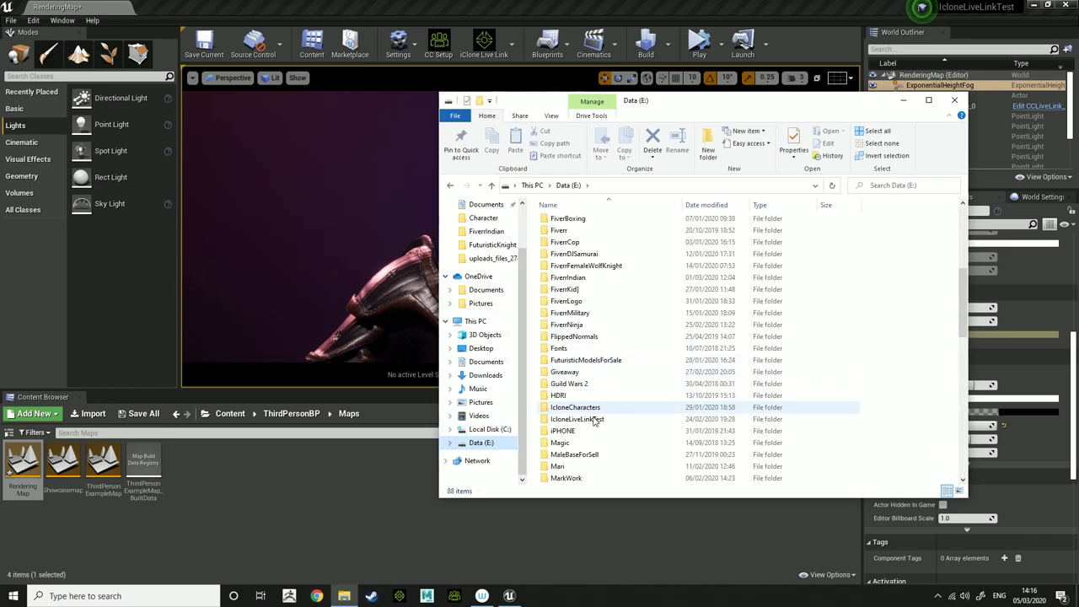
{"action": "double_click", "coordinate": [577, 420]}
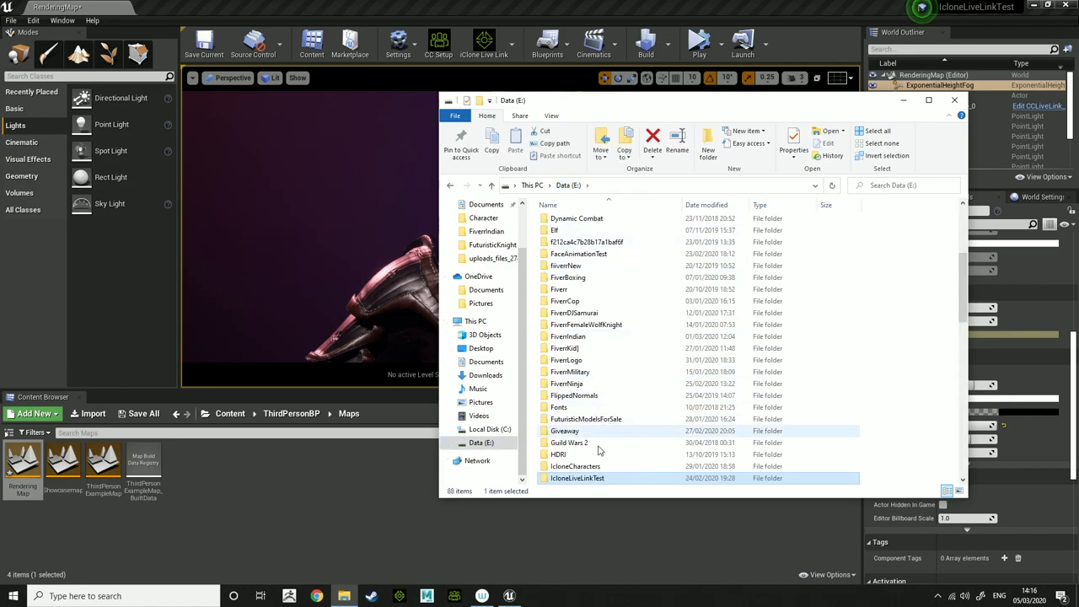
{"action": "double_click", "coordinate": [577, 478]}
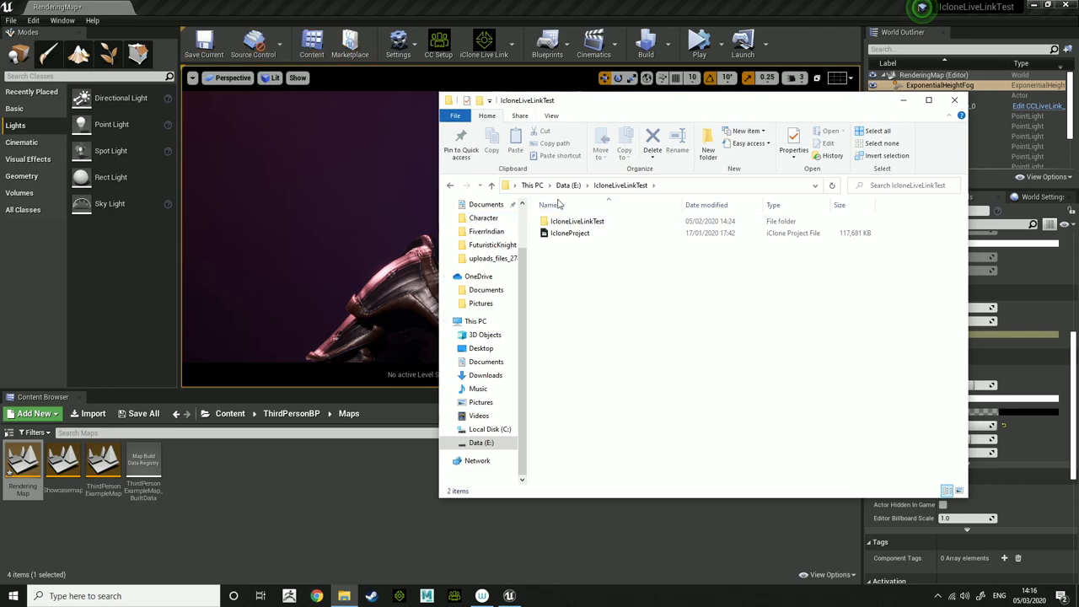
{"action": "double_click", "coordinate": [579, 221]}
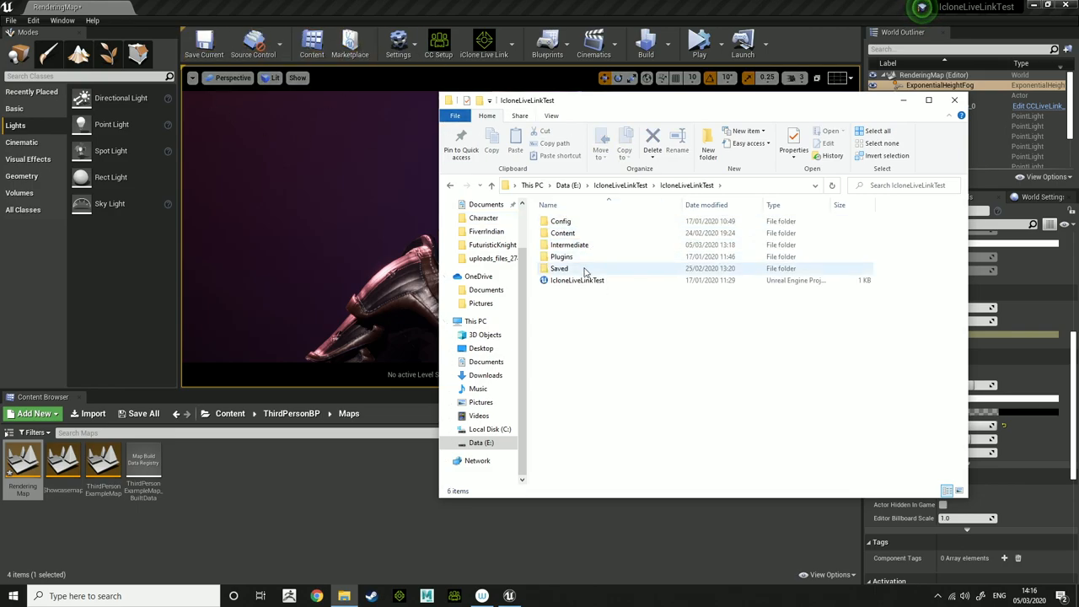
{"action": "double_click", "coordinate": [560, 268]}
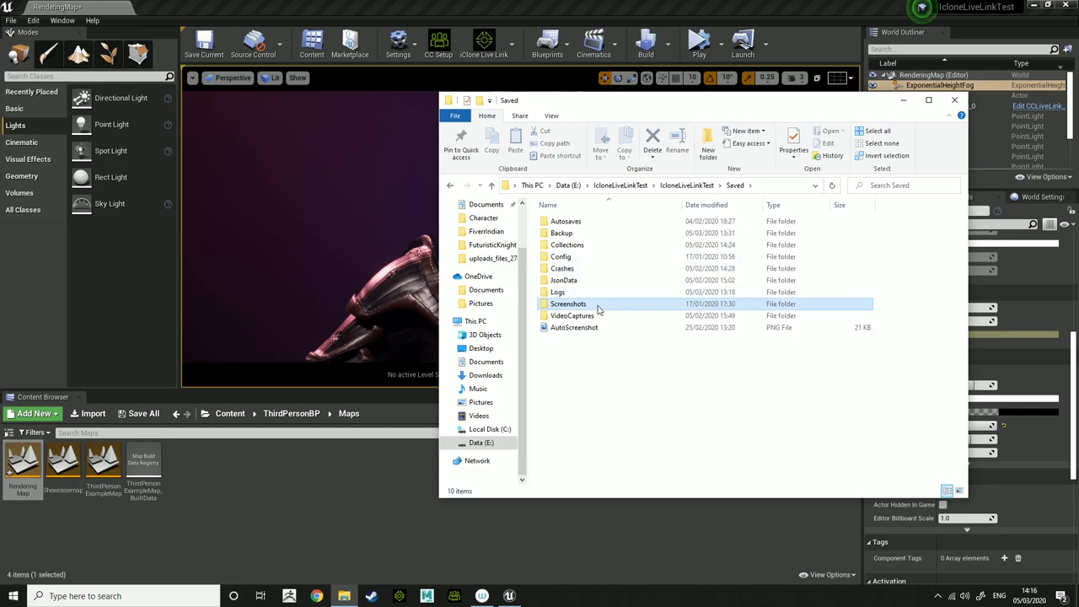
{"action": "double_click", "coordinate": [567, 304]}
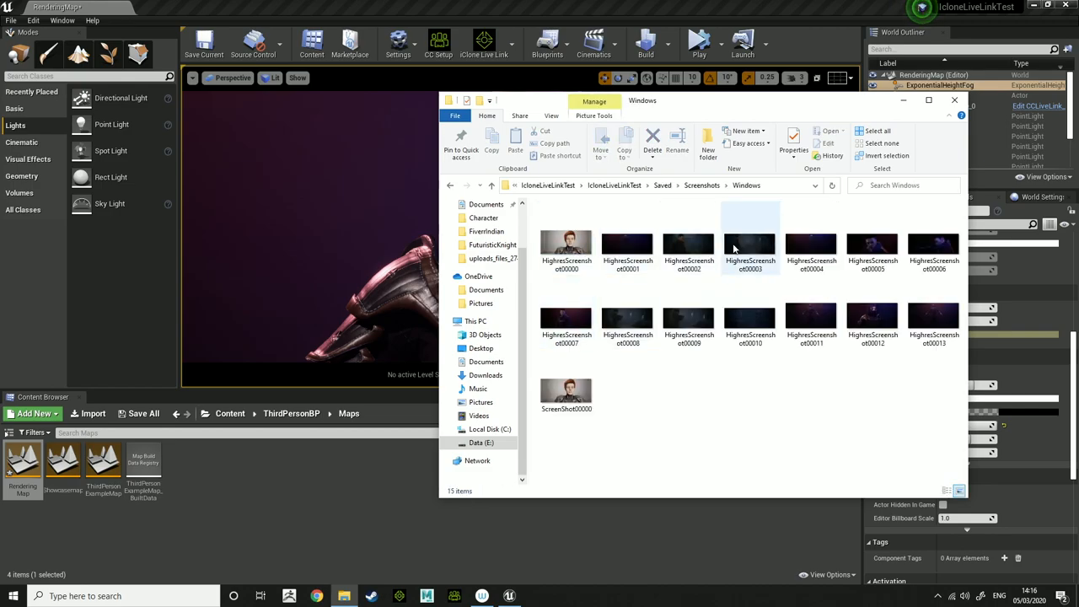
Open HighresScreenshot00012 in Photos.
{"action": "left_click", "coordinate": [873, 324]}
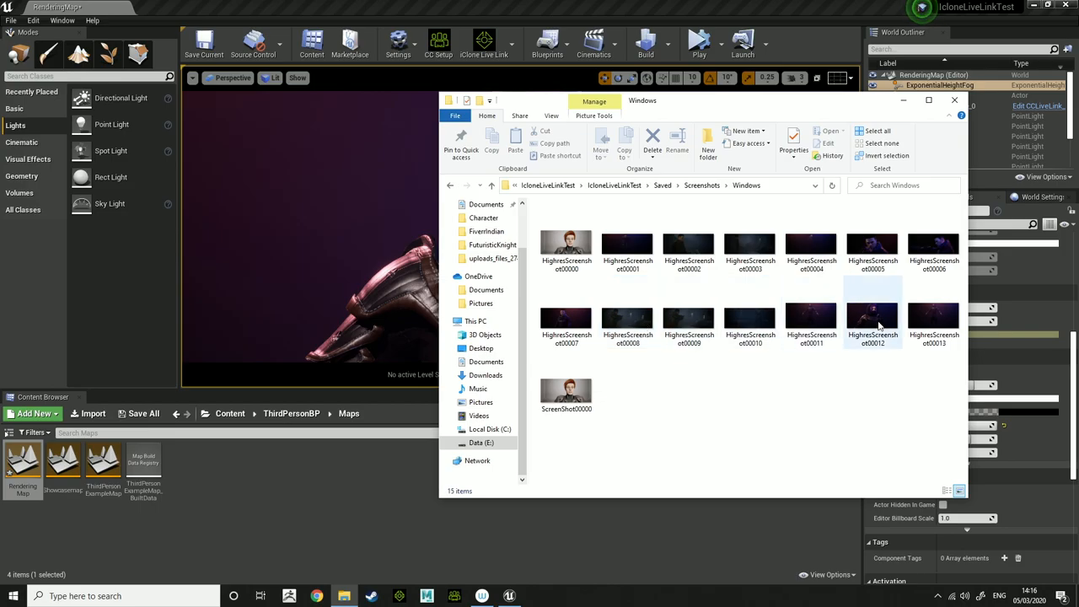
{"action": "left_click", "coordinate": [873, 325]}
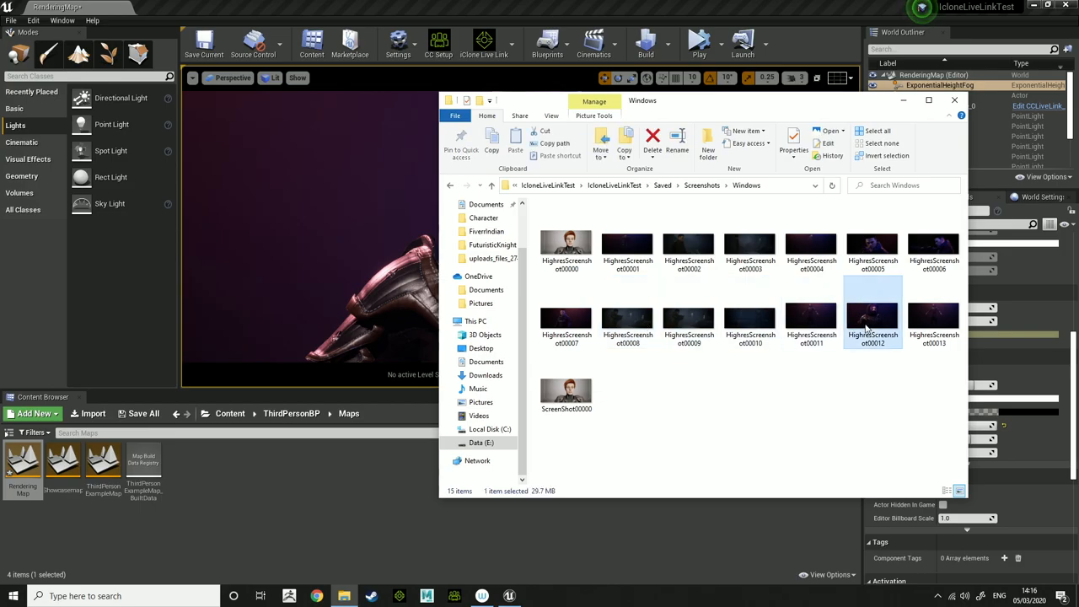
{"action": "double_click", "coordinate": [873, 323]}
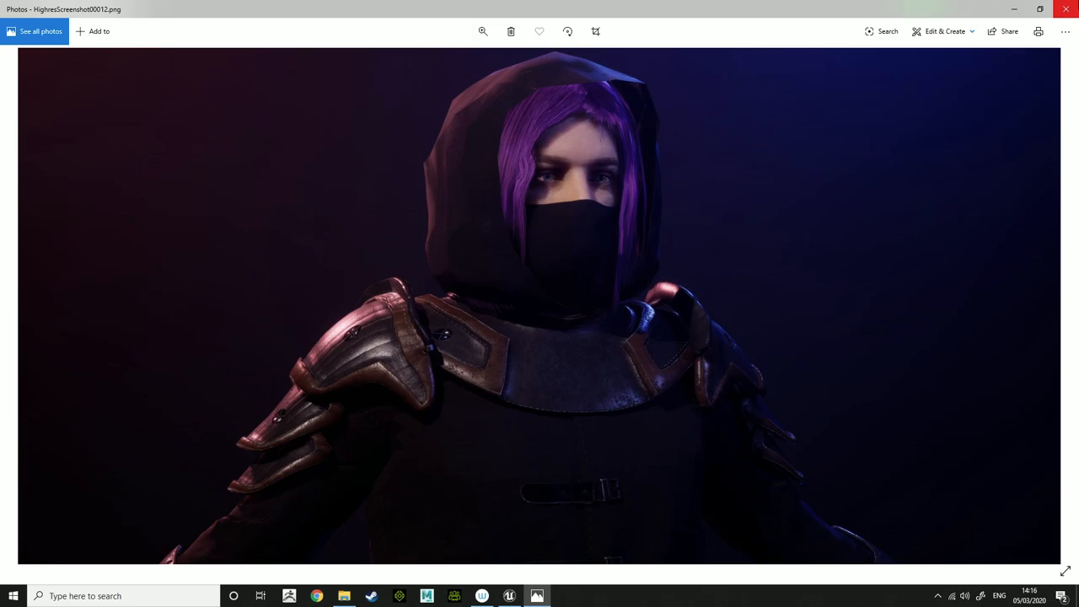
{"action": "mouse_move", "coordinate": [1067, 9]}
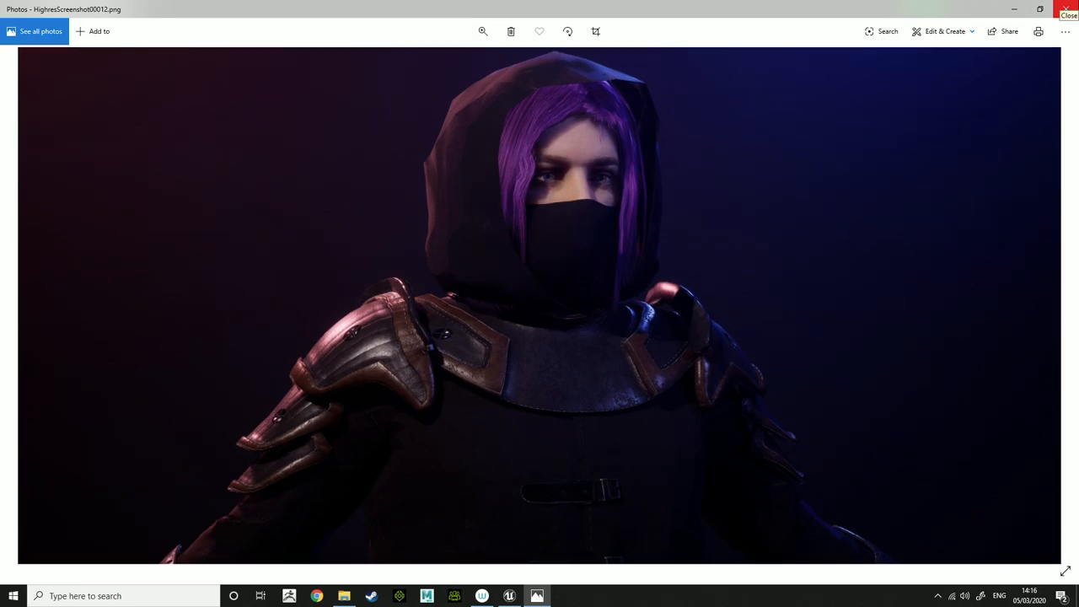
Close the HighresScreenshot00012 render in Photos.
{"action": "left_click", "coordinate": [1069, 15]}
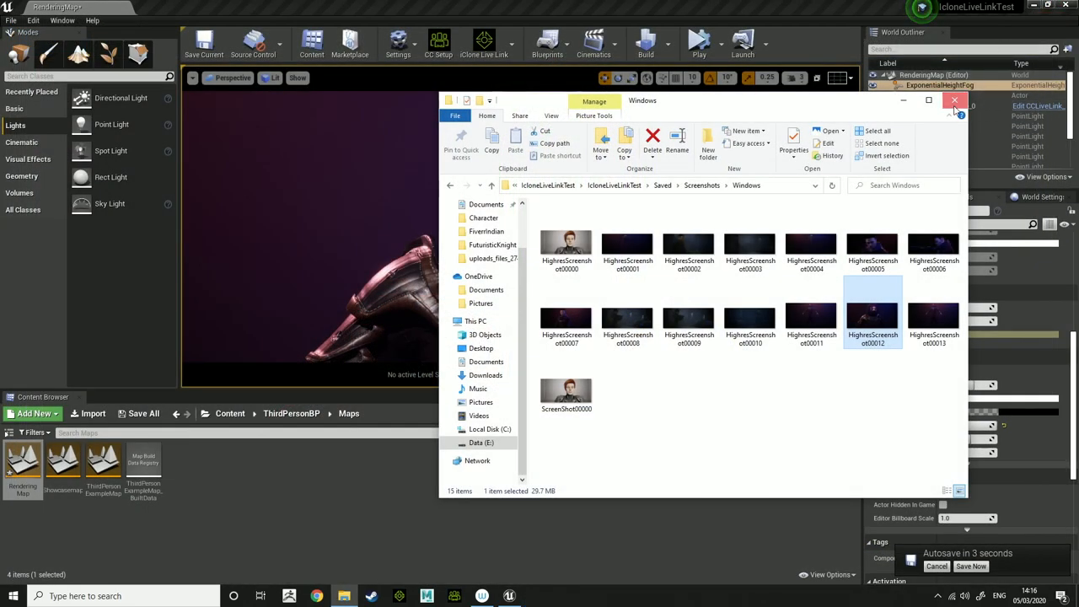
Close the Screenshots File Explorer window and bring up the SkyLight's settings in the editor.
{"action": "left_click", "coordinate": [955, 100]}
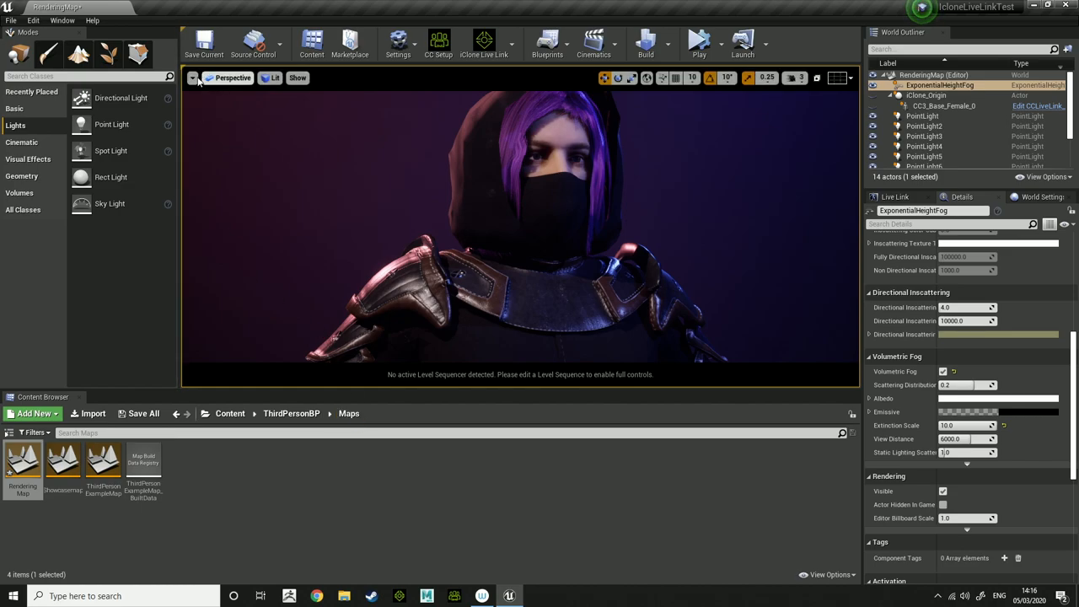
{"action": "left_click", "coordinate": [194, 77]}
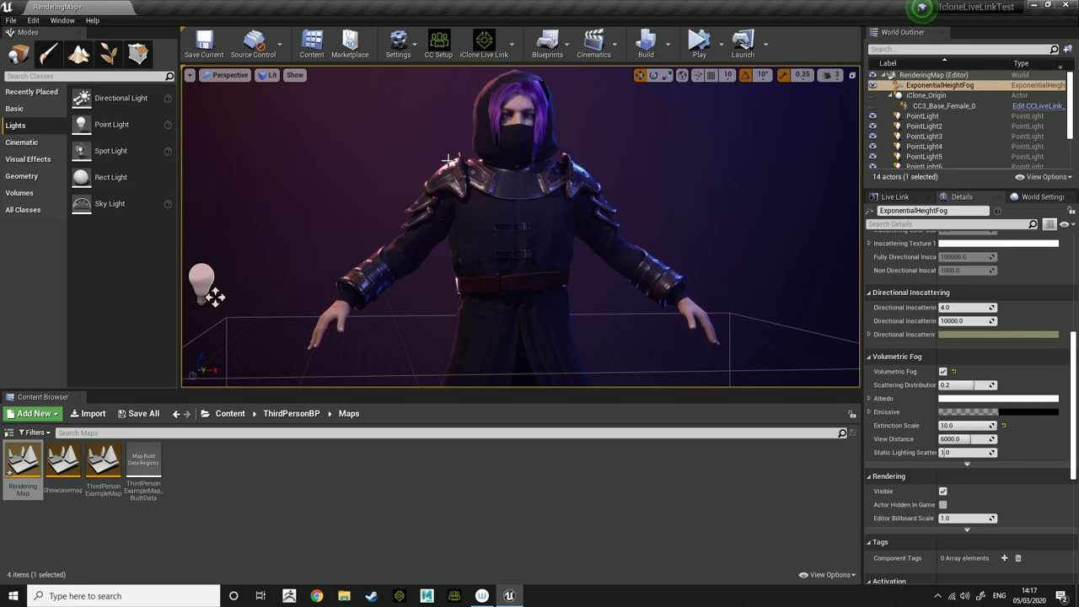
{"action": "mouse_move", "coordinate": [496, 266]}
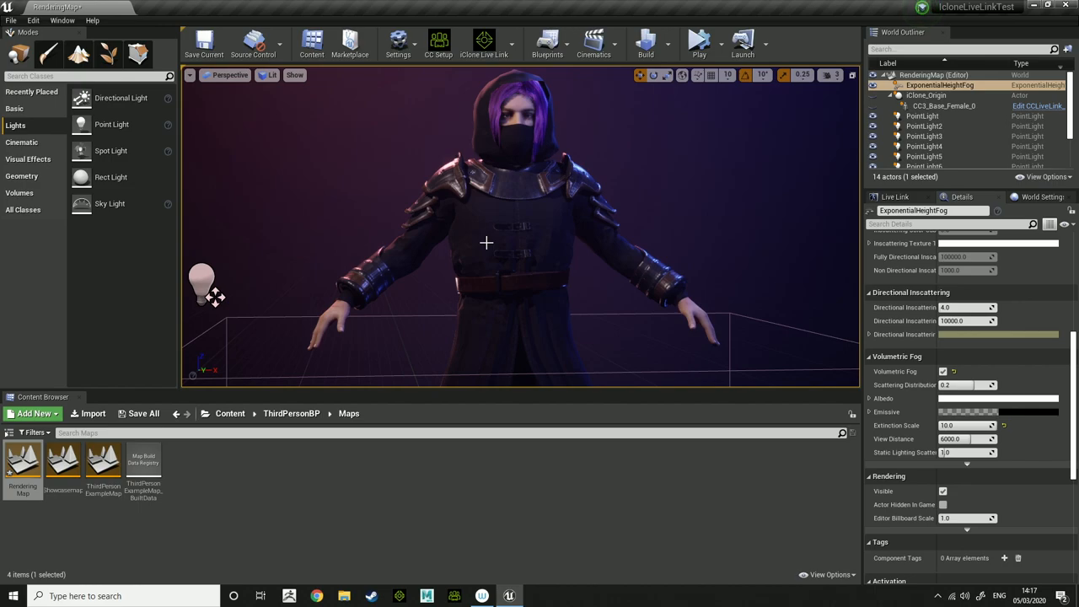
{"action": "left_click", "coordinate": [920, 153]}
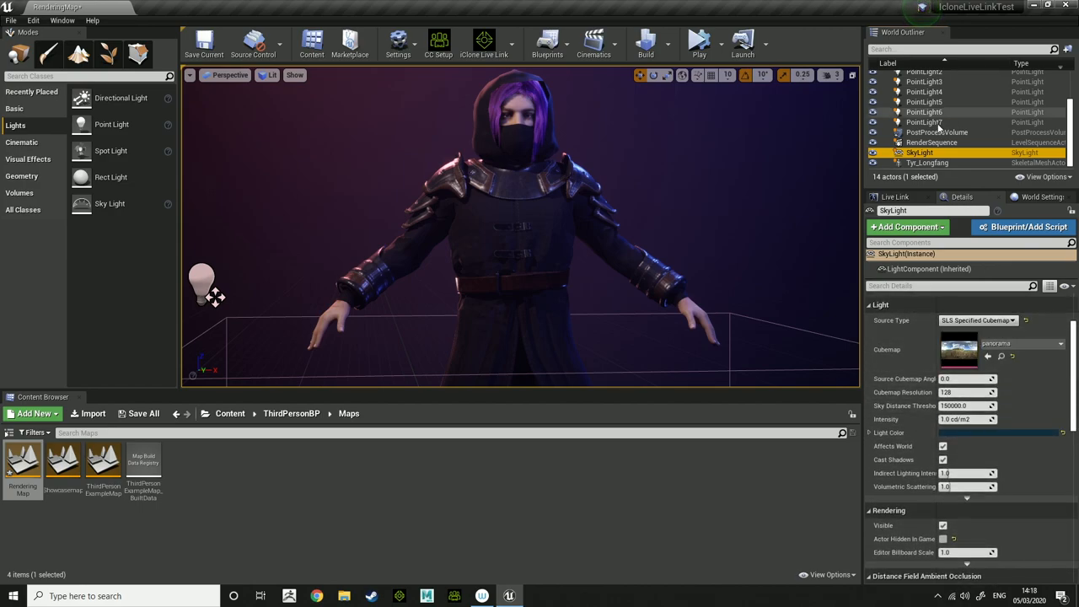
Toggle SkyLight Source Type to SLS Captured Scene and back to SLS Specified Cubemap.
{"action": "left_click", "coordinate": [974, 321]}
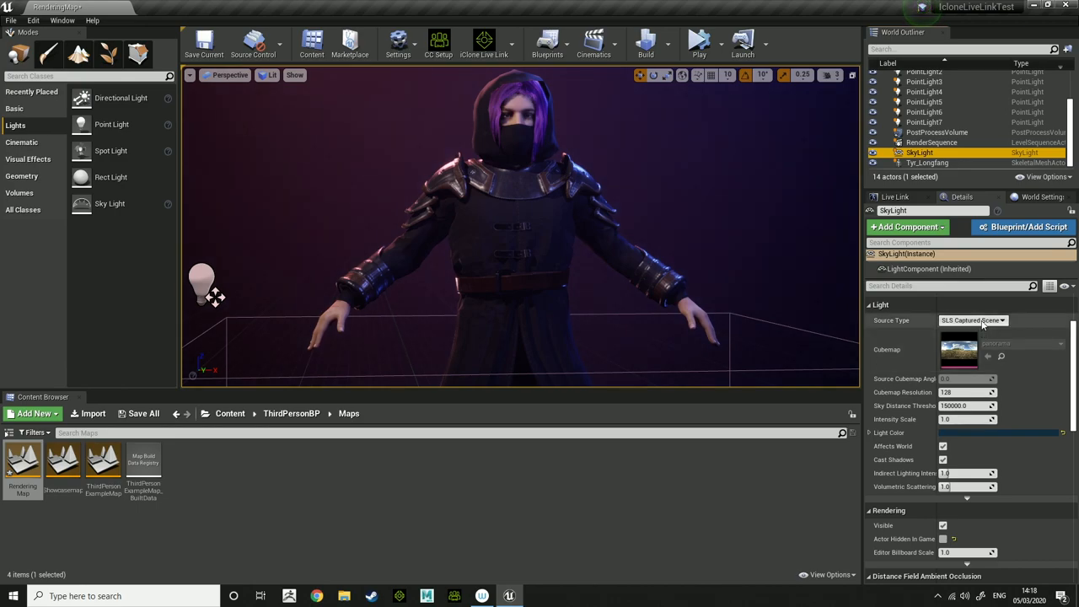
{"action": "left_click", "coordinate": [974, 321]}
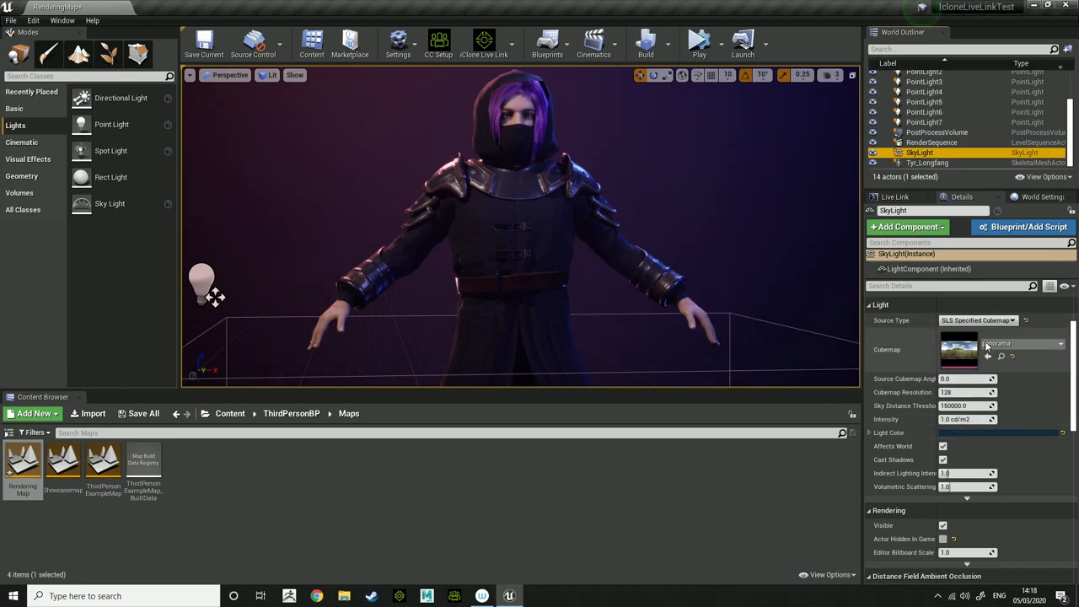
{"action": "left_click", "coordinate": [959, 349]}
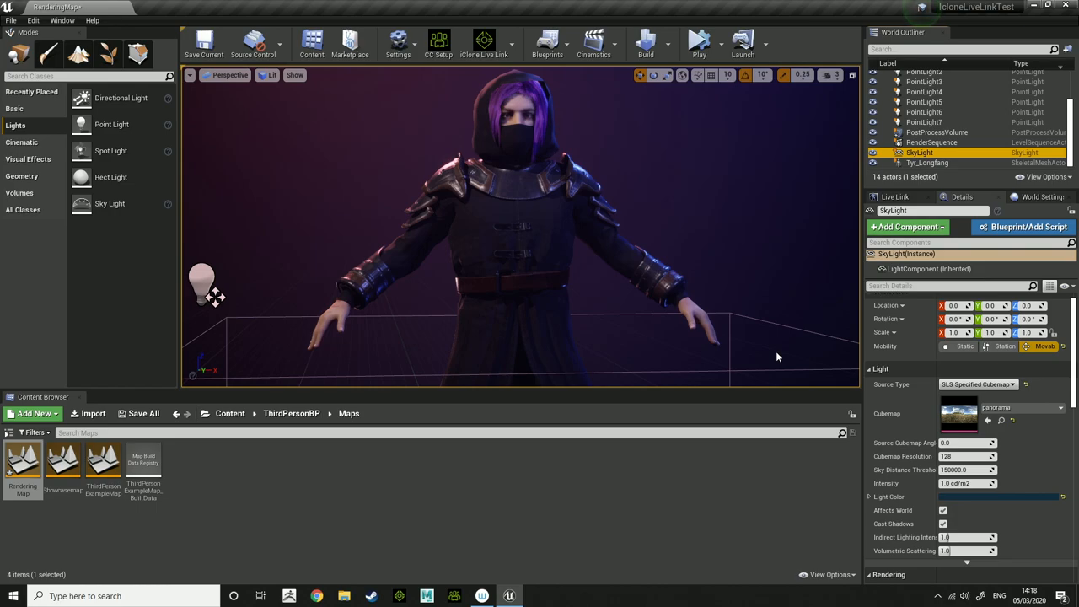
{"action": "mouse_move", "coordinate": [696, 289]}
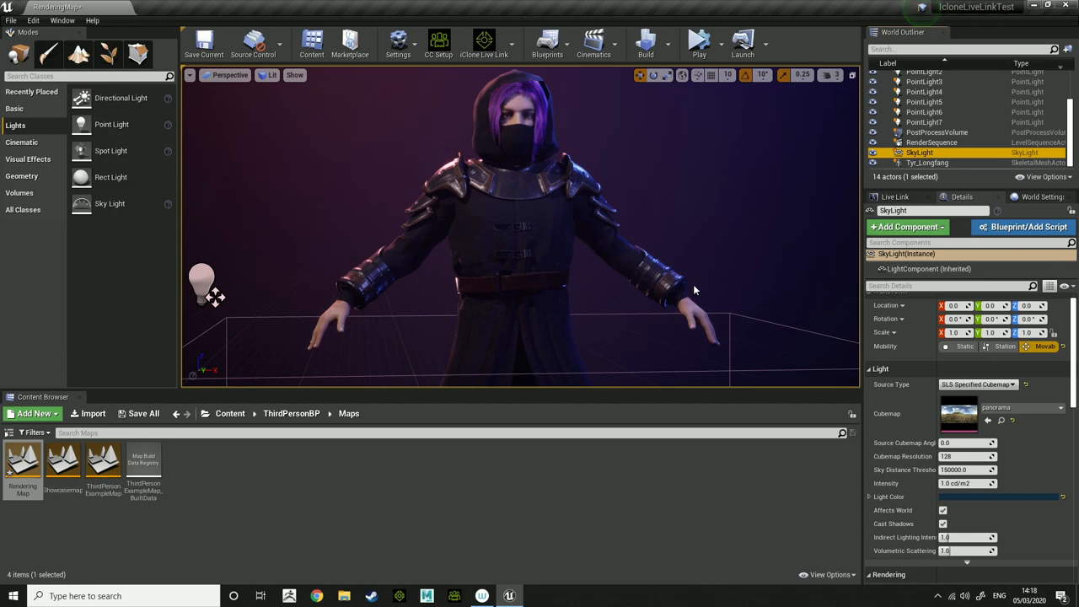